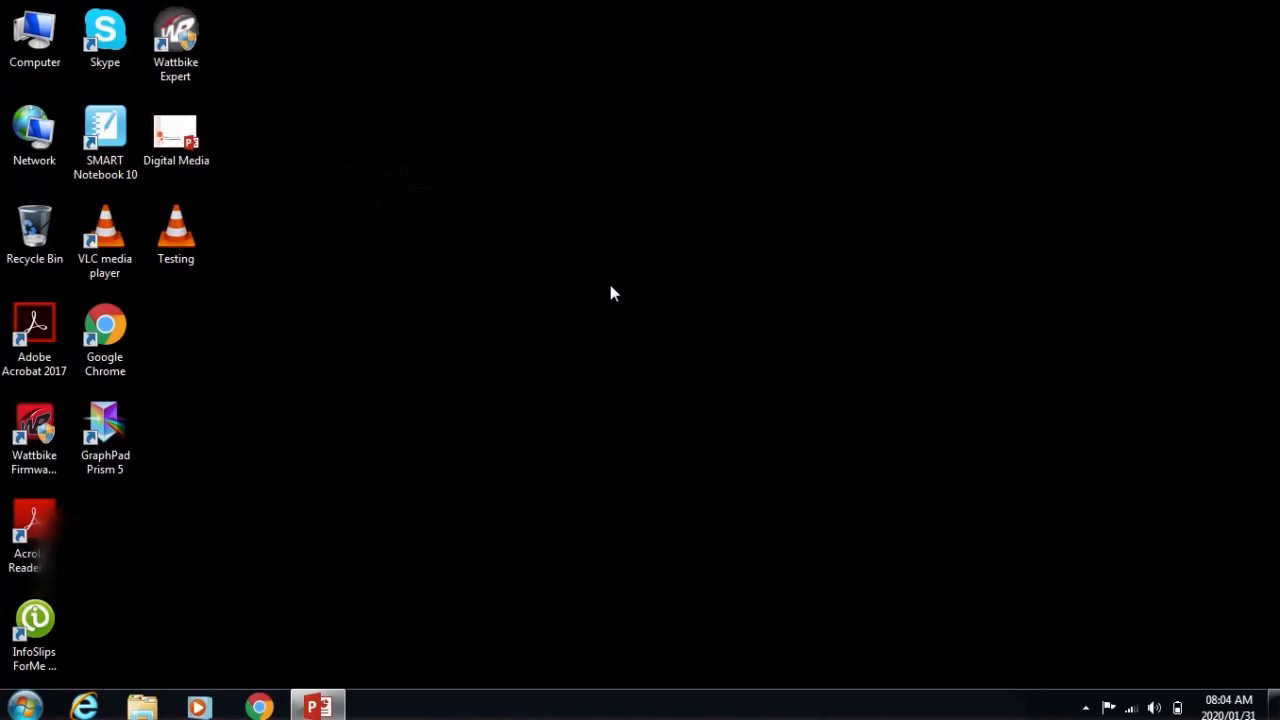
{"action": "mouse_move", "coordinate": [184, 204]}
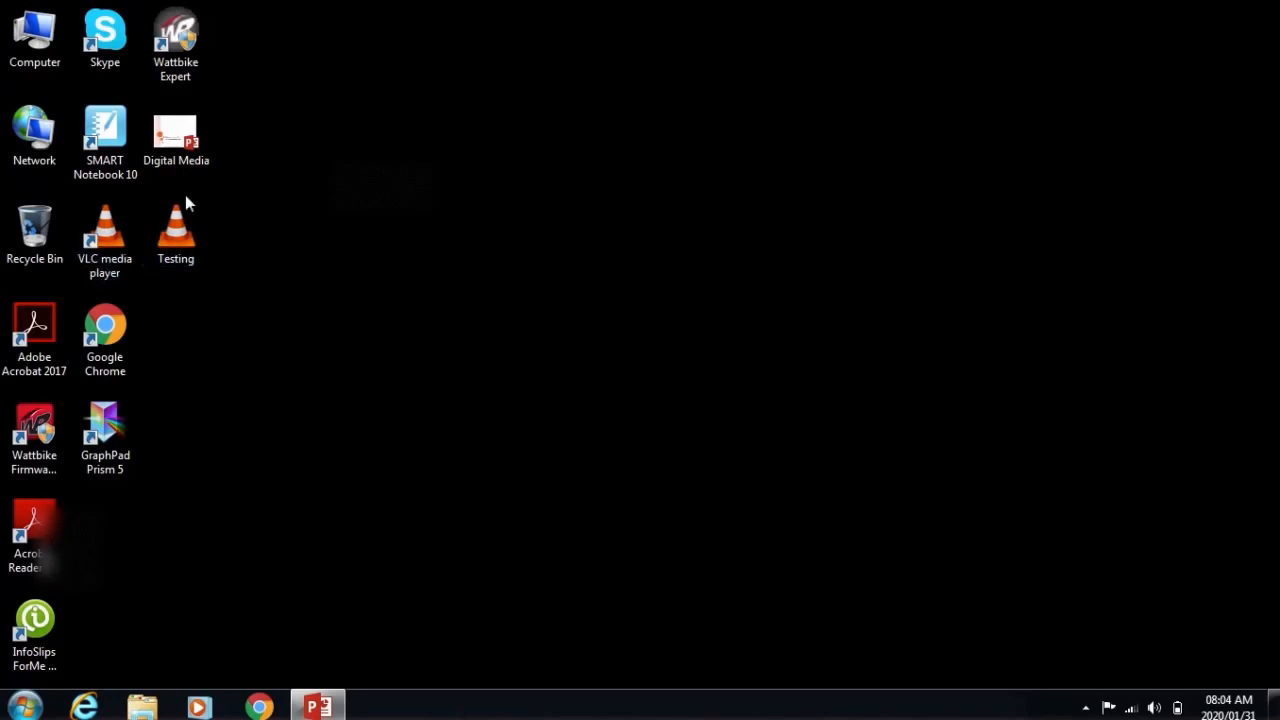
Select and deselect desktop shortcuts, then bring up the Start menu with recent programs and system links.
{"action": "left_click", "coordinate": [176, 232]}
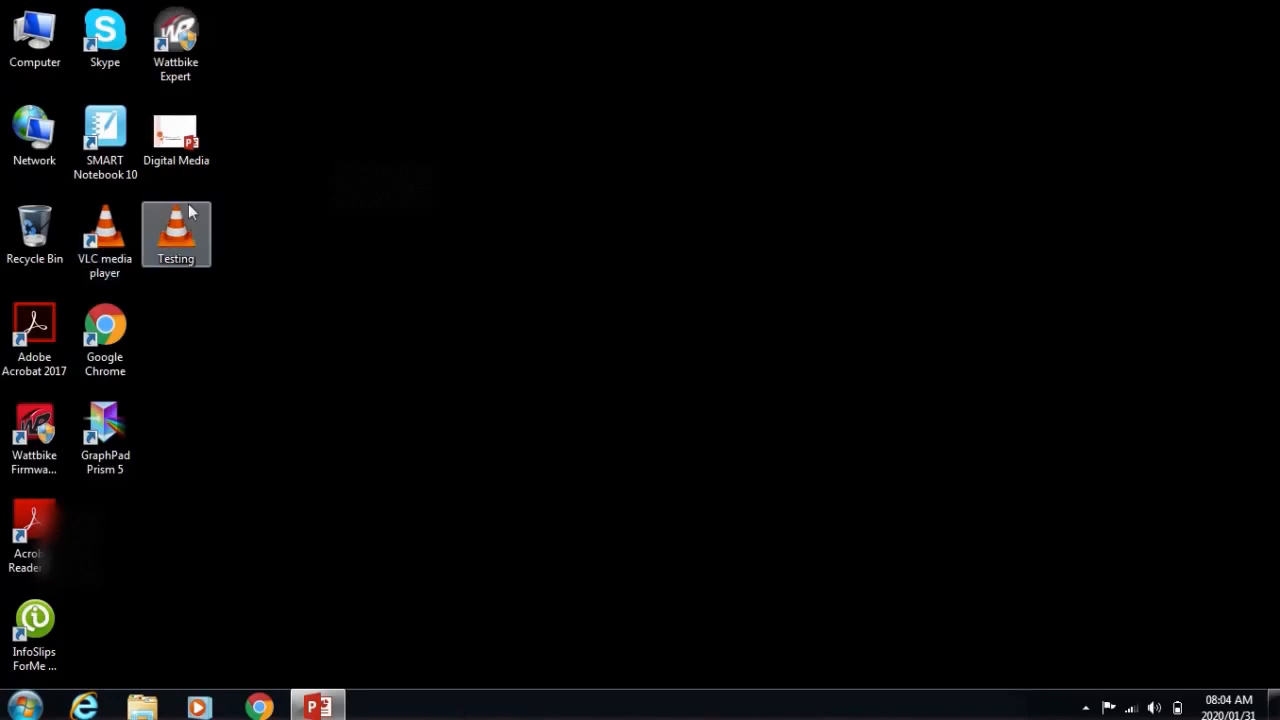
{"action": "left_click", "coordinate": [104, 36]}
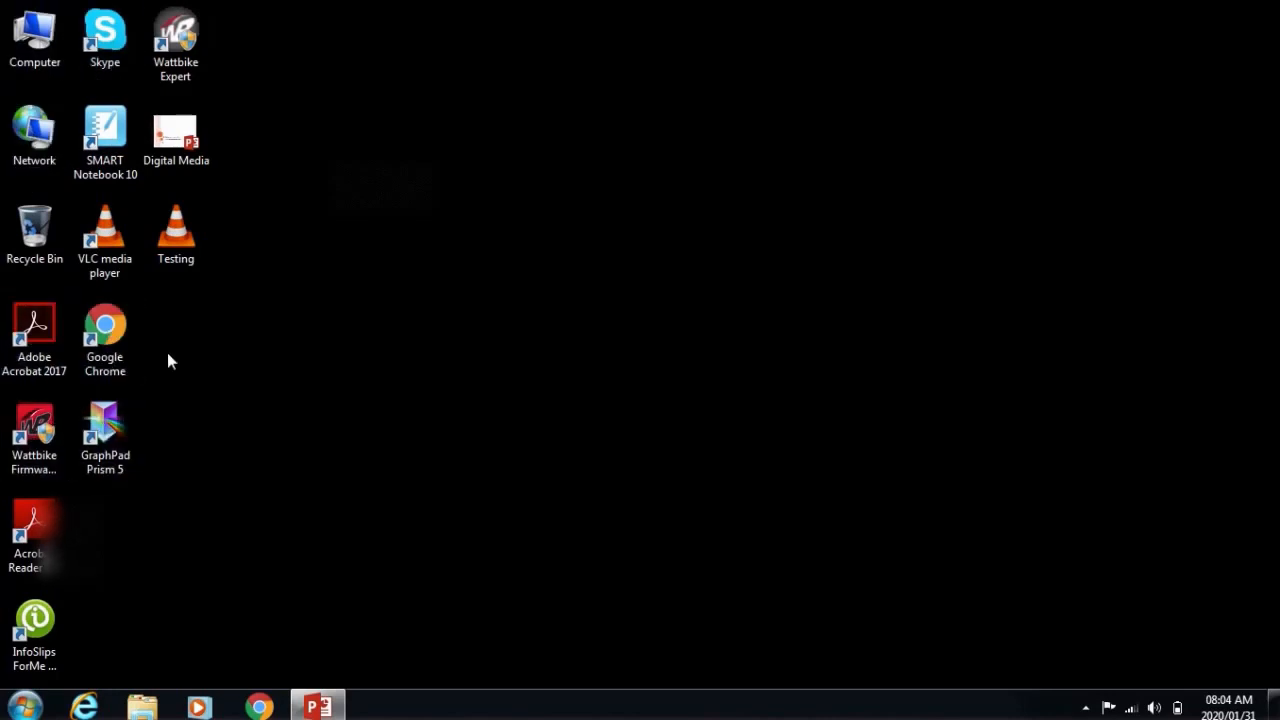
{"action": "mouse_move", "coordinate": [158, 196]}
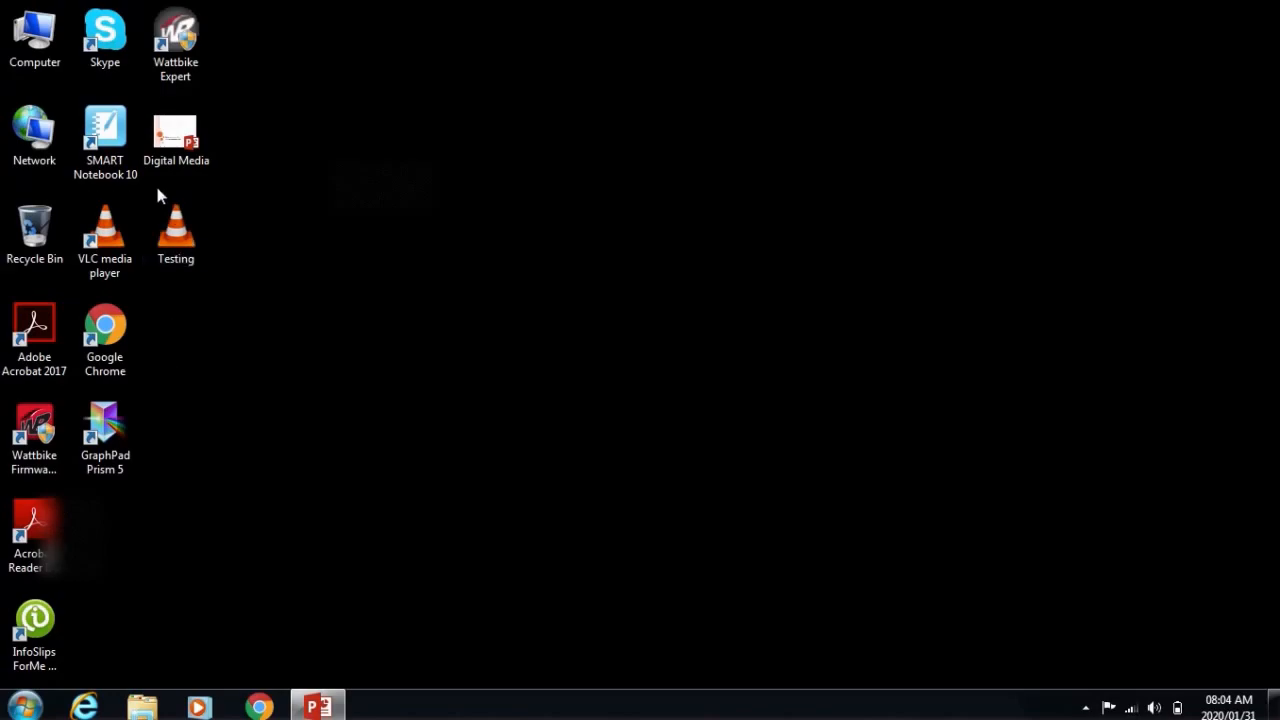
{"action": "left_click", "coordinate": [176, 234]}
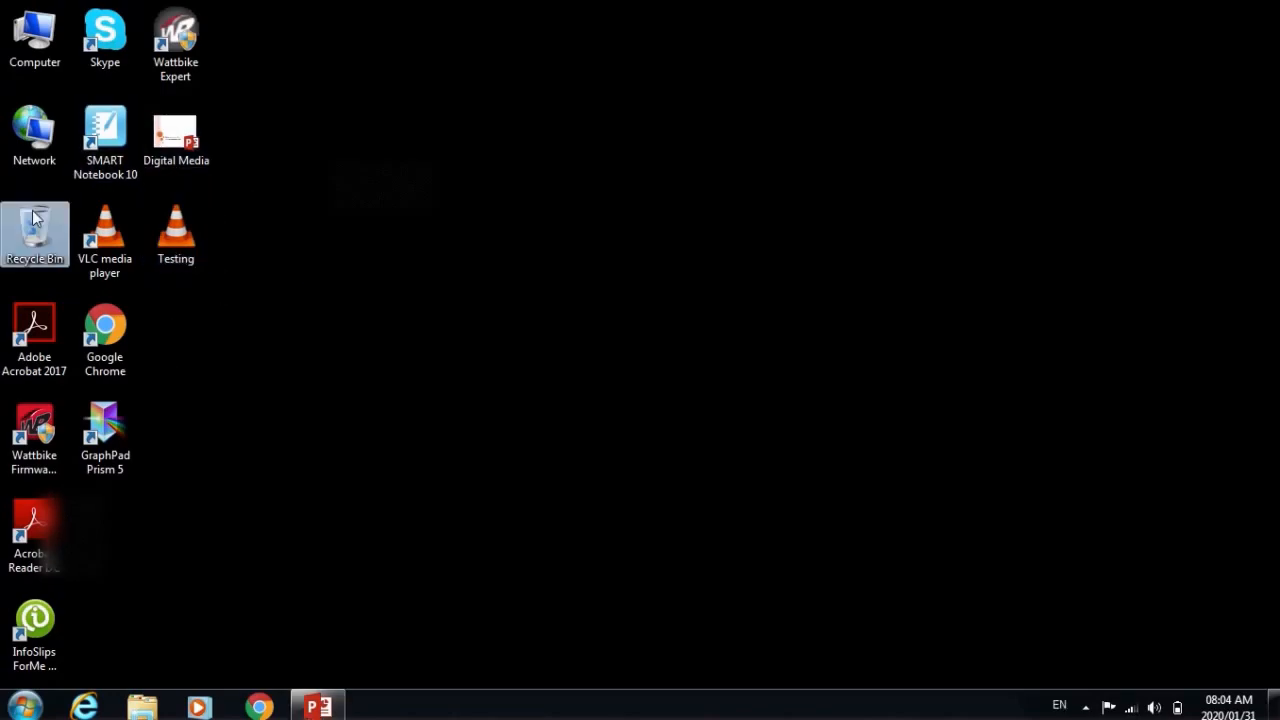
{"action": "mouse_move", "coordinate": [512, 280]}
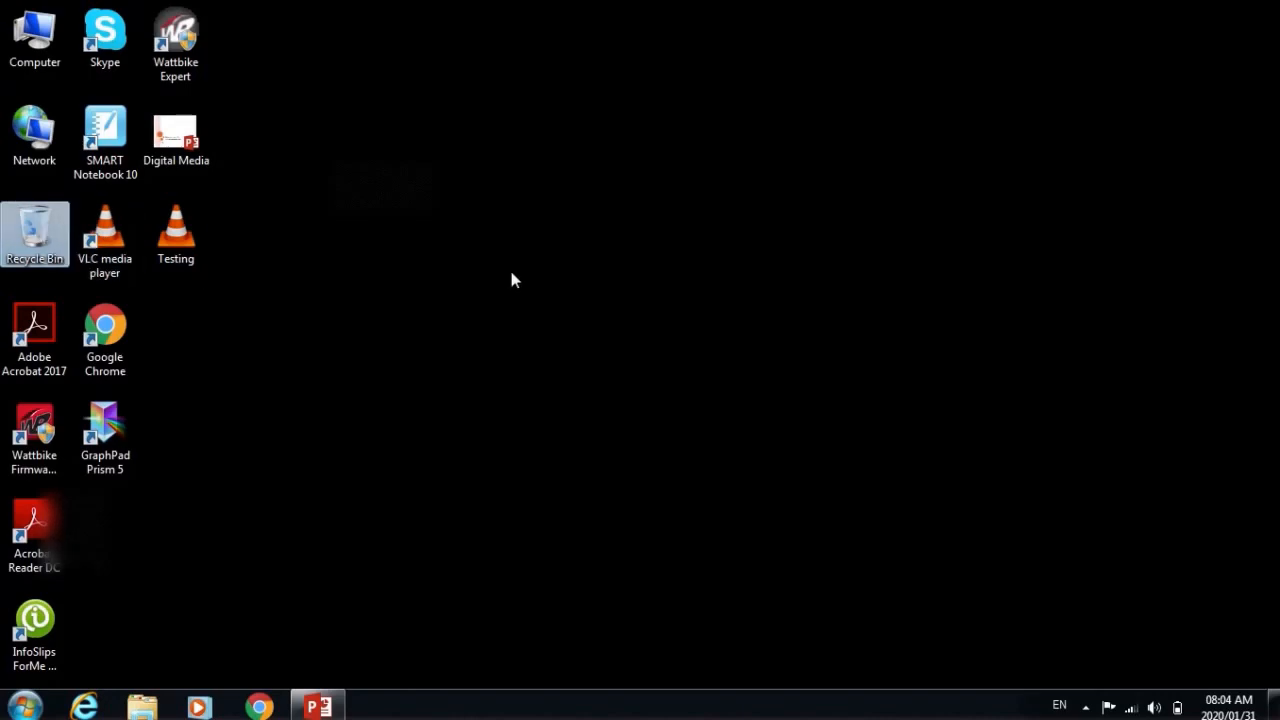
{"action": "mouse_move", "coordinate": [796, 472]}
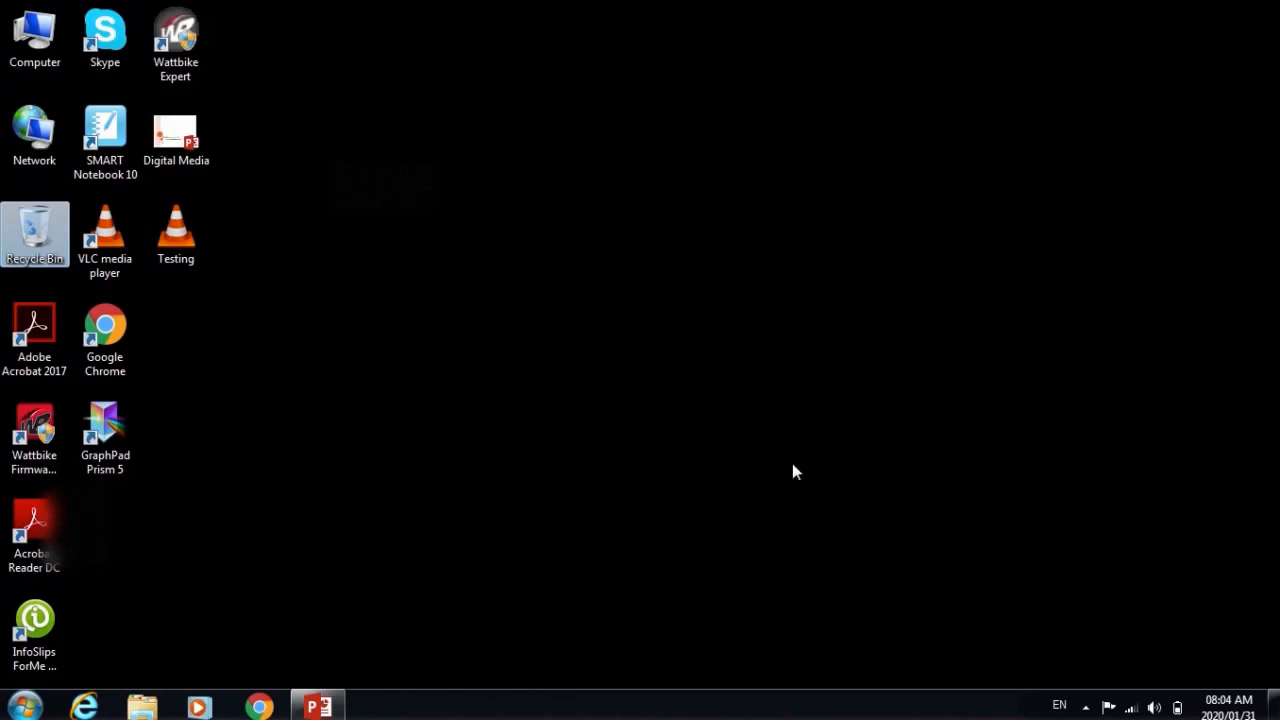
{"action": "mouse_move", "coordinate": [750, 412]}
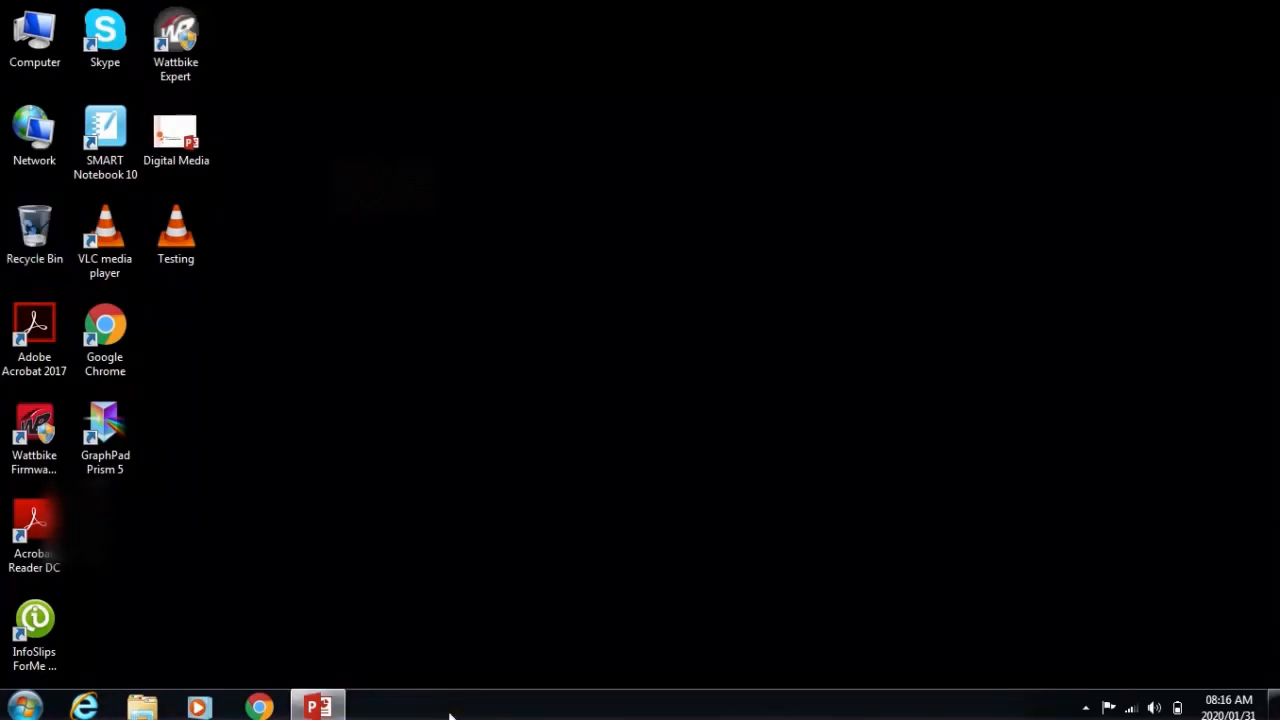
{"action": "mouse_move", "coordinate": [428, 466]}
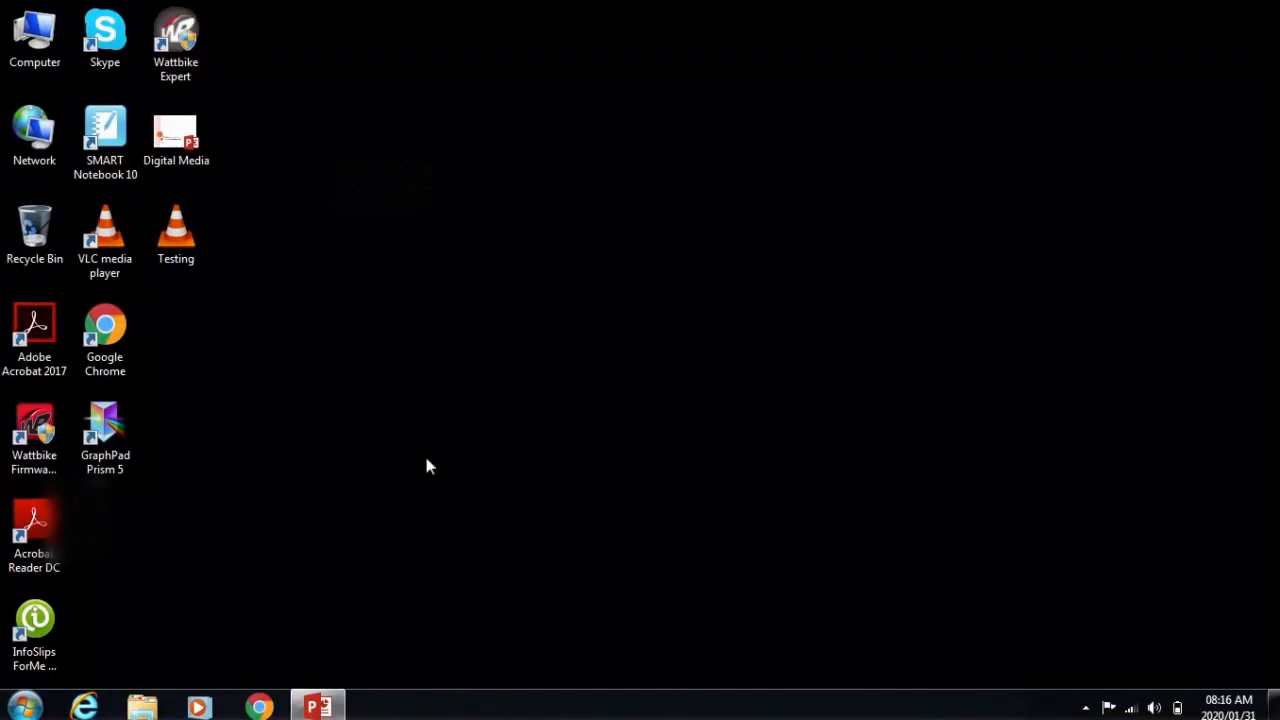
{"action": "mouse_move", "coordinate": [452, 700]}
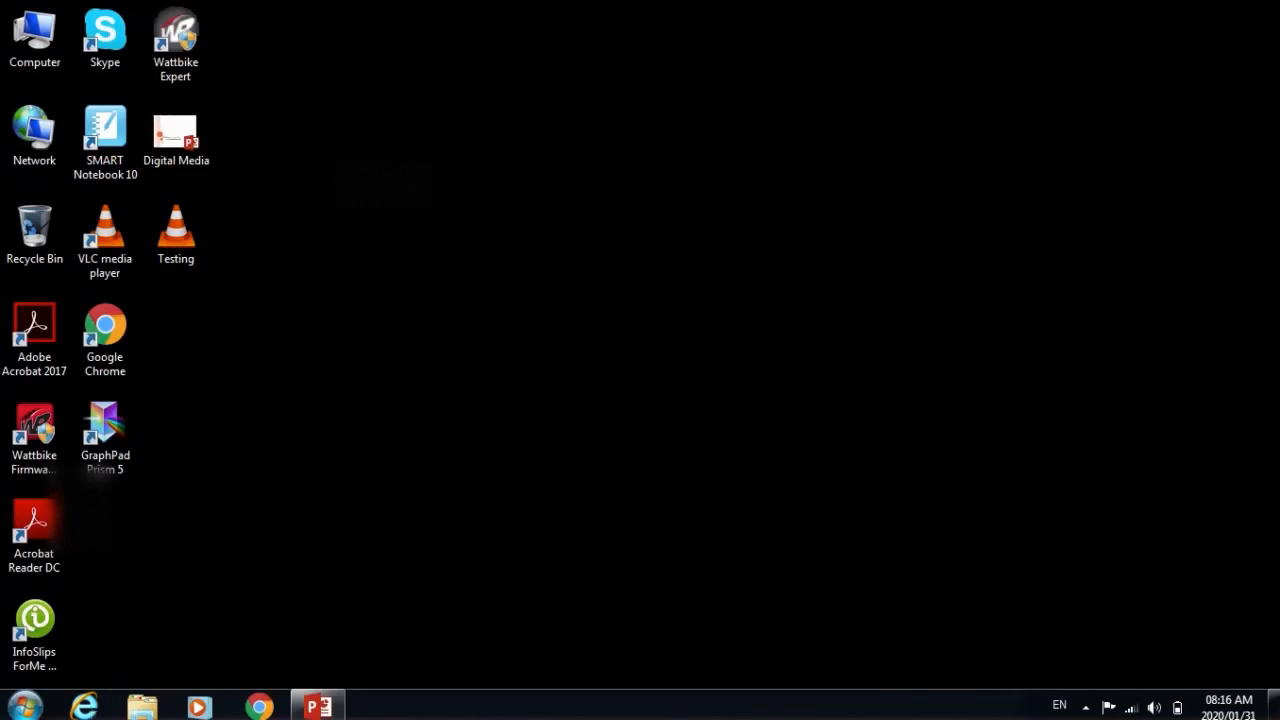
{"action": "mouse_move", "coordinate": [1140, 708]}
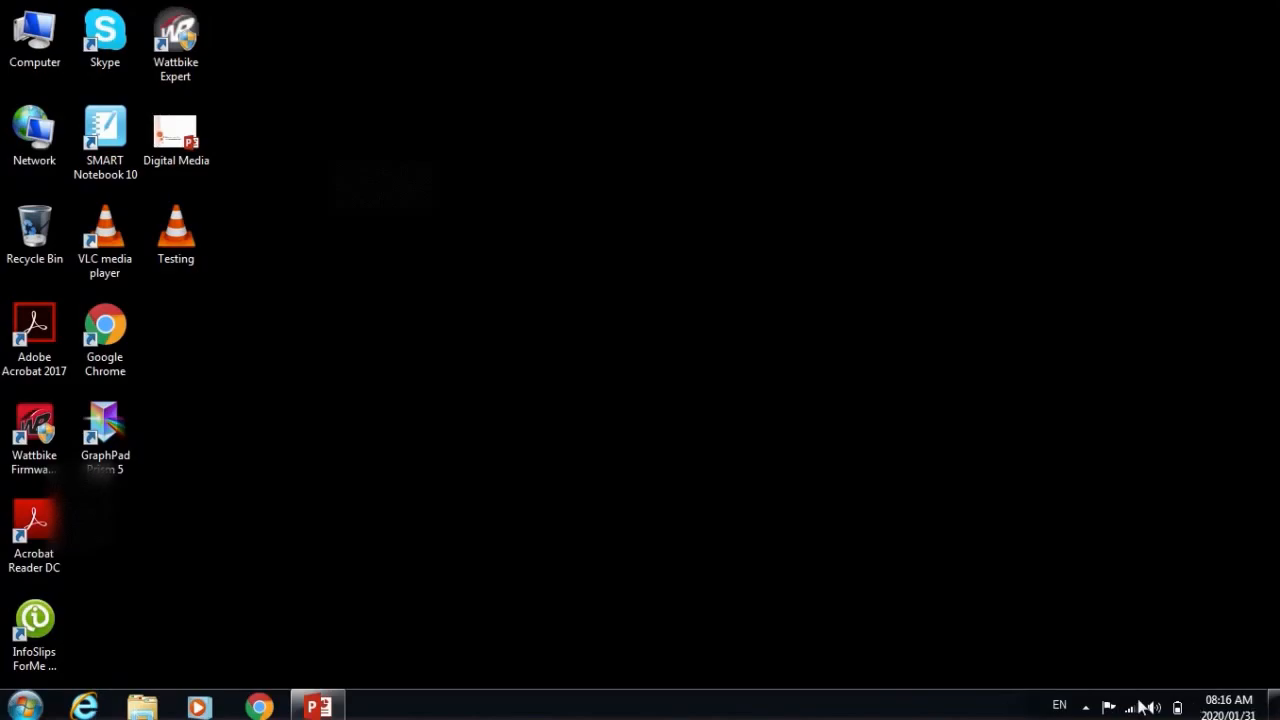
{"action": "mouse_move", "coordinate": [378, 692]}
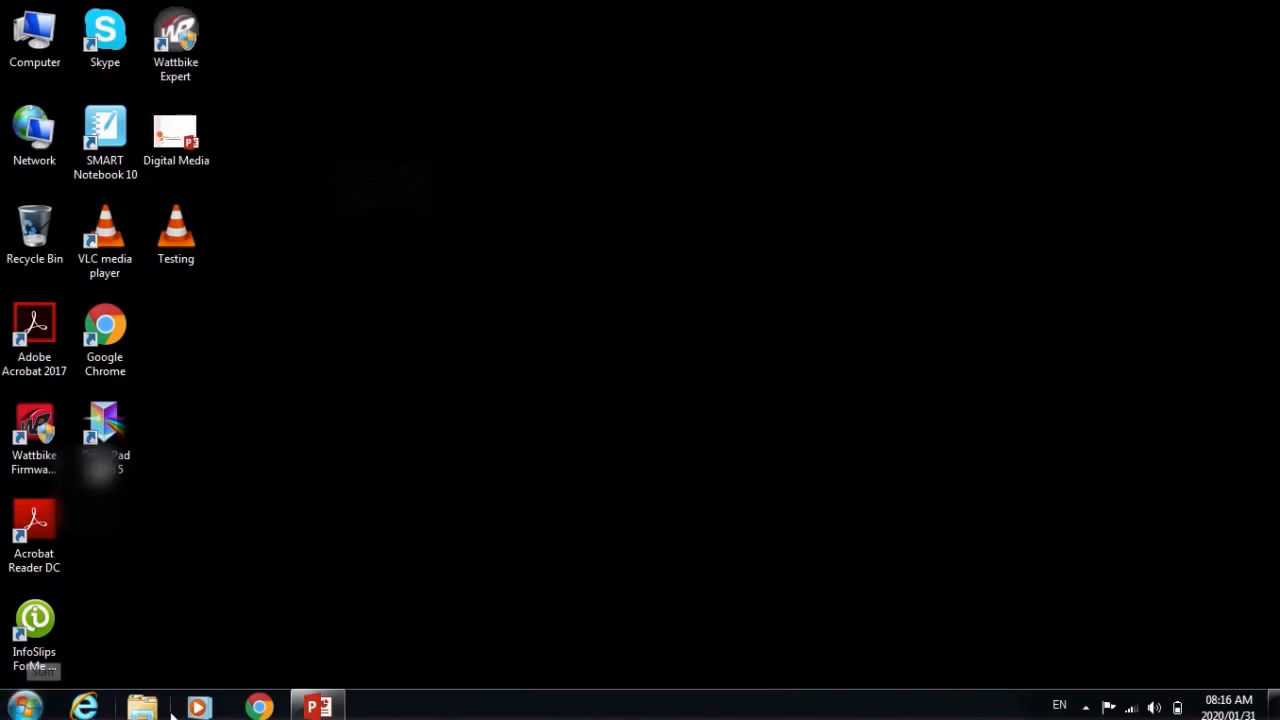
{"action": "mouse_move", "coordinate": [318, 706]}
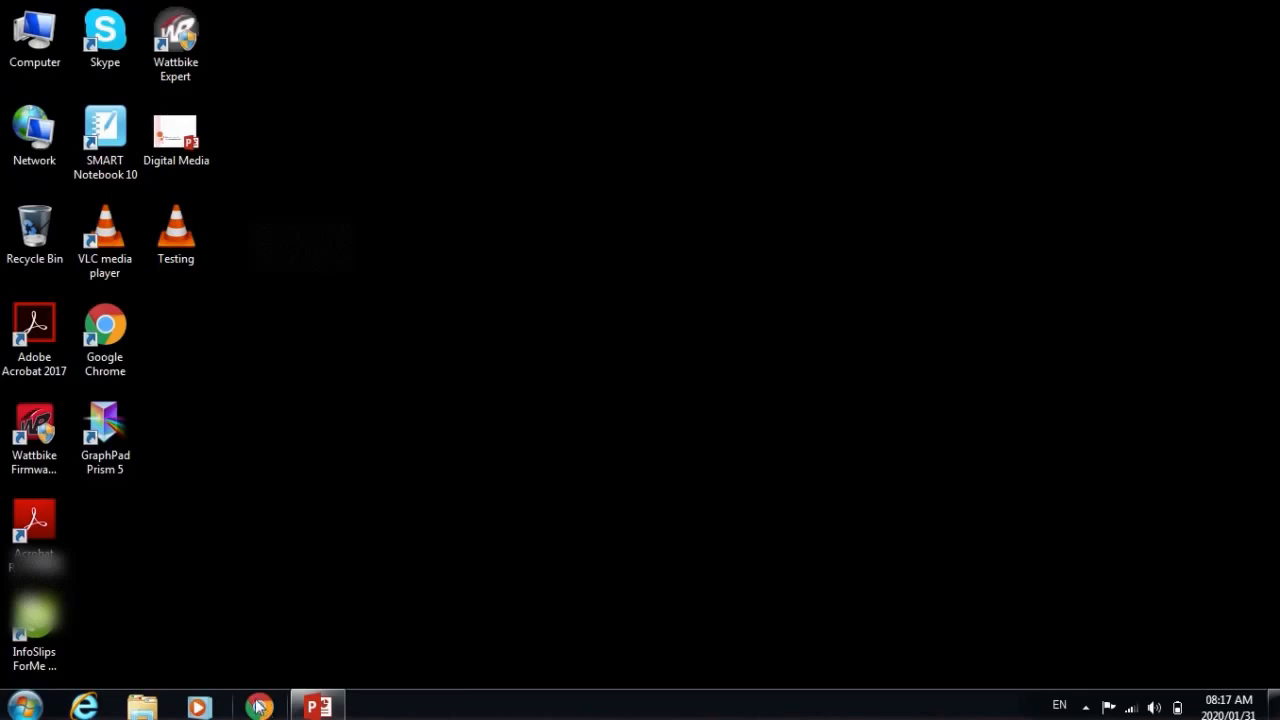
{"action": "mouse_move", "coordinate": [260, 706]}
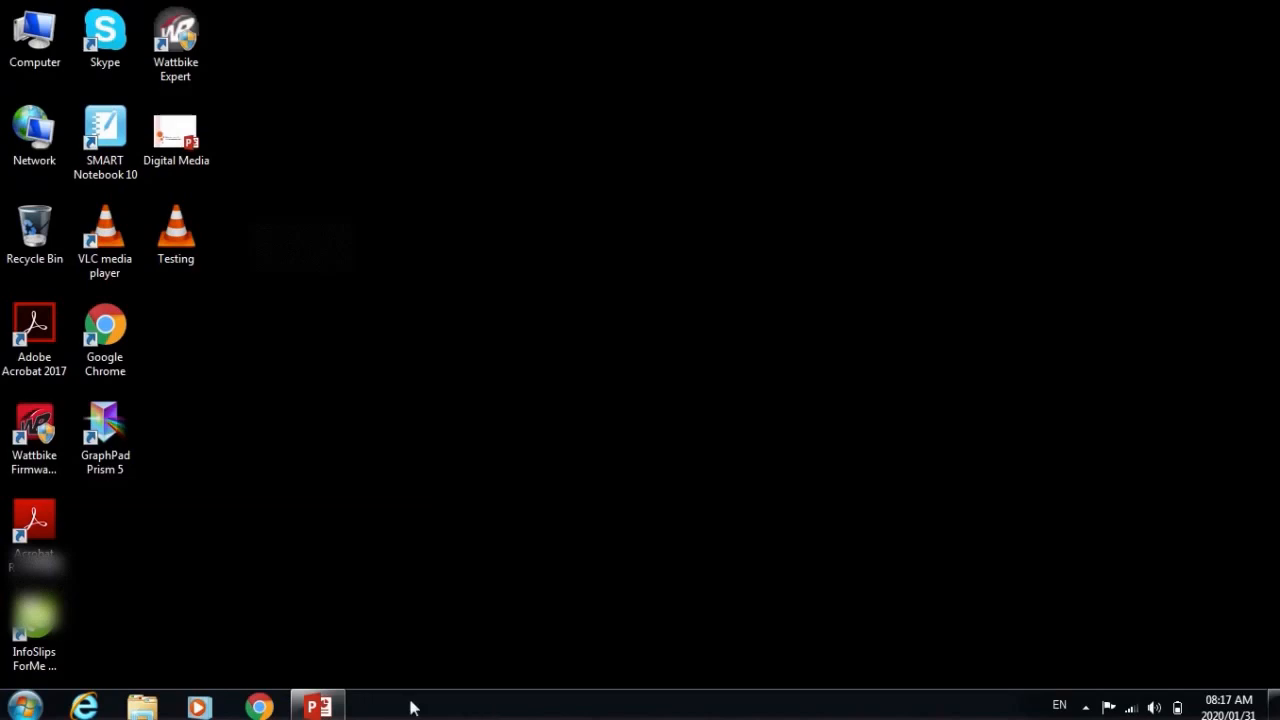
{"action": "mouse_move", "coordinate": [916, 704]}
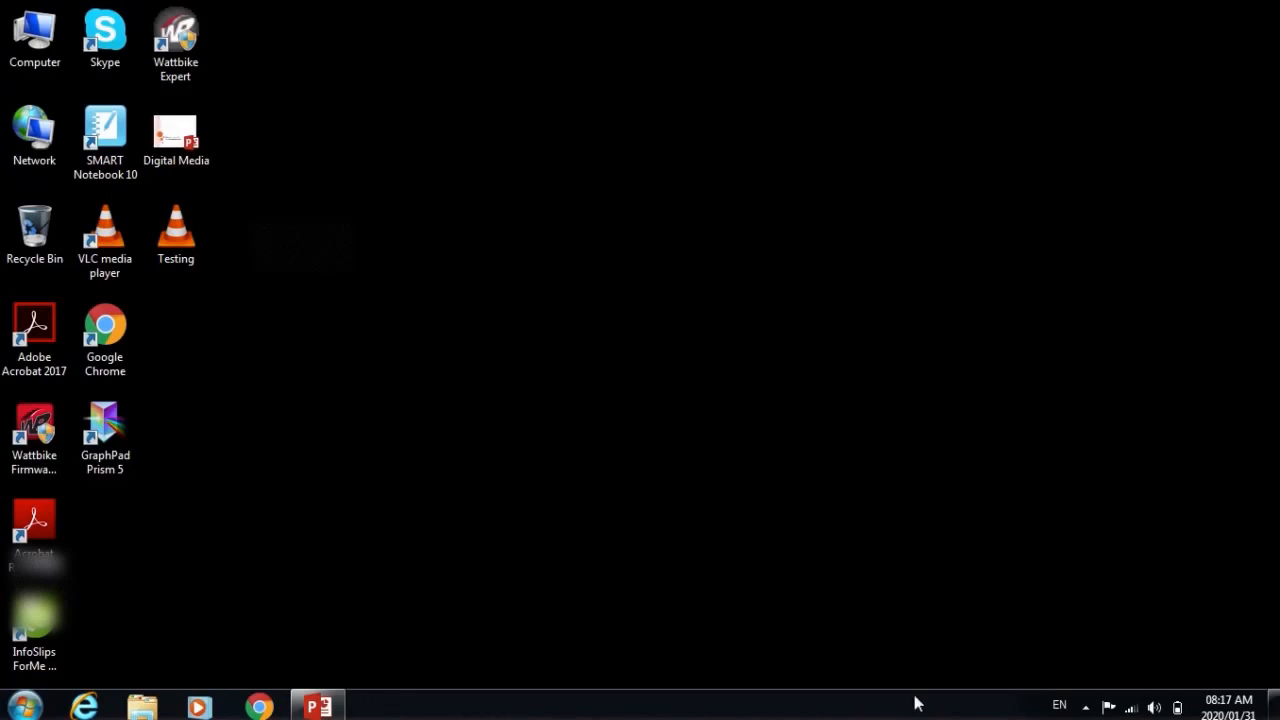
{"action": "mouse_move", "coordinate": [344, 708]}
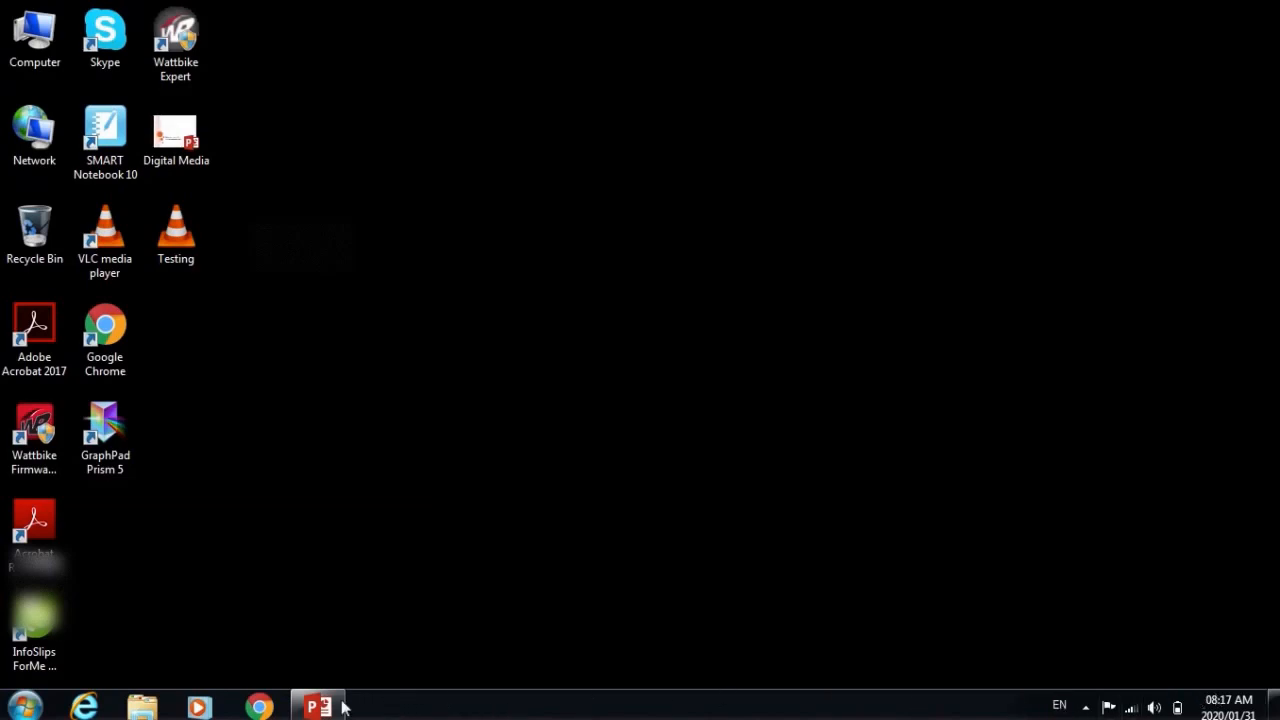
{"action": "mouse_move", "coordinate": [712, 716]}
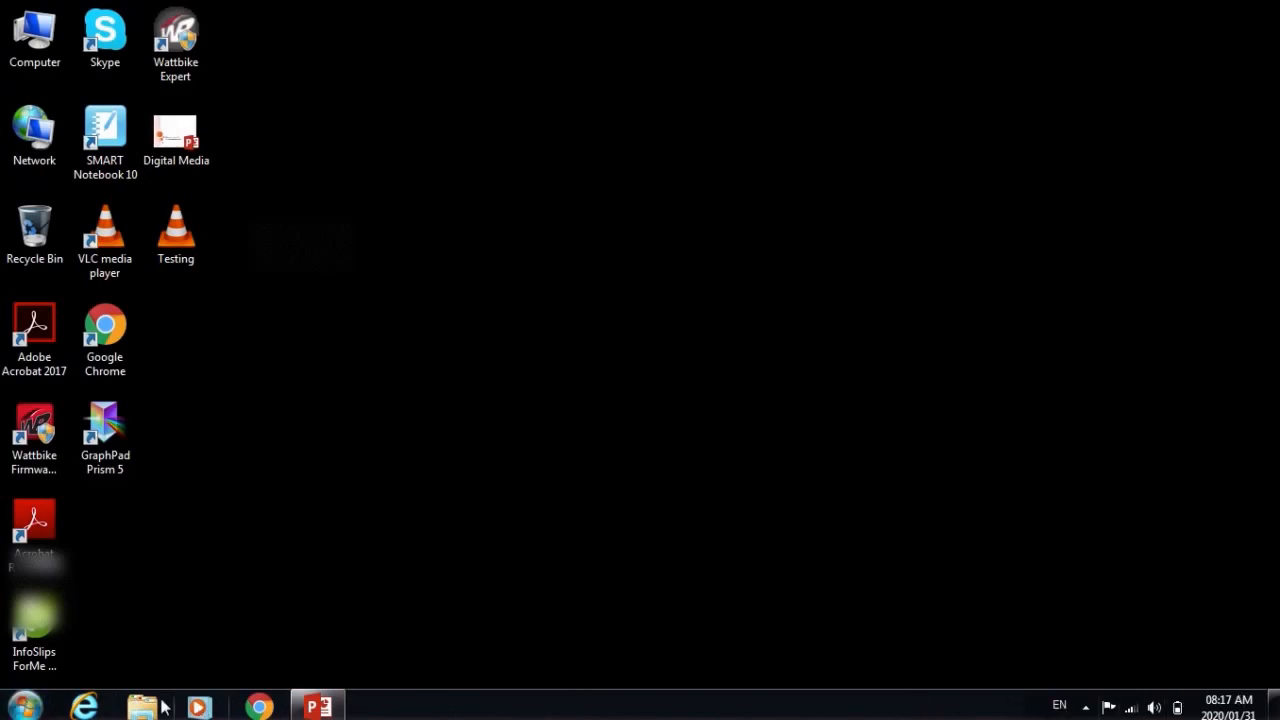
{"action": "mouse_move", "coordinate": [22, 704]}
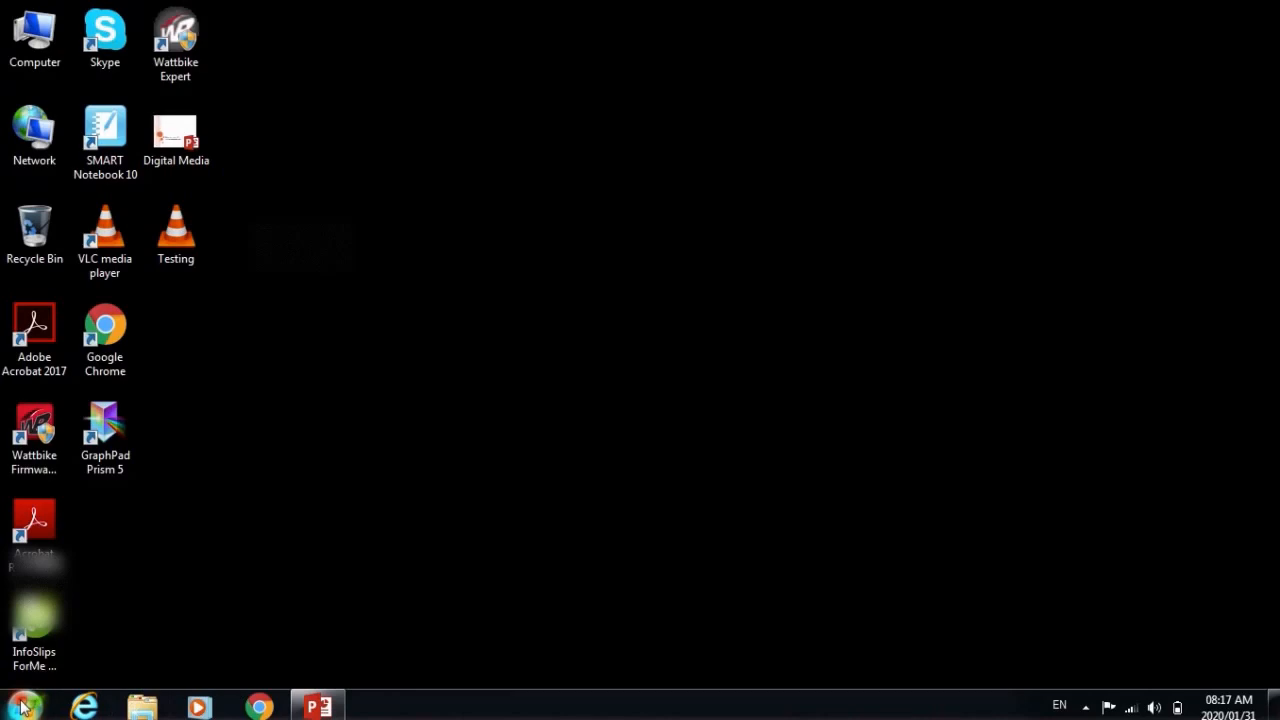
{"action": "mouse_move", "coordinate": [22, 704]}
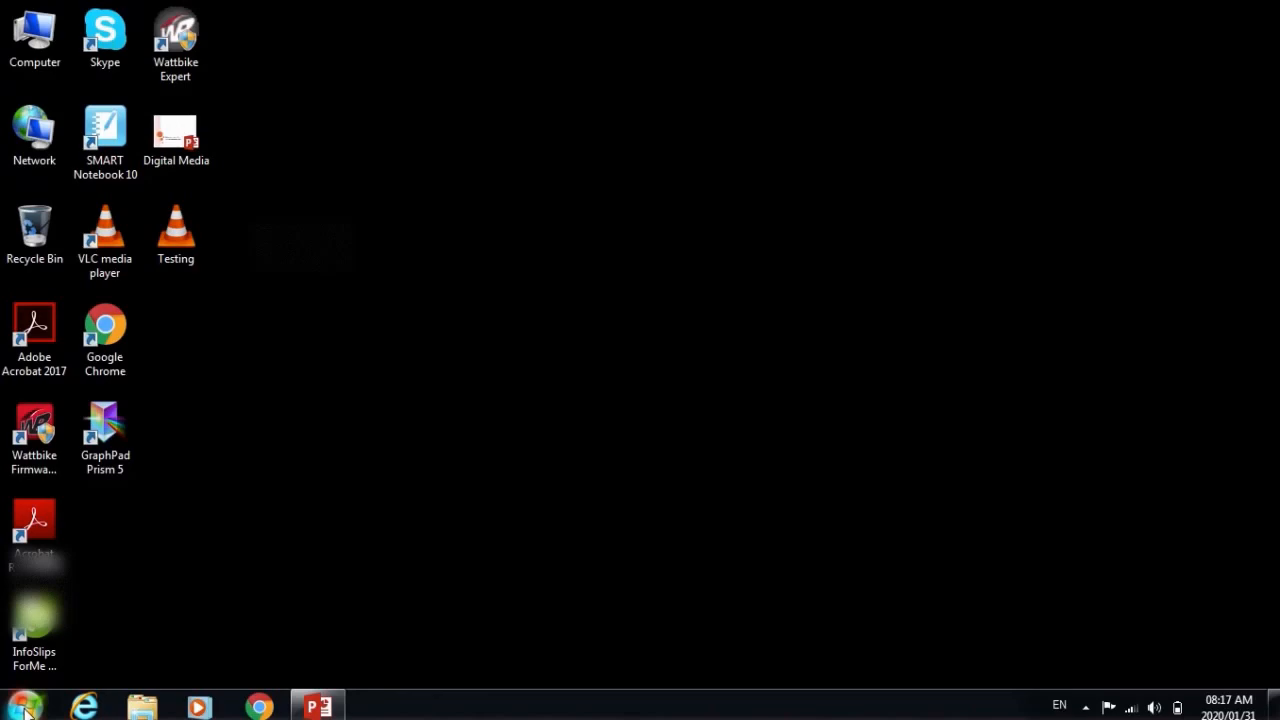
{"action": "left_click", "coordinate": [20, 704]}
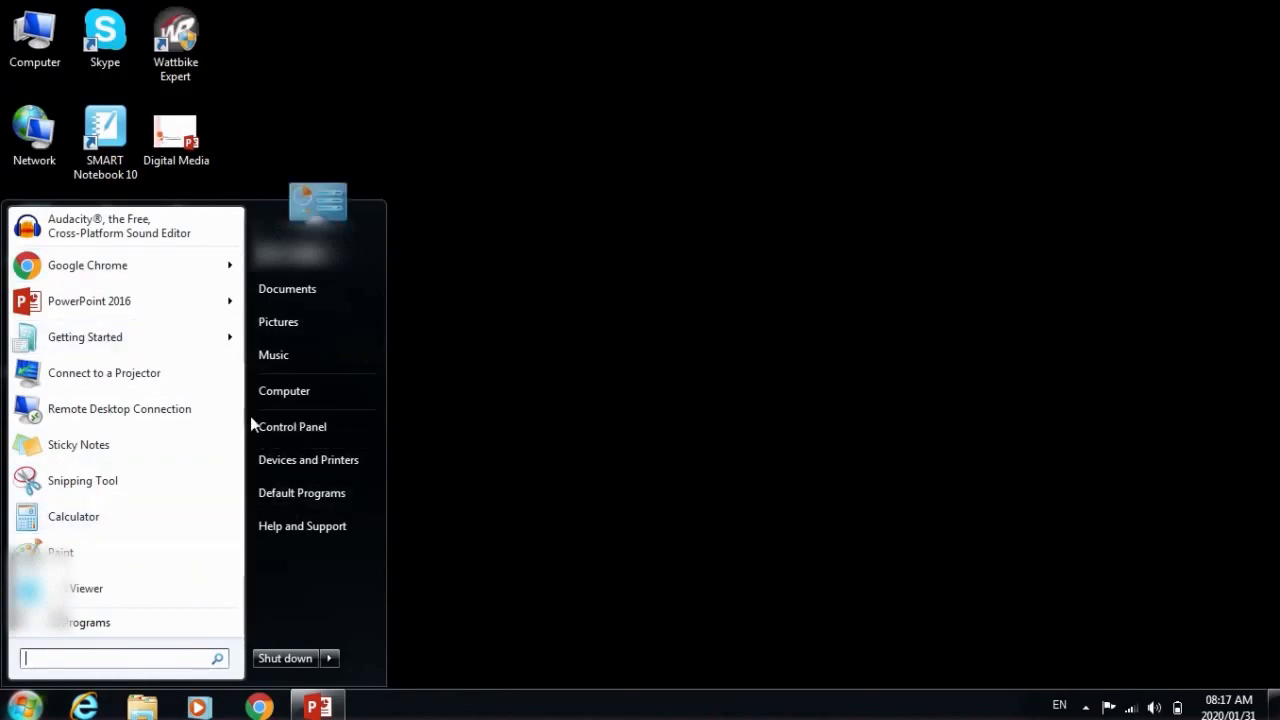
{"action": "mouse_move", "coordinate": [96, 414]}
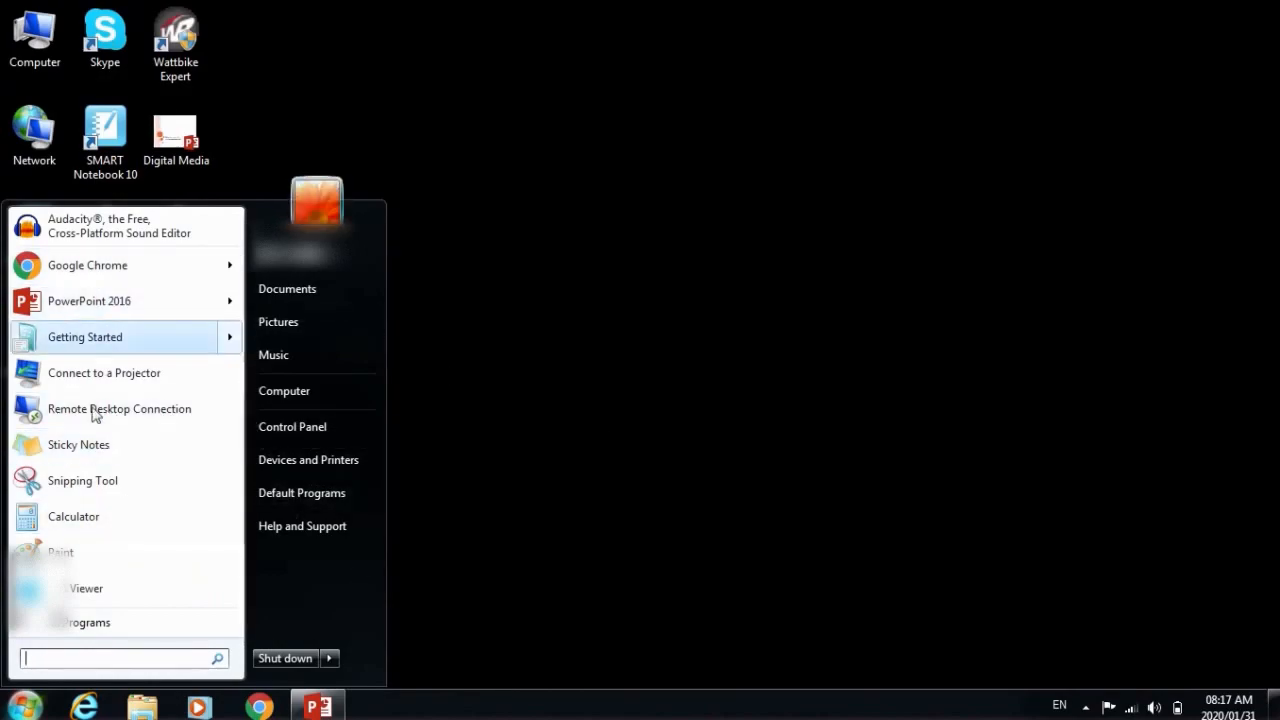
{"action": "mouse_move", "coordinate": [150, 336]}
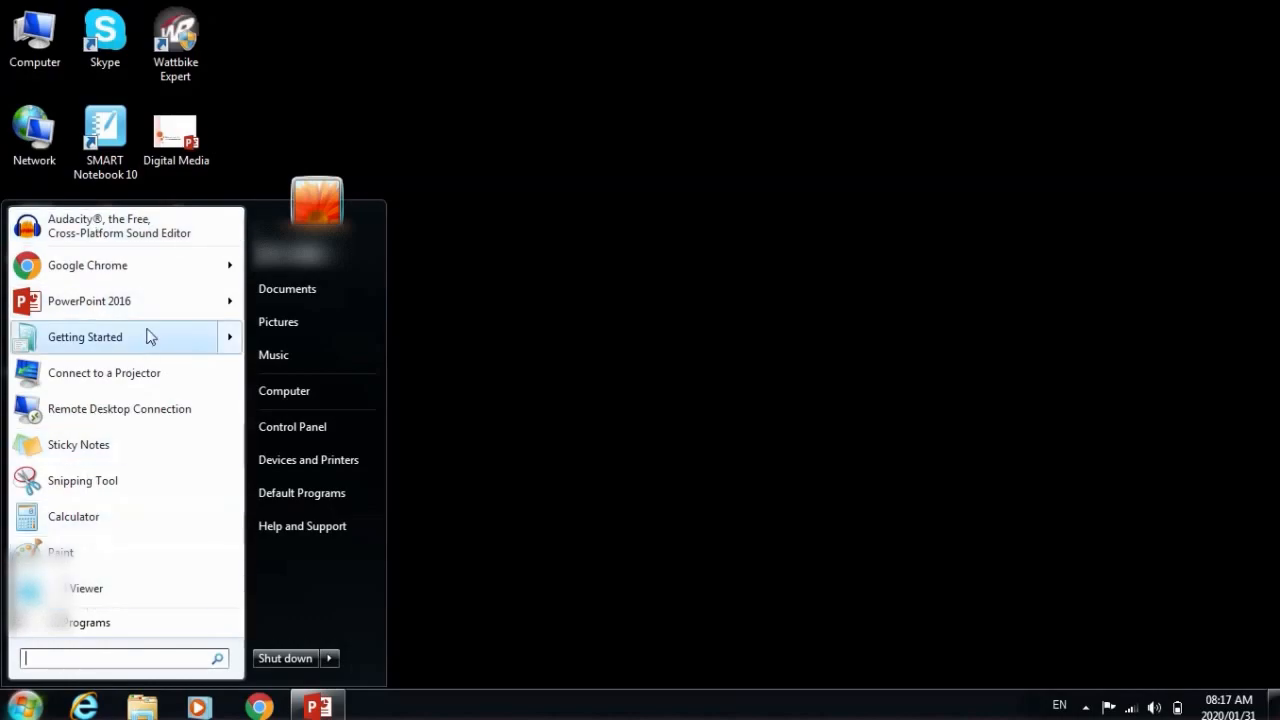
{"action": "mouse_move", "coordinate": [136, 118]}
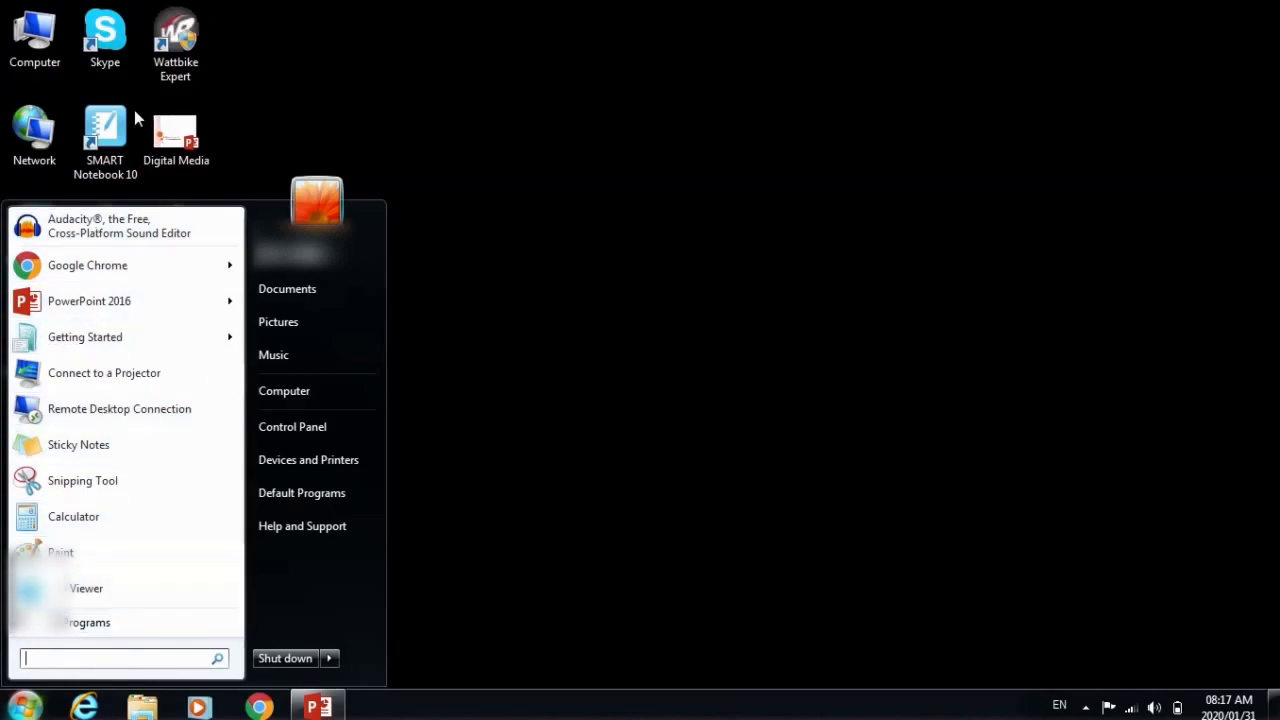
{"action": "mouse_move", "coordinate": [312, 596]}
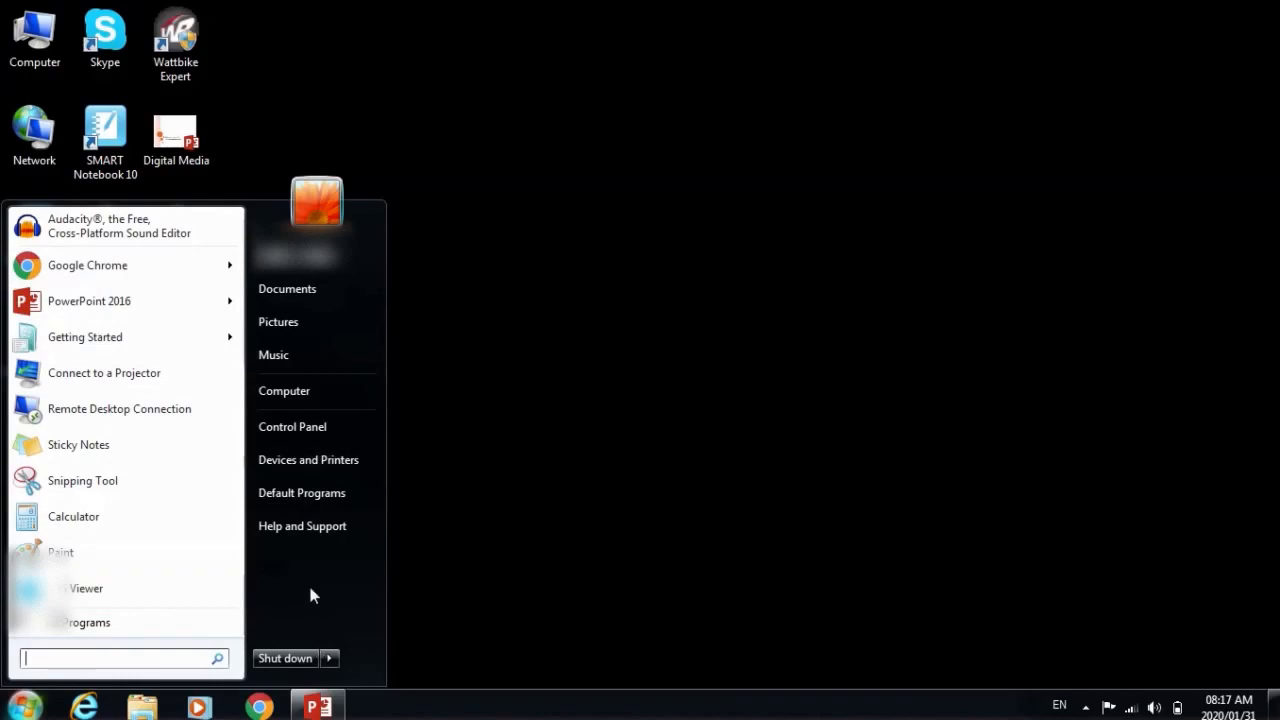
{"action": "mouse_move", "coordinate": [4, 496]}
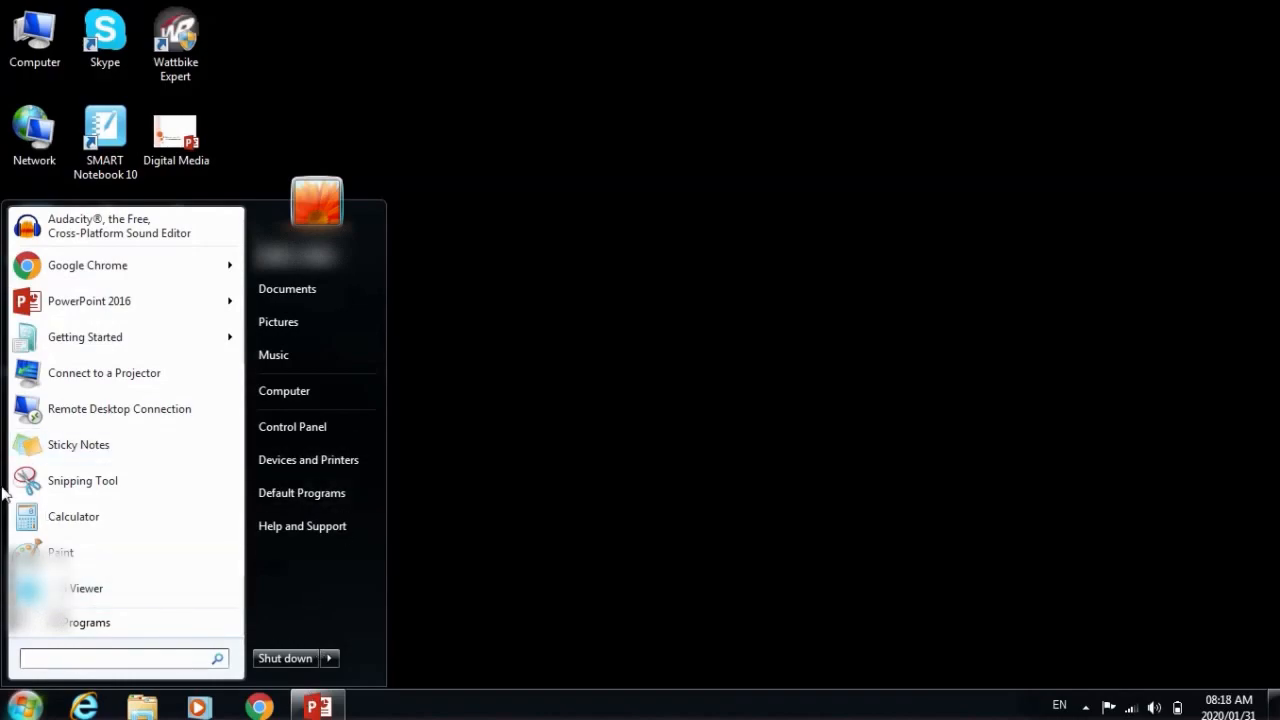
{"action": "mouse_move", "coordinate": [4, 436]}
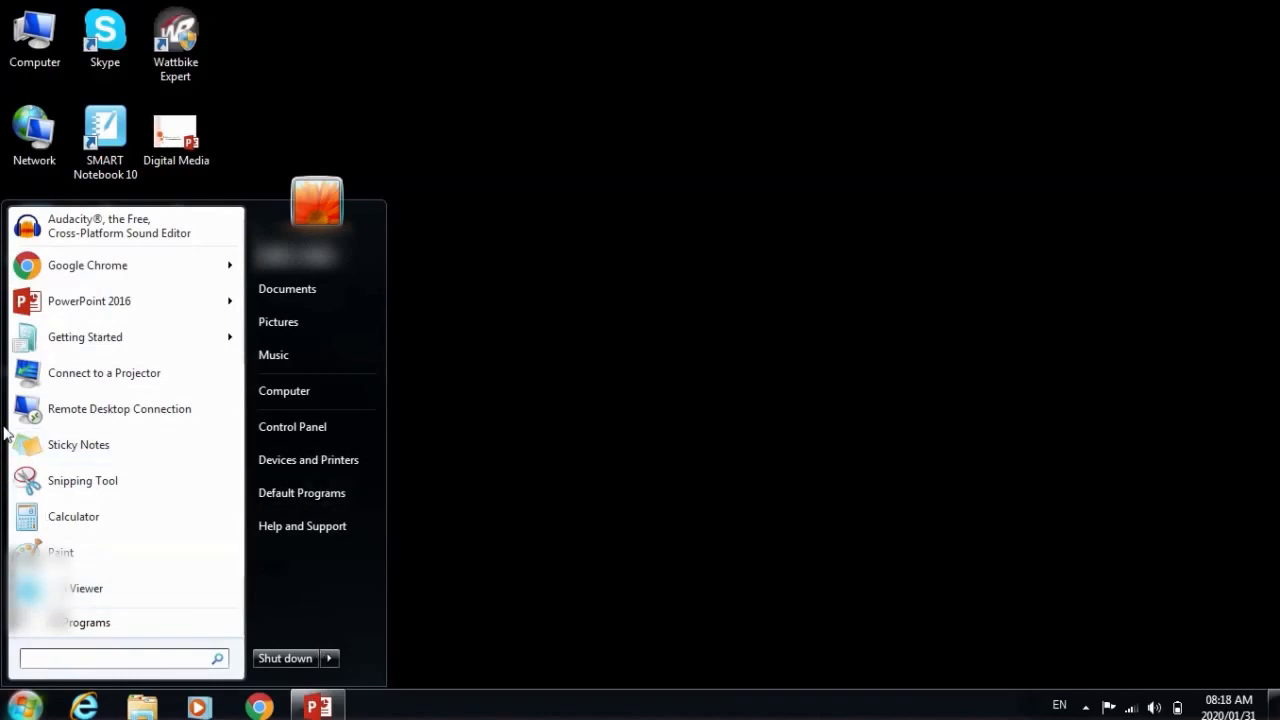
{"action": "mouse_move", "coordinate": [82, 480]}
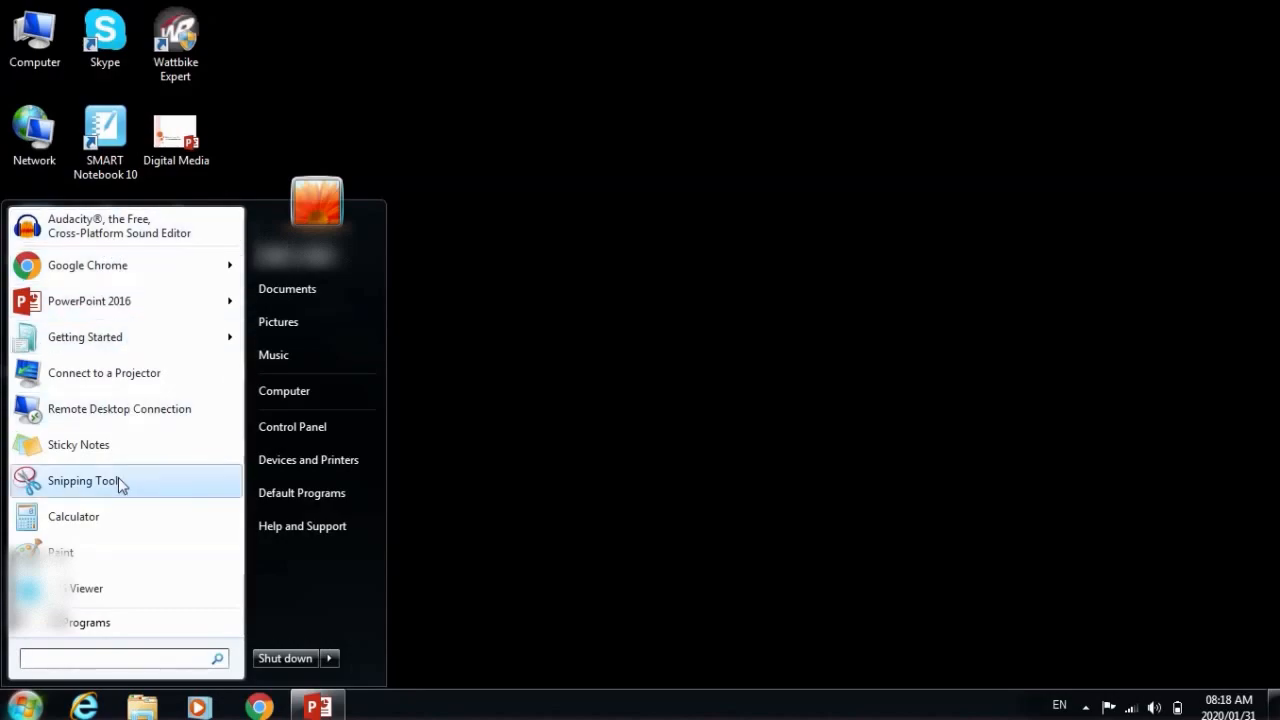
{"action": "mouse_move", "coordinate": [120, 408]}
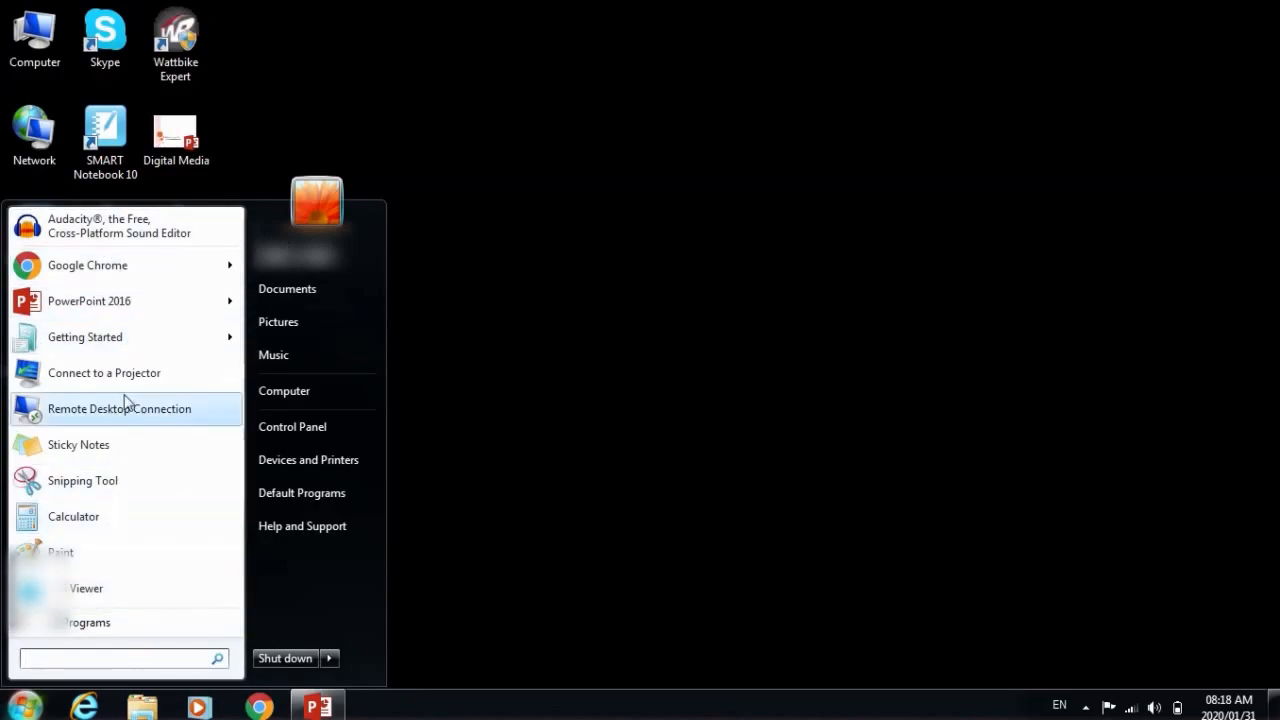
{"action": "mouse_move", "coordinate": [120, 264]}
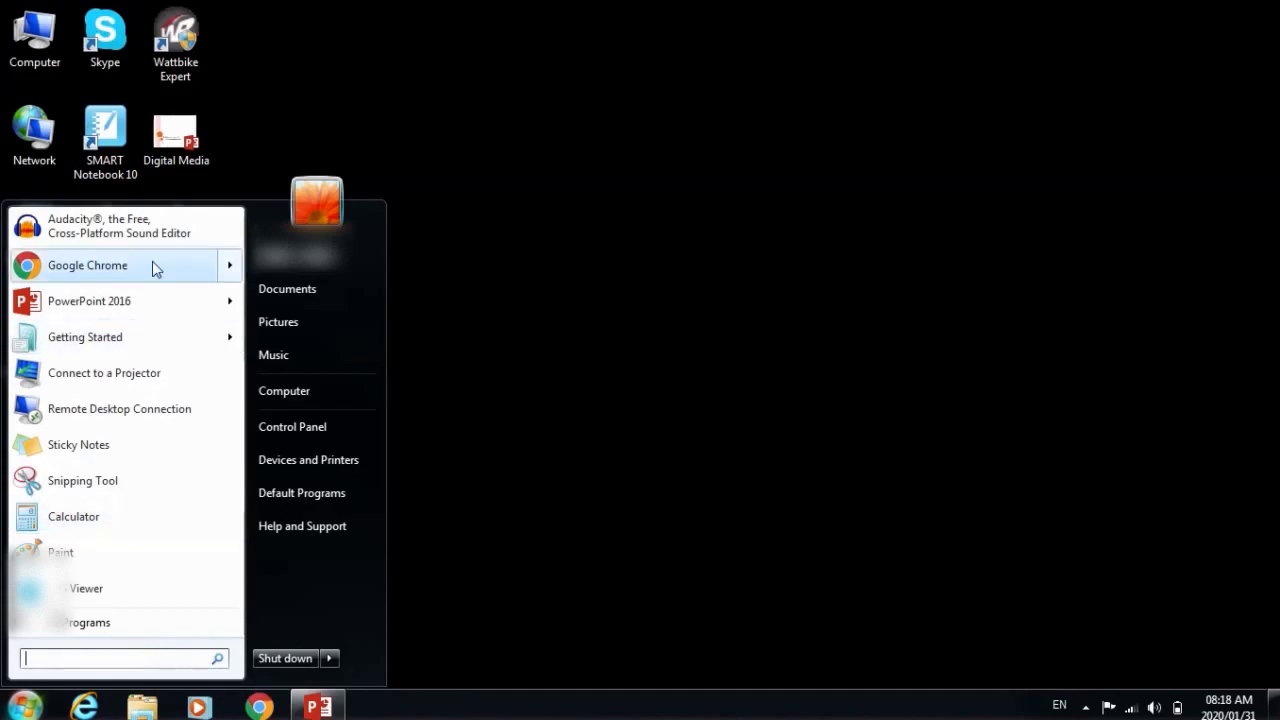
{"action": "mouse_move", "coordinate": [130, 264]}
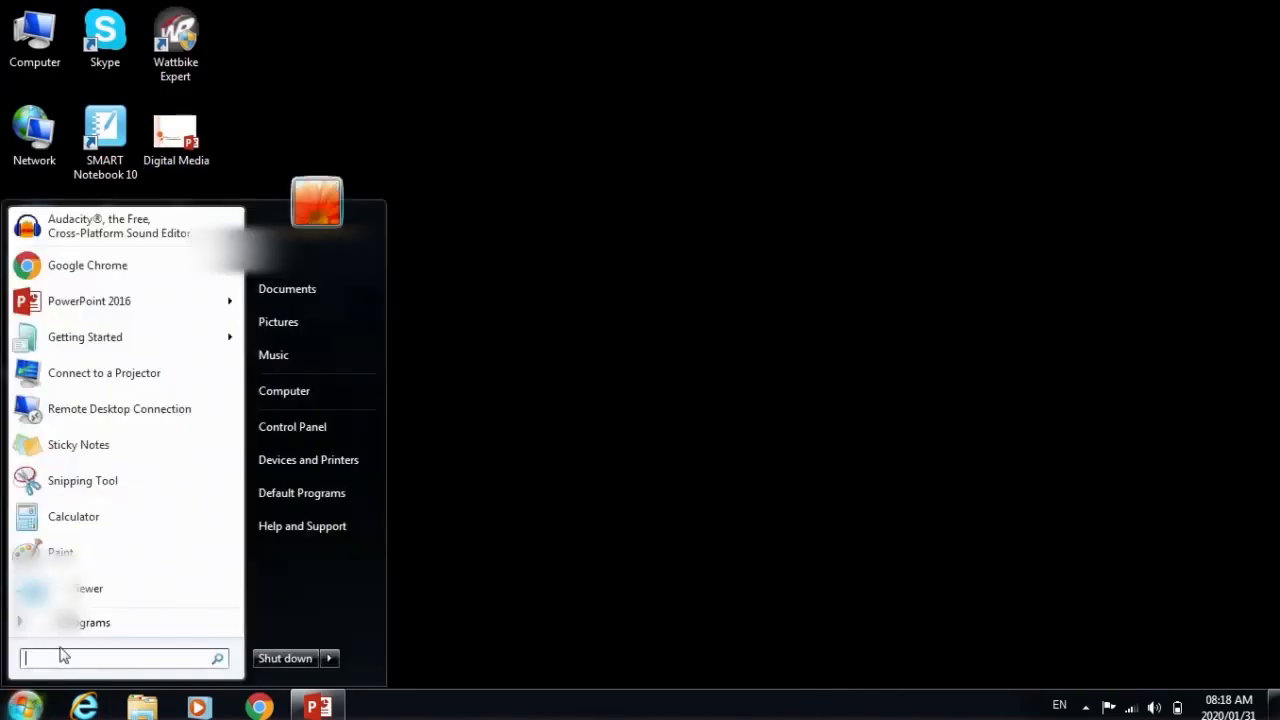
{"action": "mouse_move", "coordinate": [120, 652]}
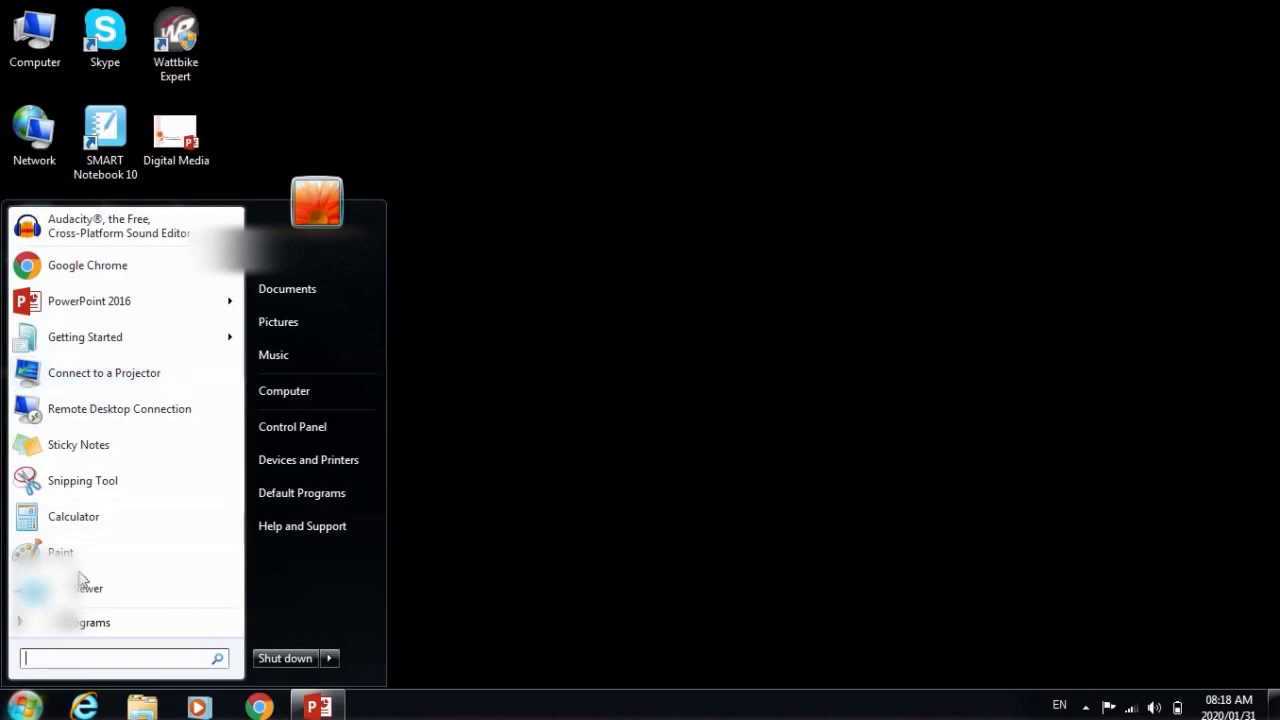
{"action": "mouse_move", "coordinate": [310, 524]}
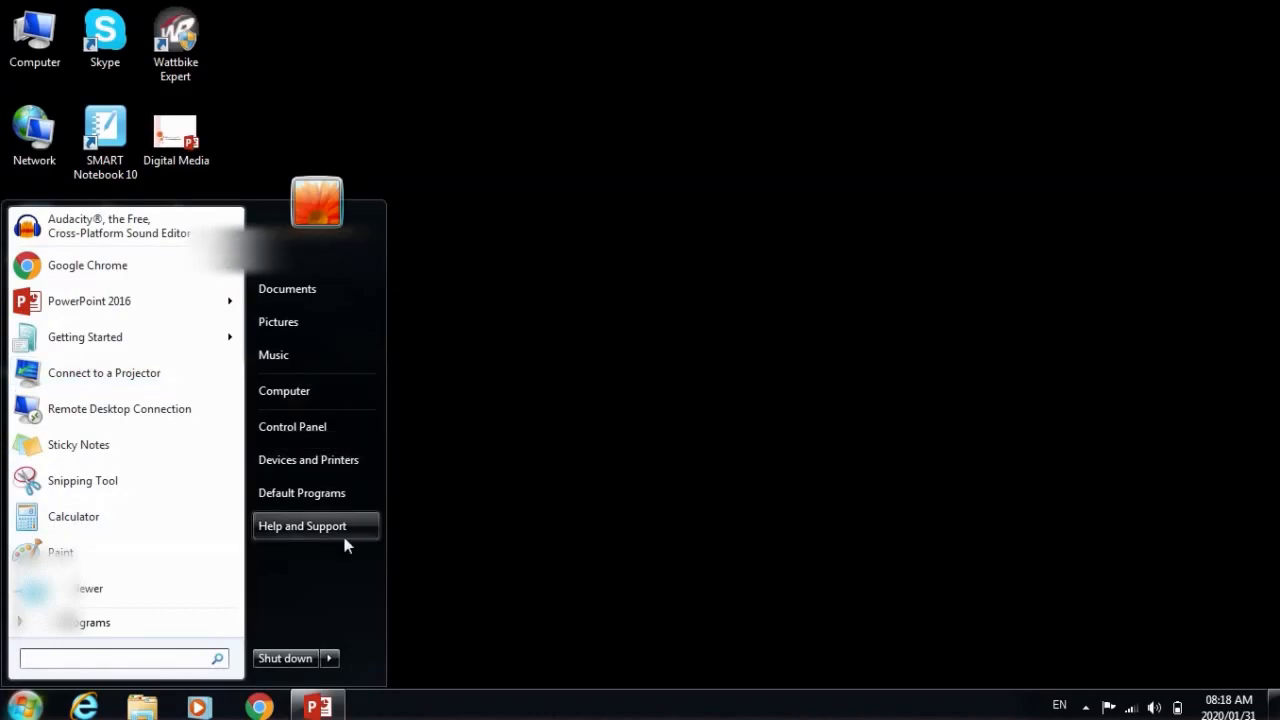
{"action": "mouse_move", "coordinate": [136, 300]}
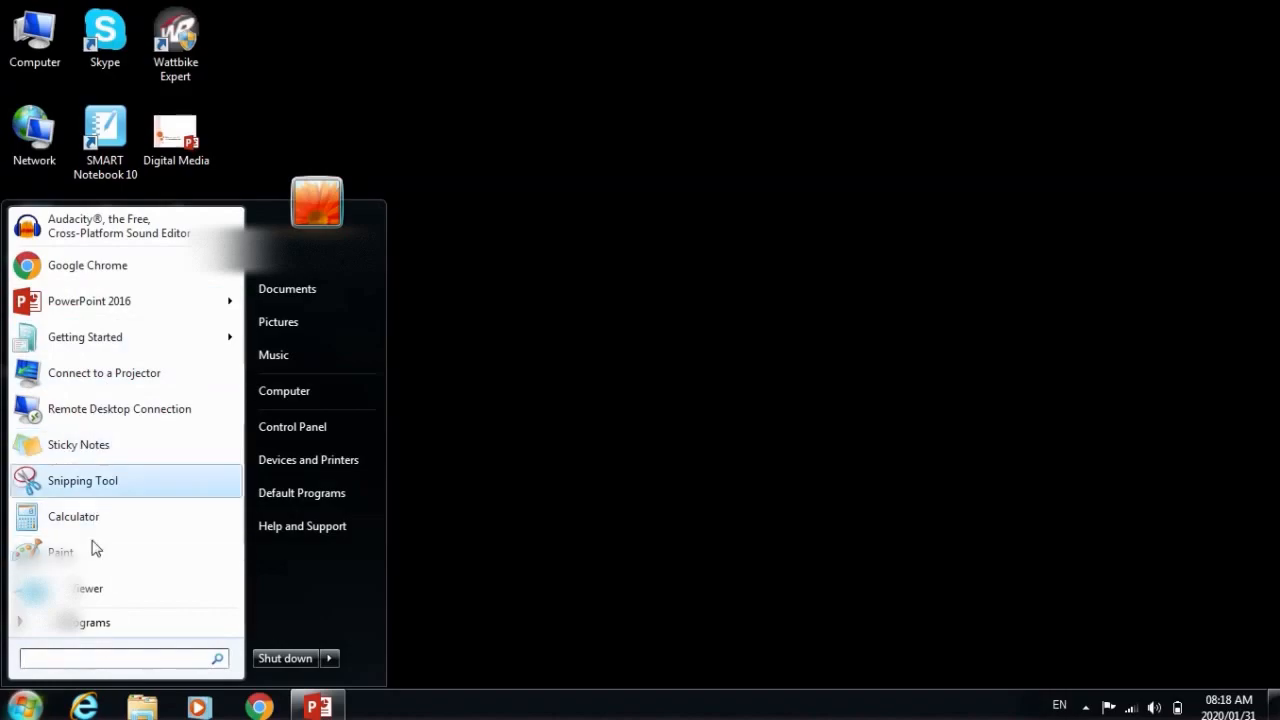
{"action": "mouse_move", "coordinate": [112, 552]}
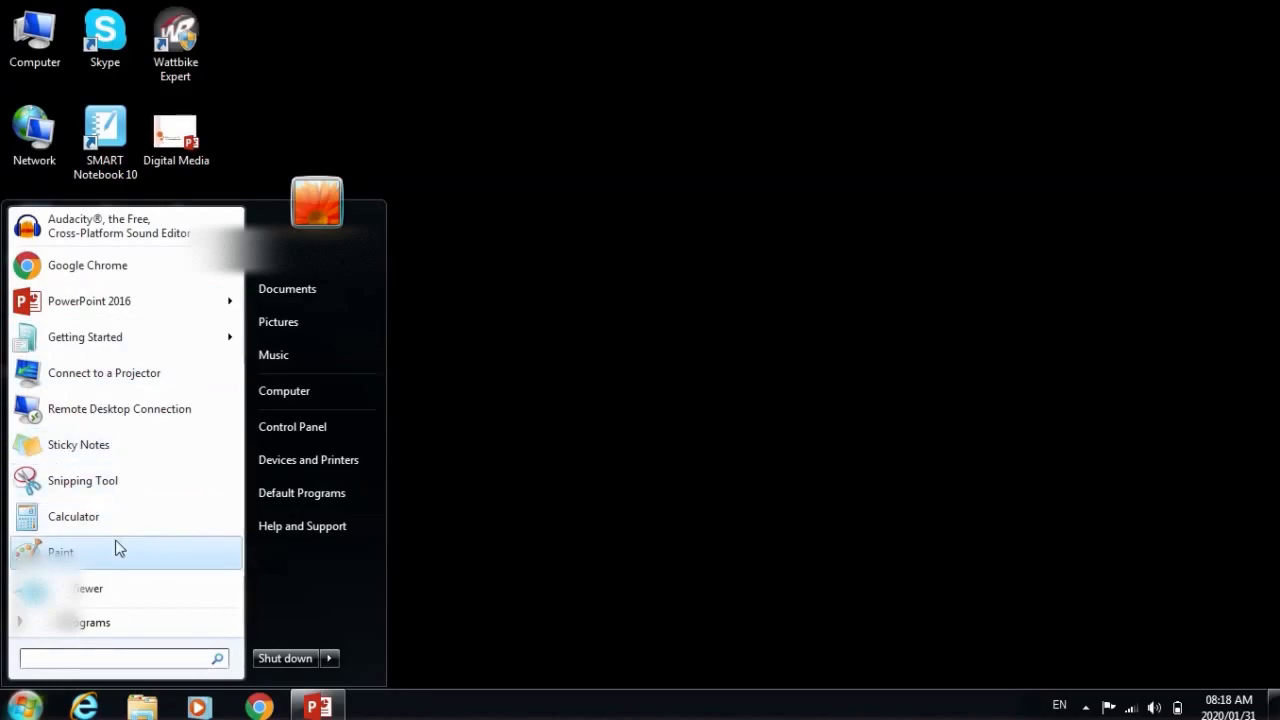
{"action": "mouse_move", "coordinate": [364, 612]}
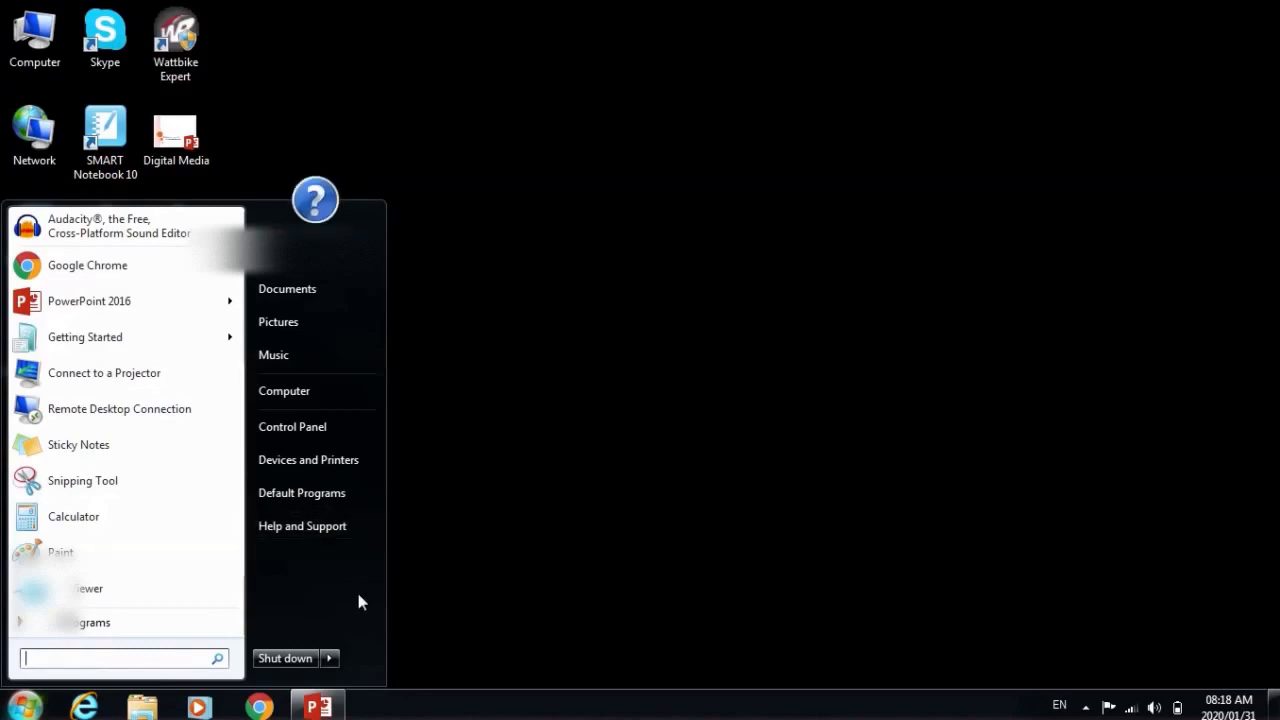
{"action": "mouse_move", "coordinate": [330, 576]}
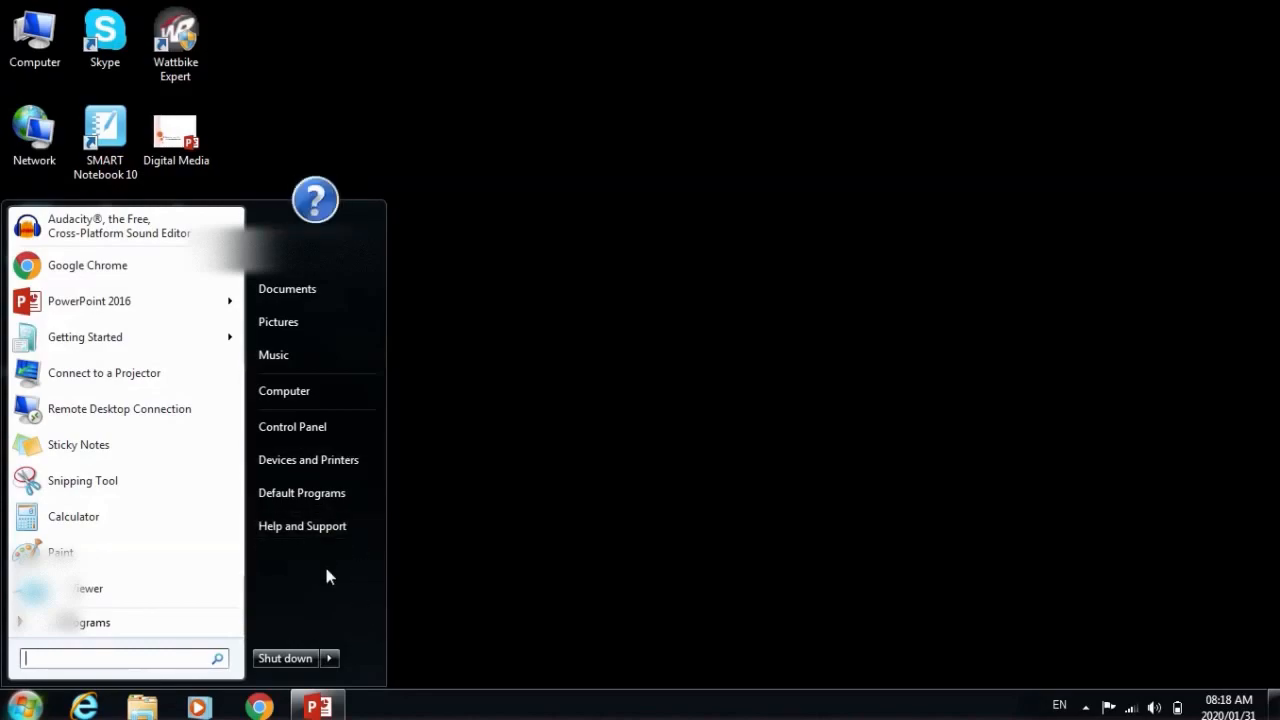
{"action": "mouse_move", "coordinate": [336, 616]}
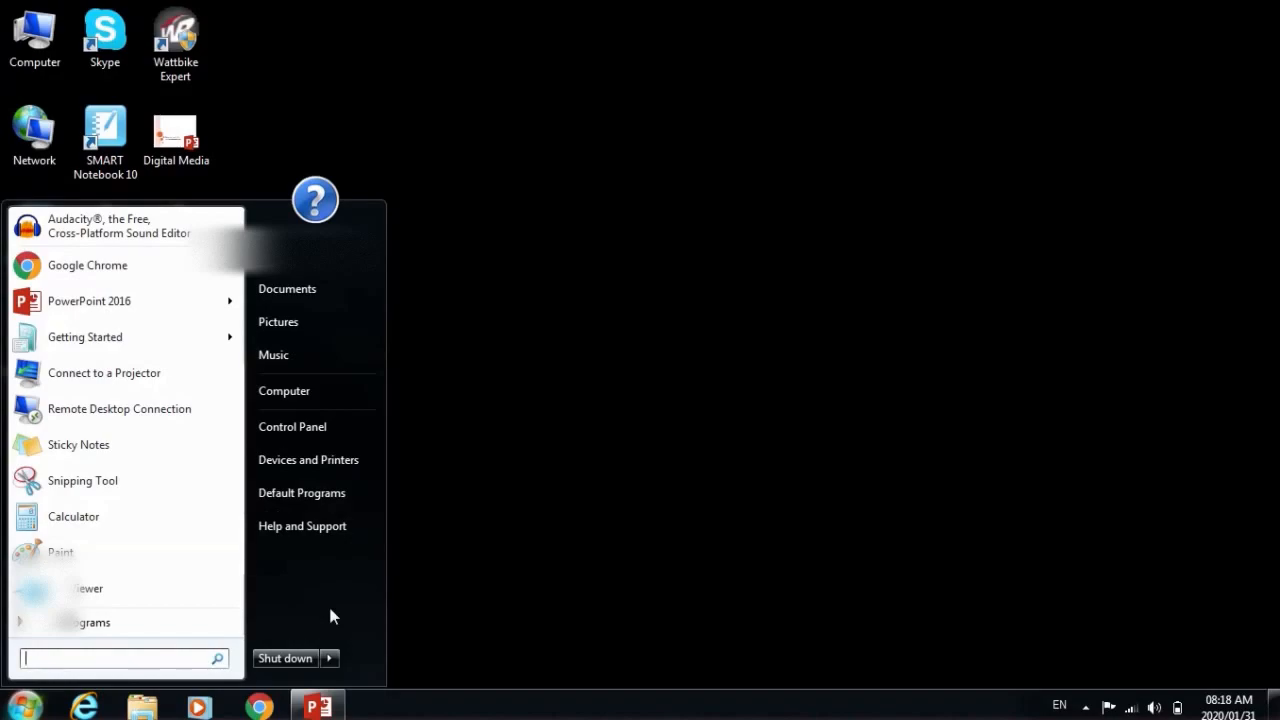
{"action": "mouse_move", "coordinate": [272, 356]}
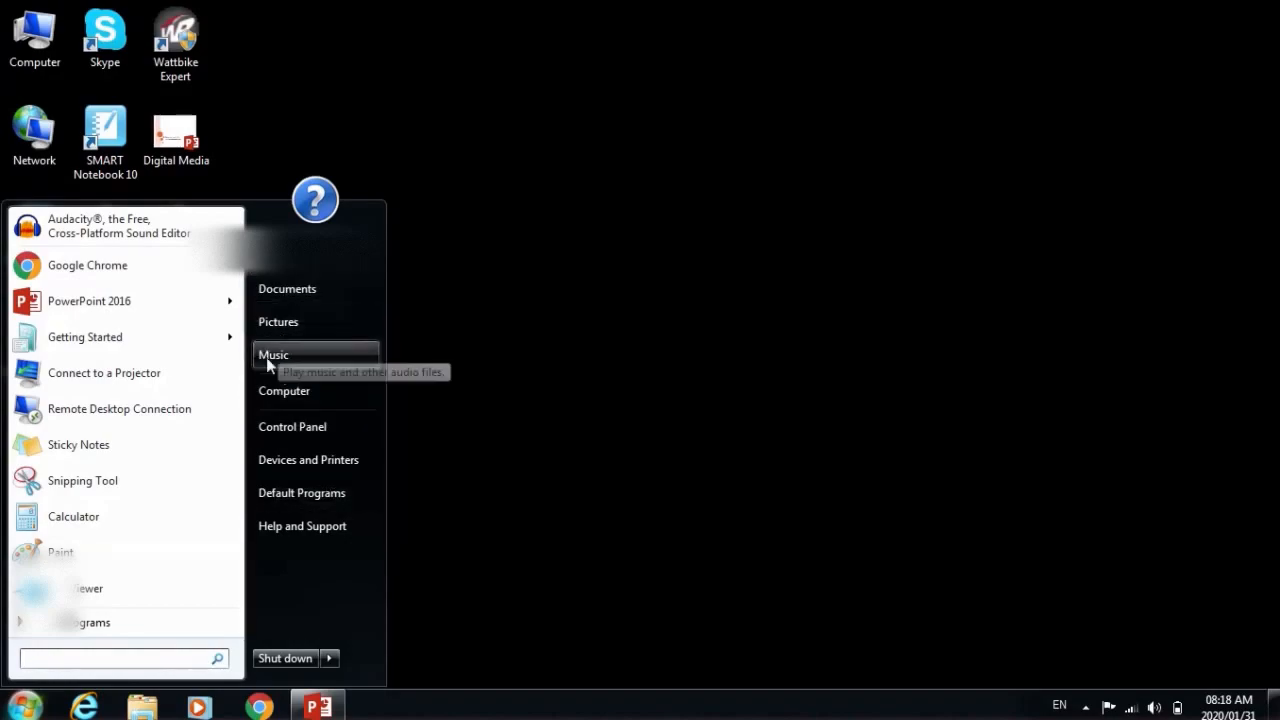
{"action": "mouse_move", "coordinate": [292, 426]}
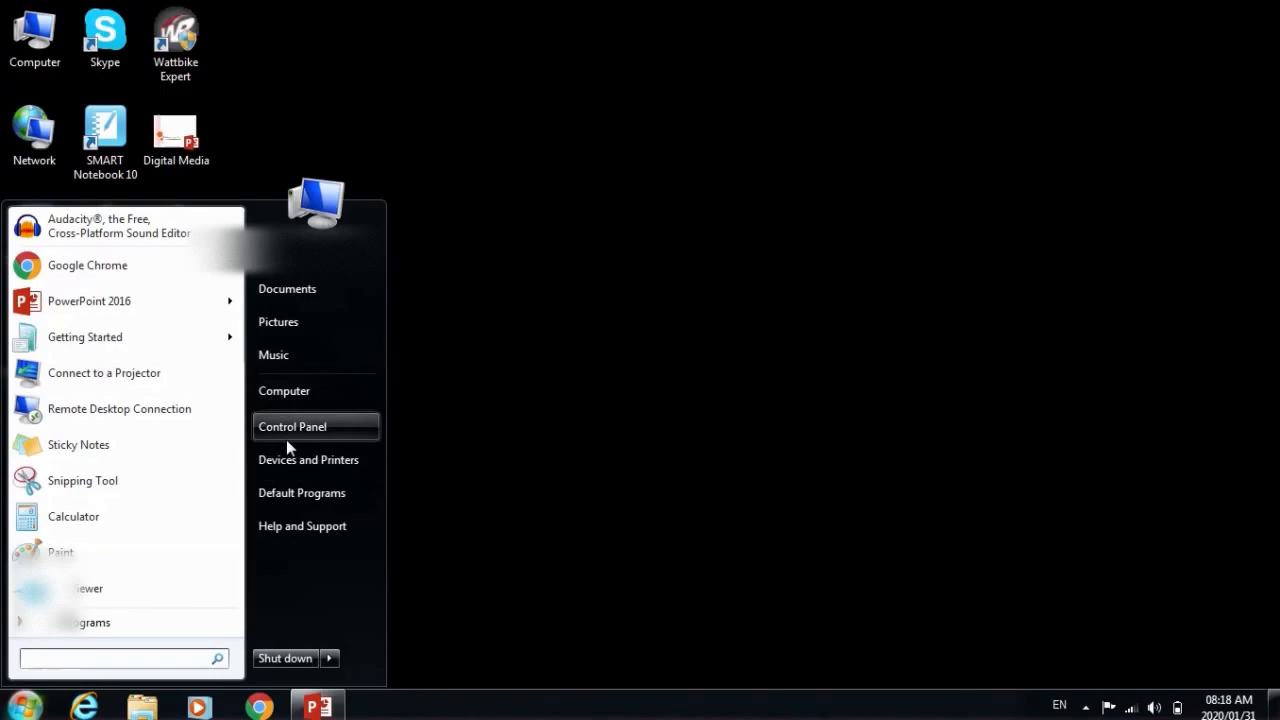
{"action": "mouse_move", "coordinate": [308, 460]}
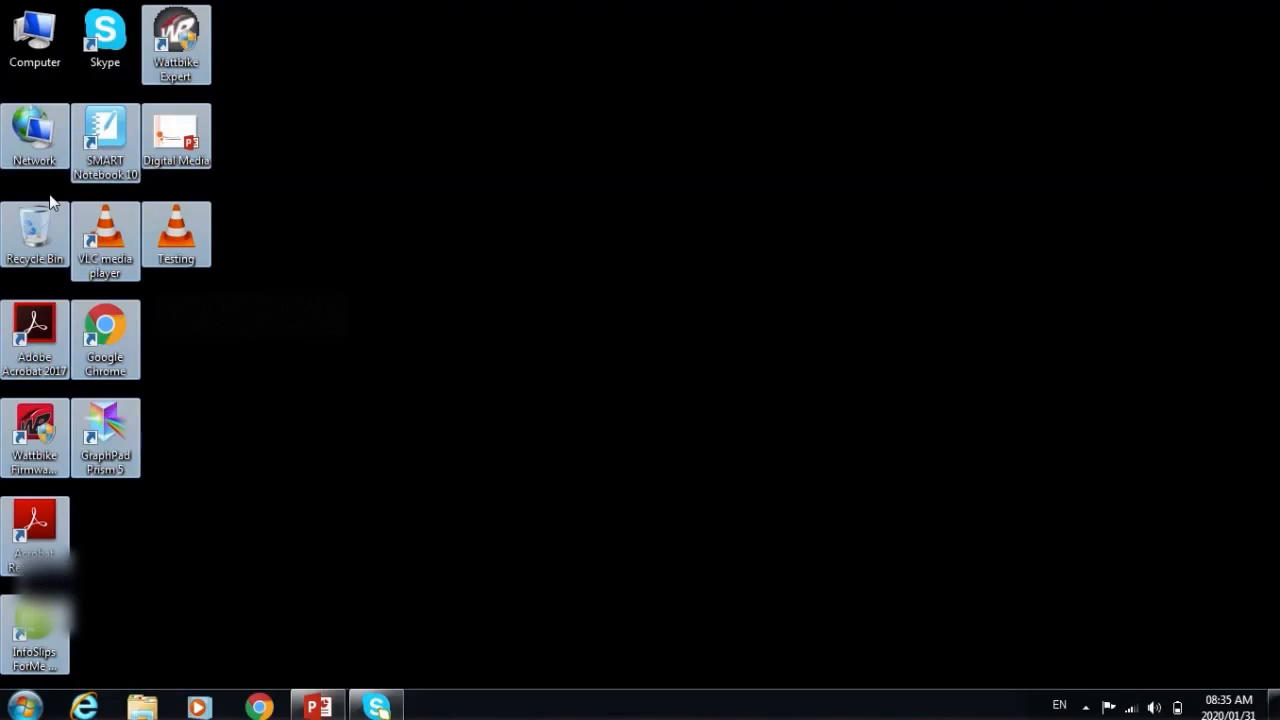
{"action": "mouse_move", "coordinate": [44, 250]}
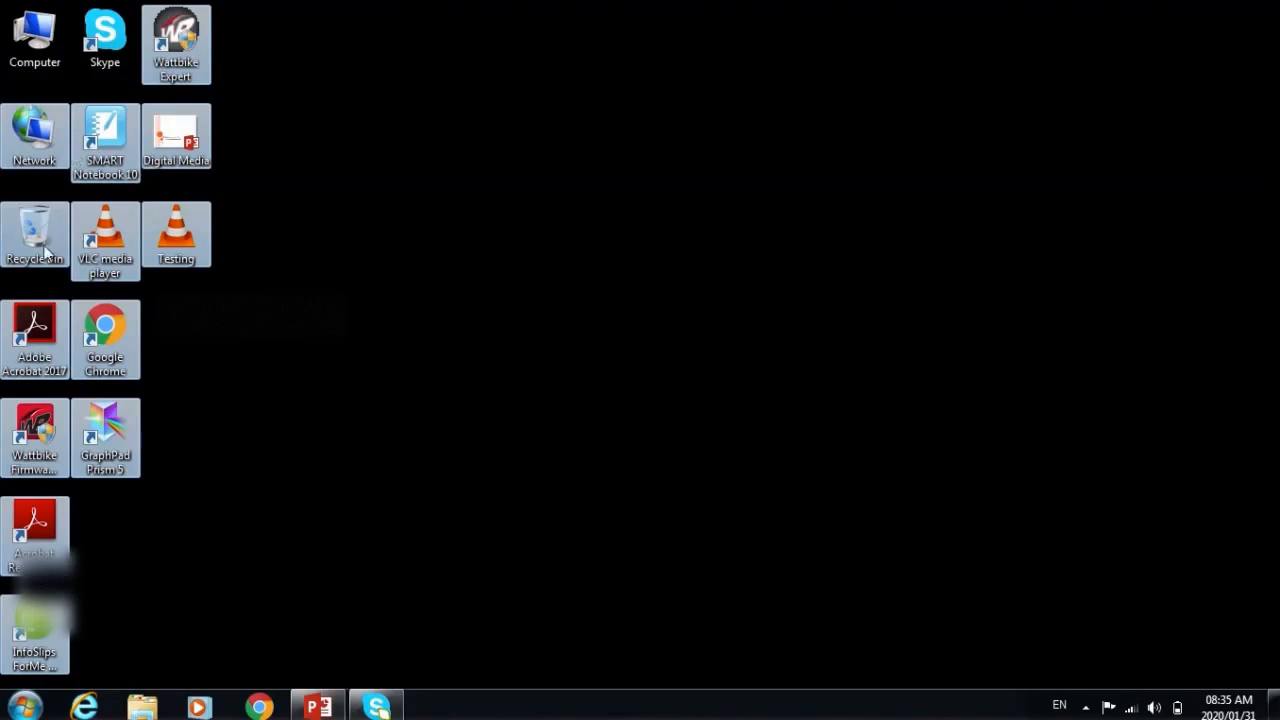
{"action": "mouse_move", "coordinate": [116, 244]}
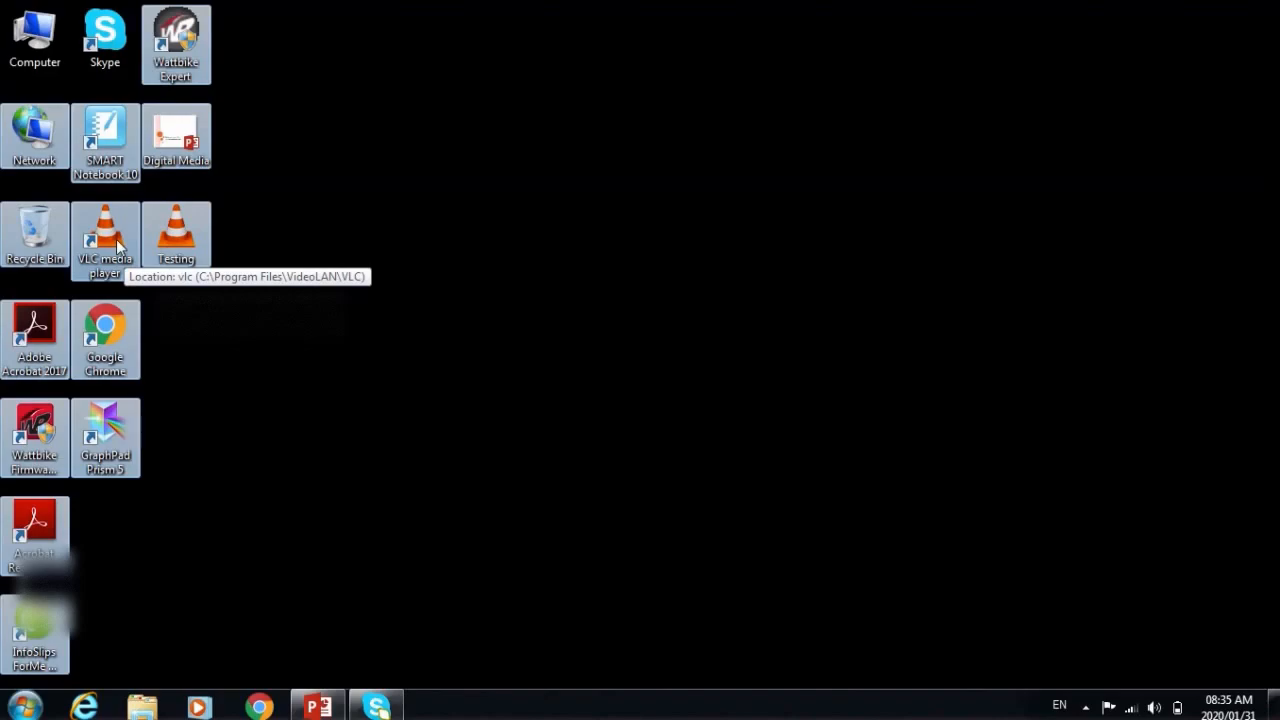
{"action": "mouse_move", "coordinate": [36, 130]}
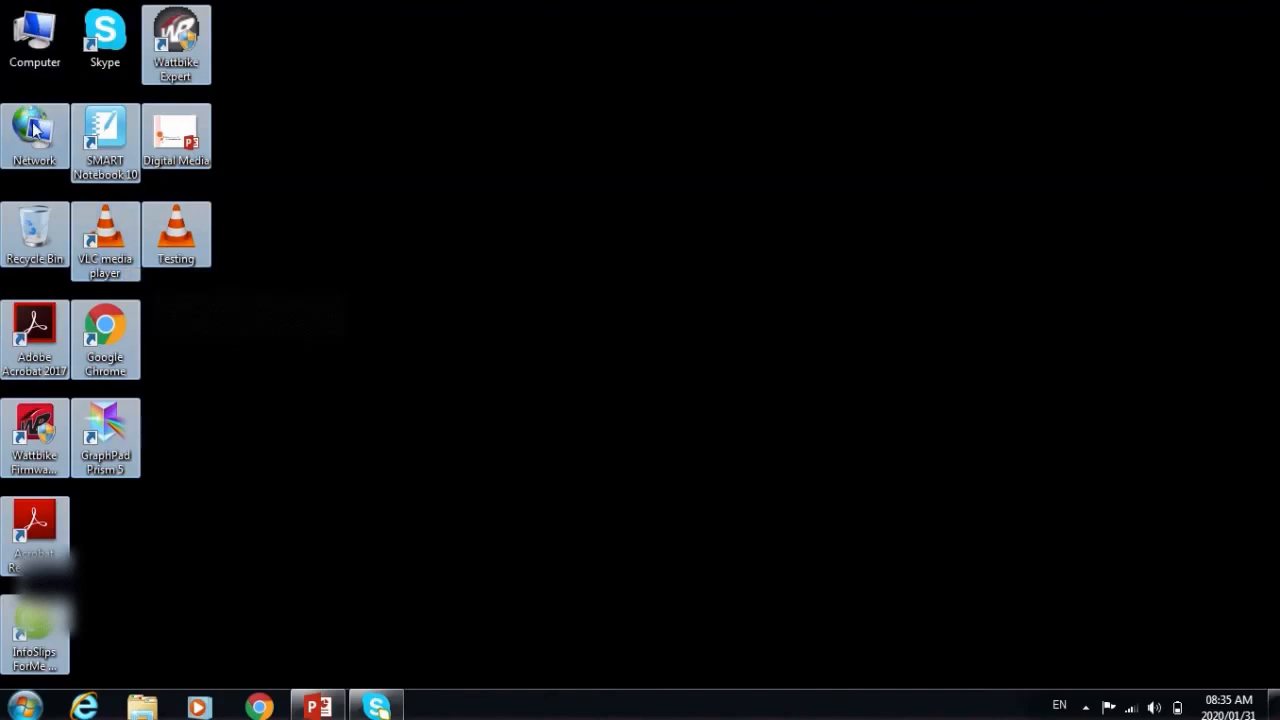
{"action": "mouse_move", "coordinate": [80, 238]}
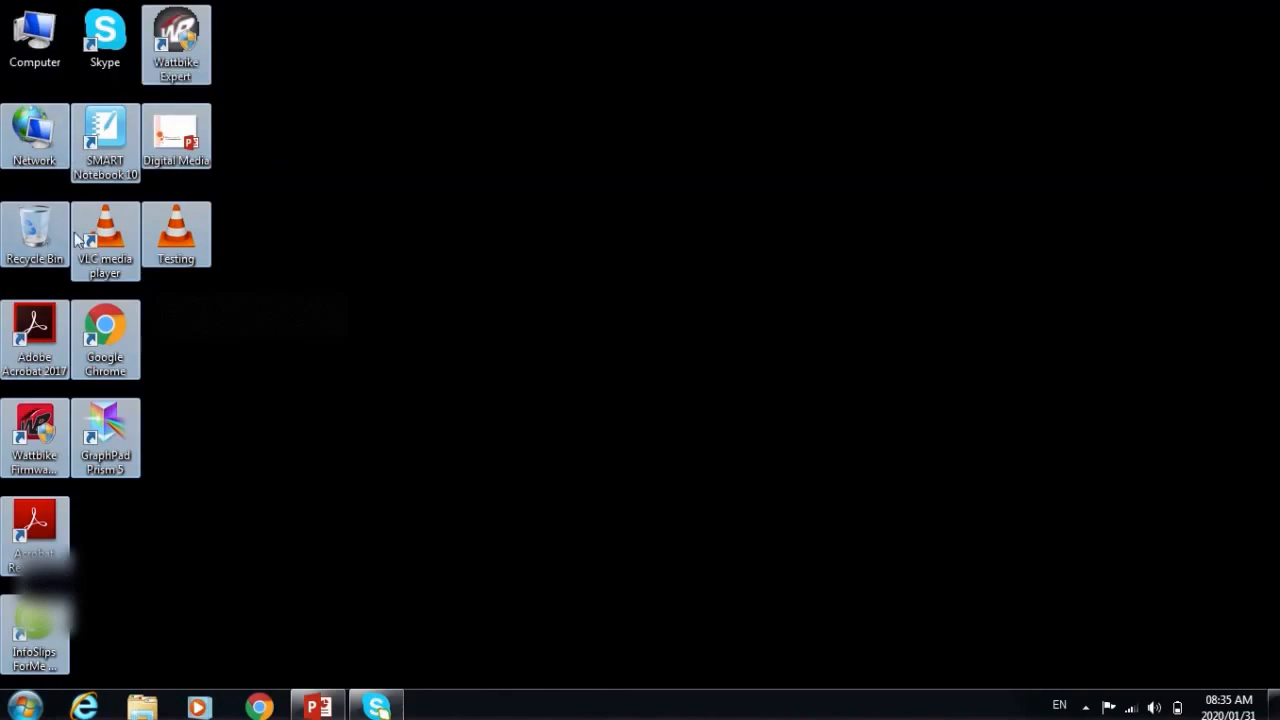
{"action": "mouse_move", "coordinate": [472, 464]}
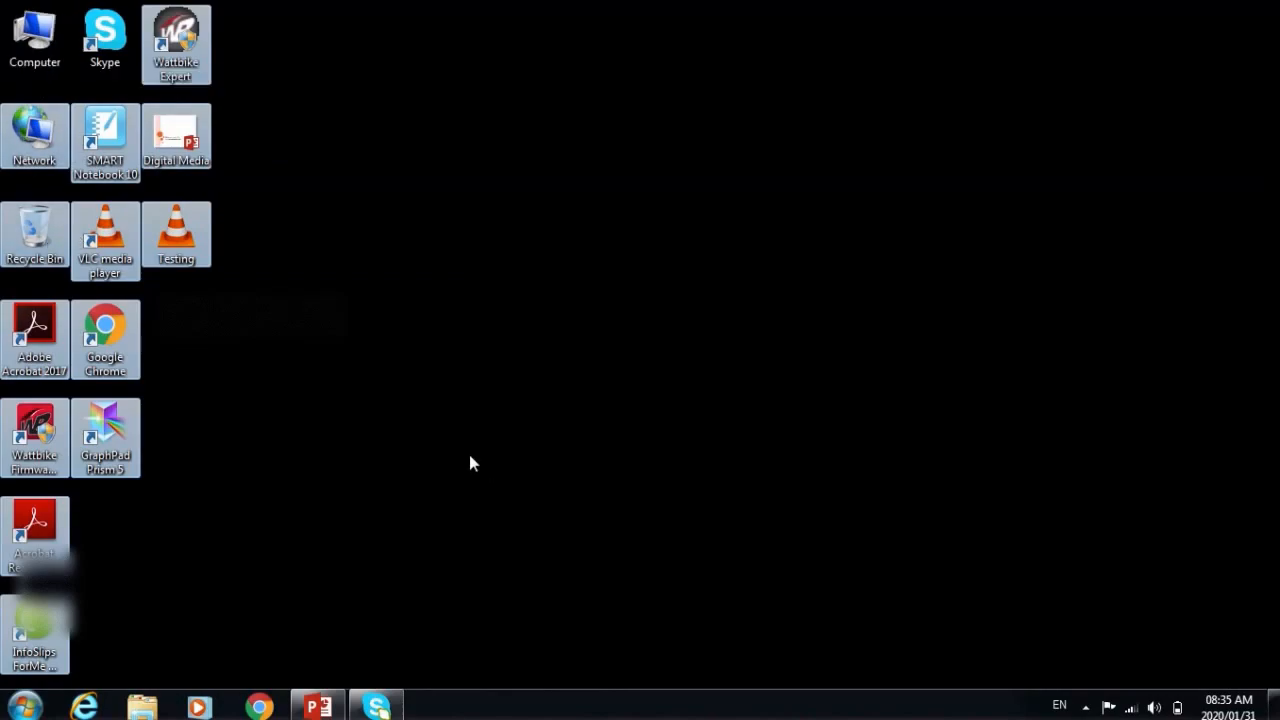
{"action": "mouse_move", "coordinate": [36, 228]}
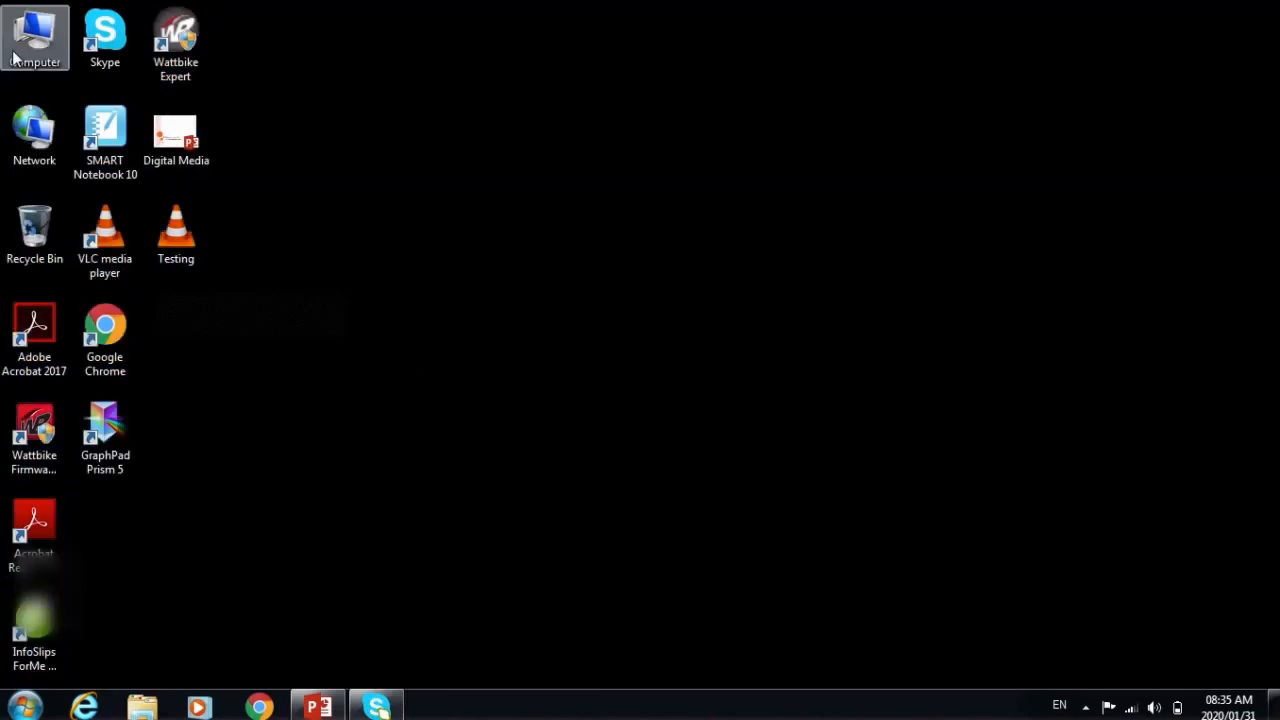
{"action": "left_click", "coordinate": [34, 136]}
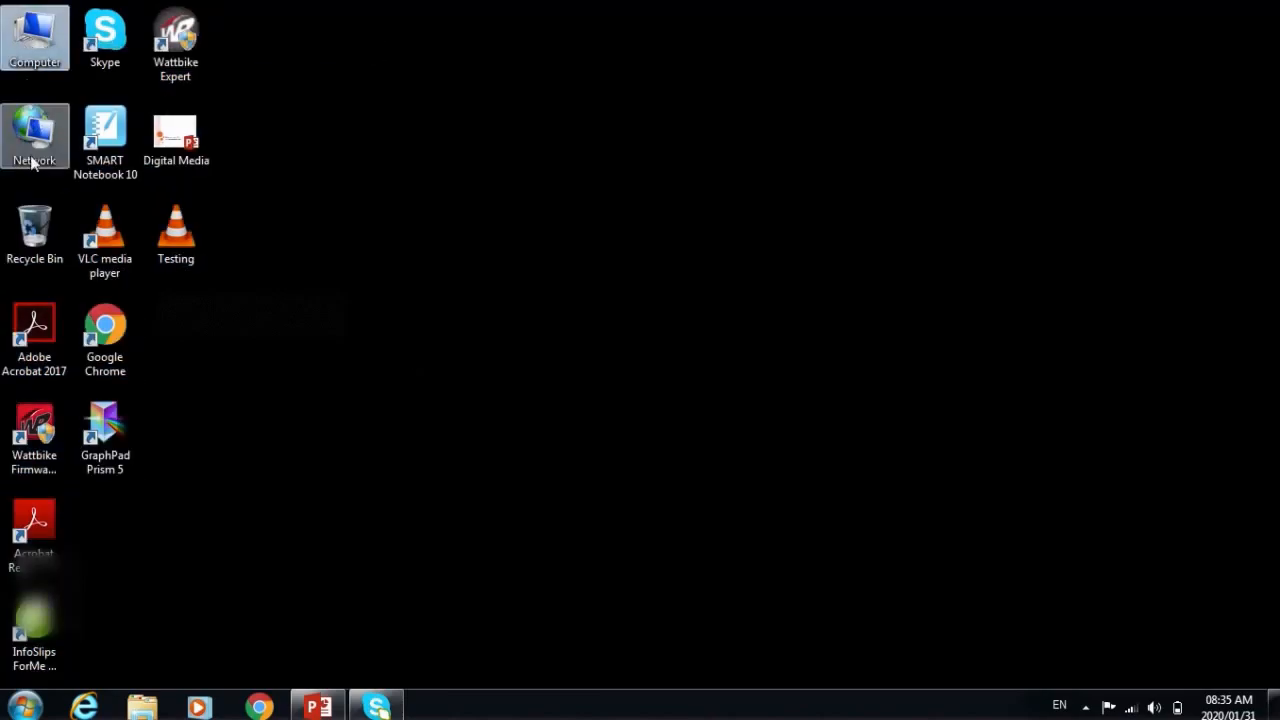
{"action": "left_click", "coordinate": [36, 232]}
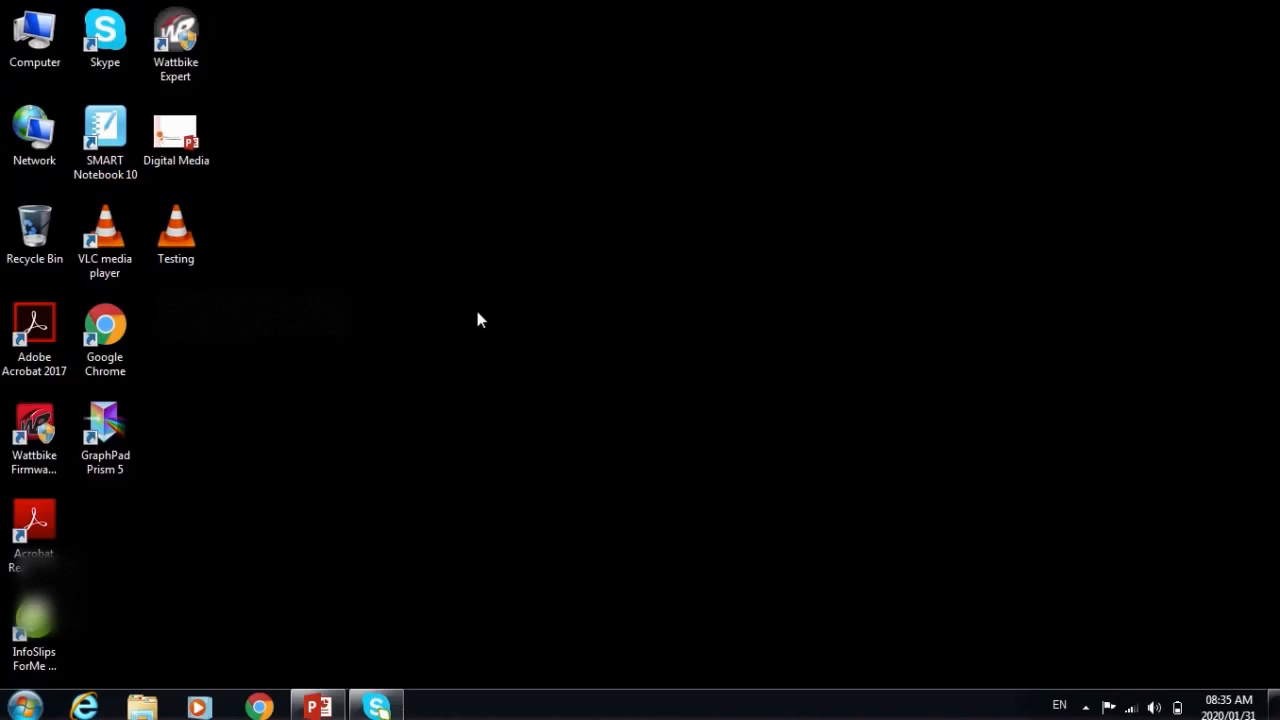
{"action": "left_click", "coordinate": [34, 336]}
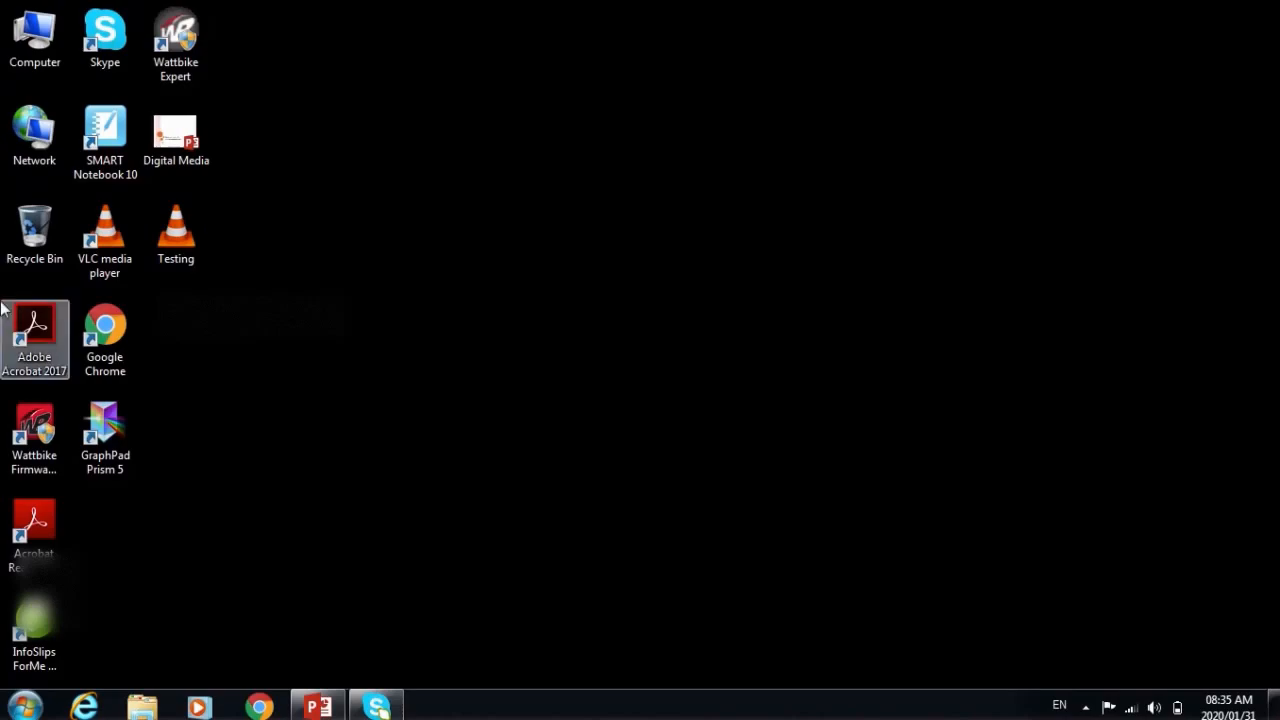
{"action": "left_click", "coordinate": [104, 330]}
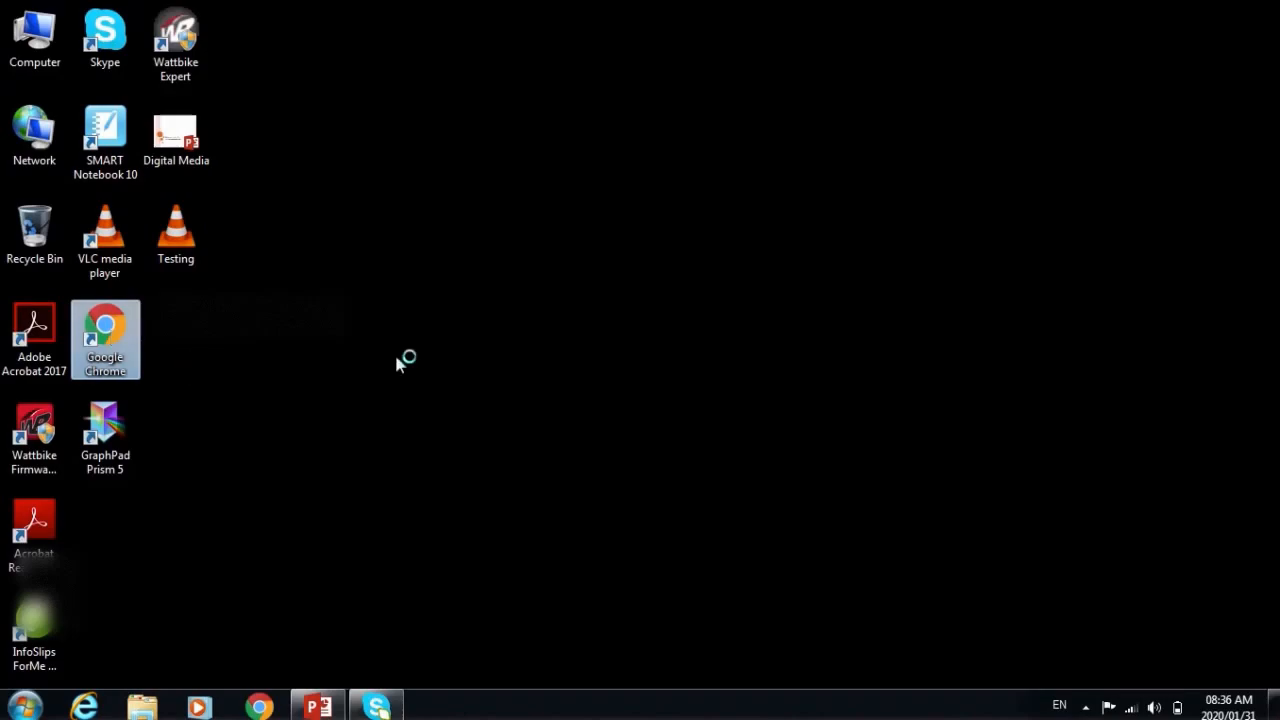
{"action": "double_click", "coordinate": [104, 340]}
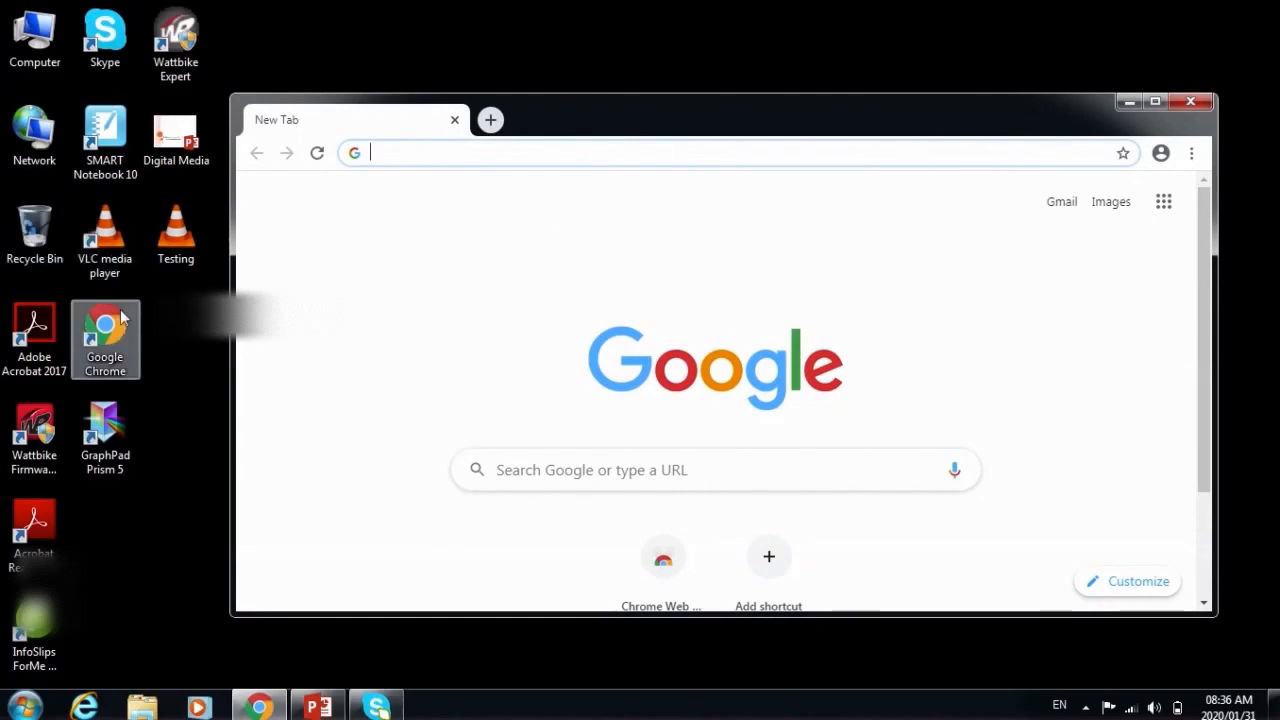
{"action": "mouse_move", "coordinate": [156, 292]}
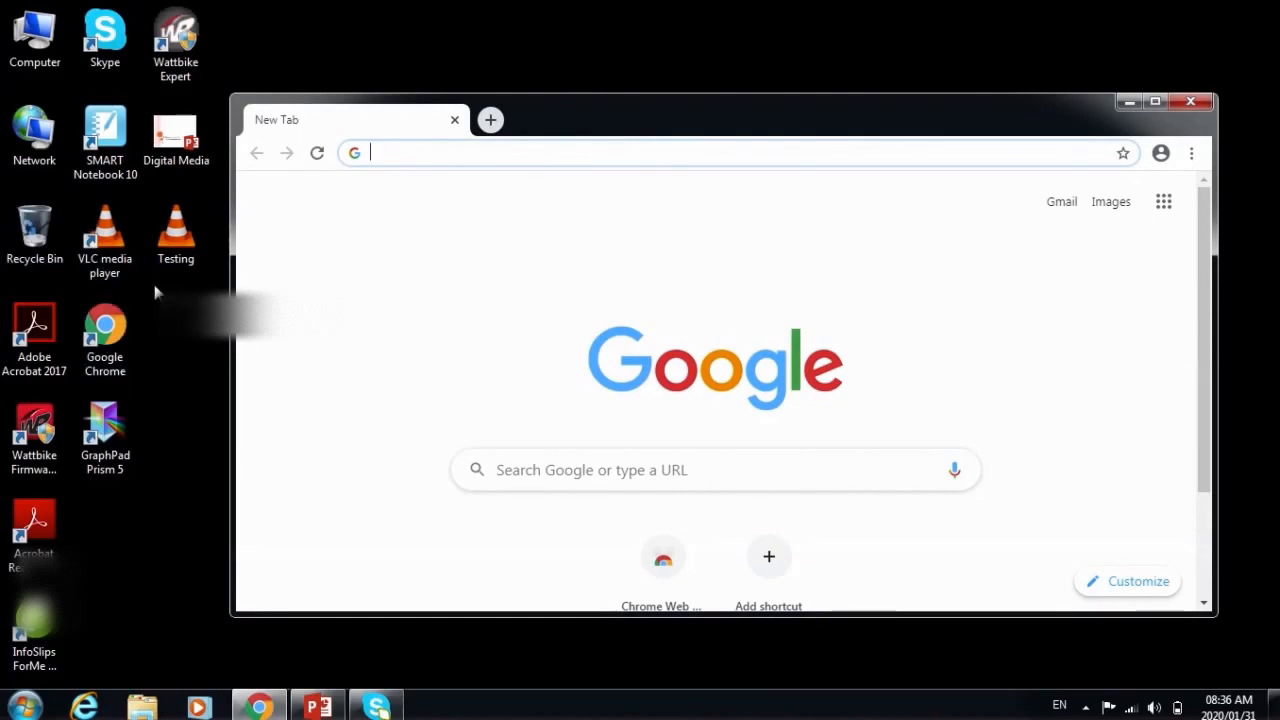
{"action": "left_click", "coordinate": [176, 230]}
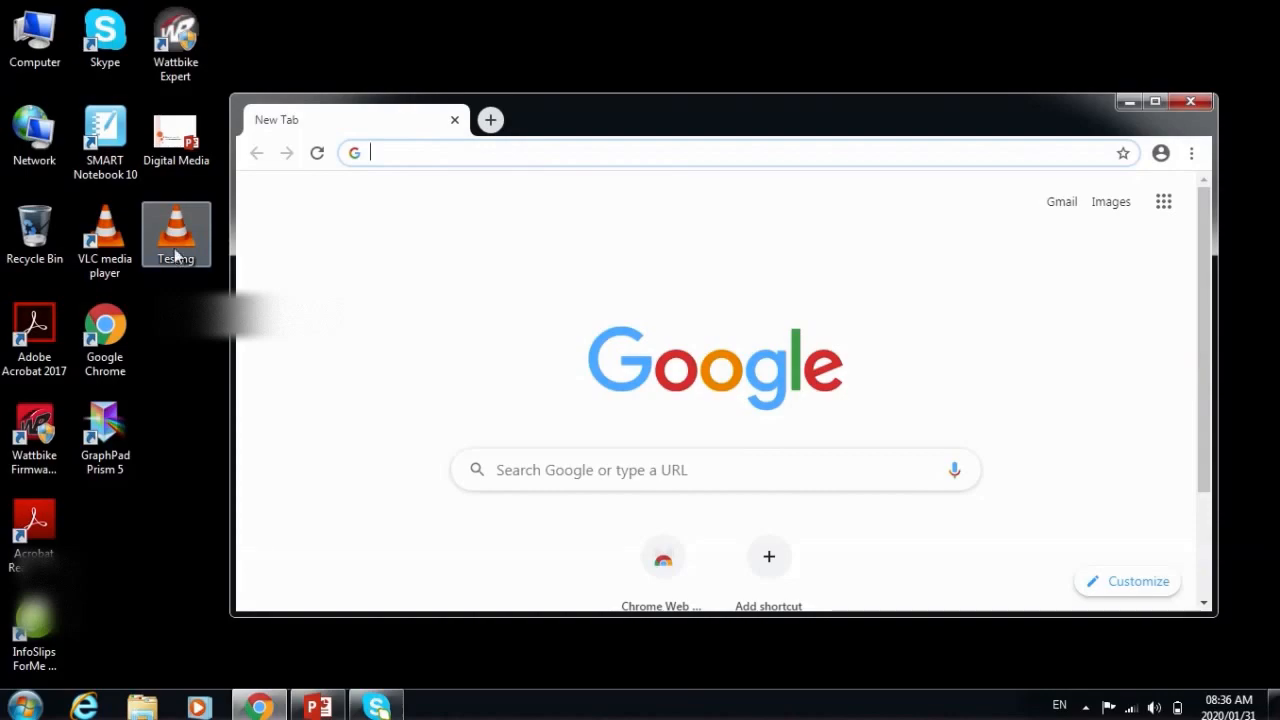
{"action": "left_click", "coordinate": [1190, 100]}
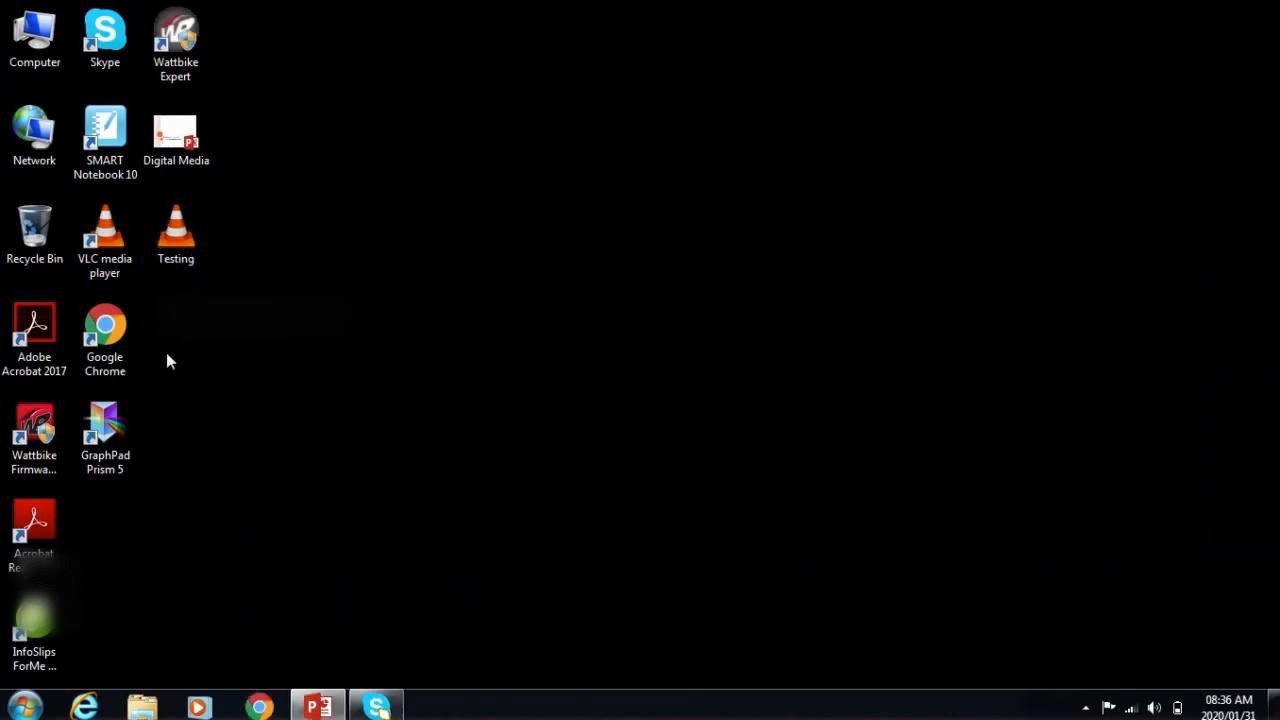
{"action": "double_click", "coordinate": [104, 336]}
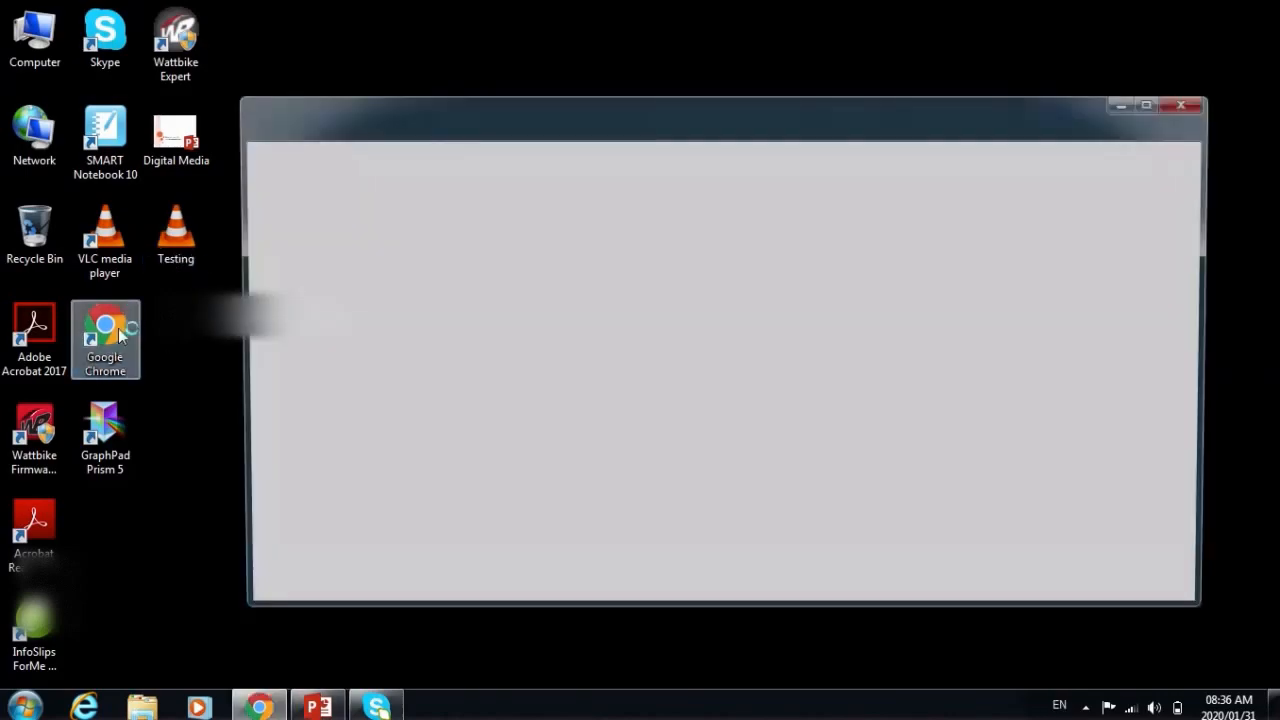
{"action": "double_click", "coordinate": [104, 340]}
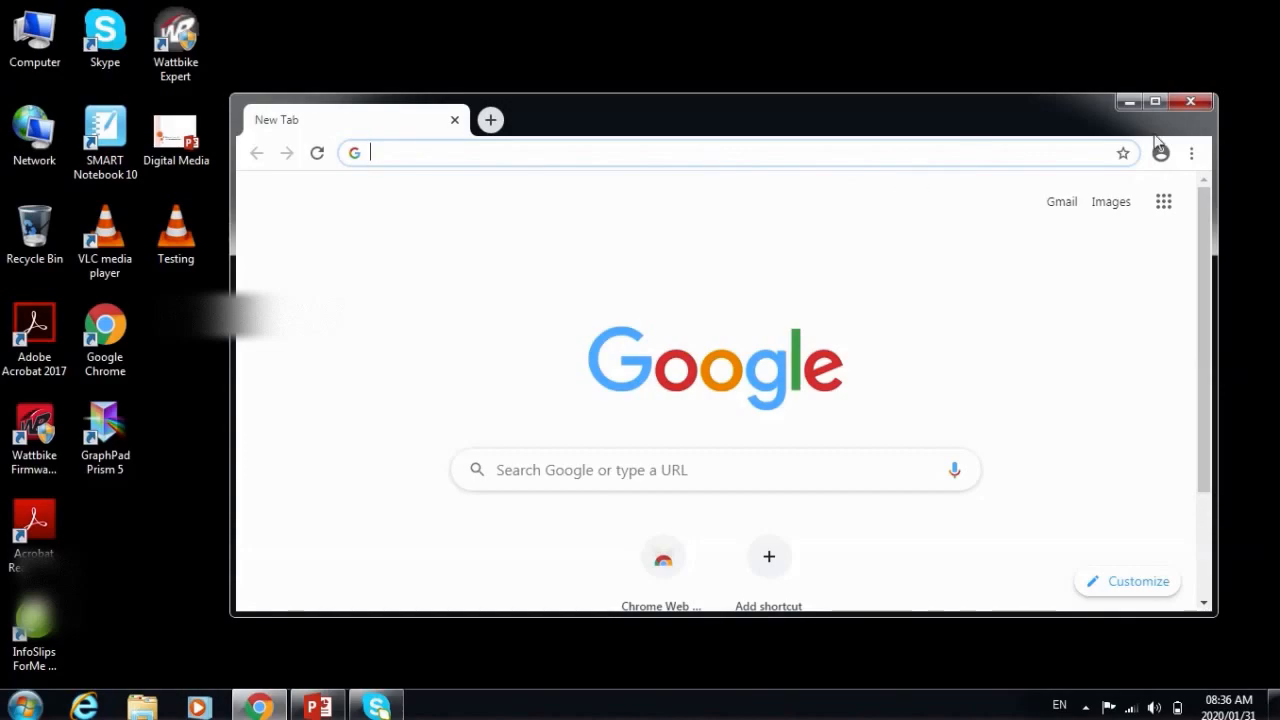
{"action": "mouse_move", "coordinate": [780, 200]}
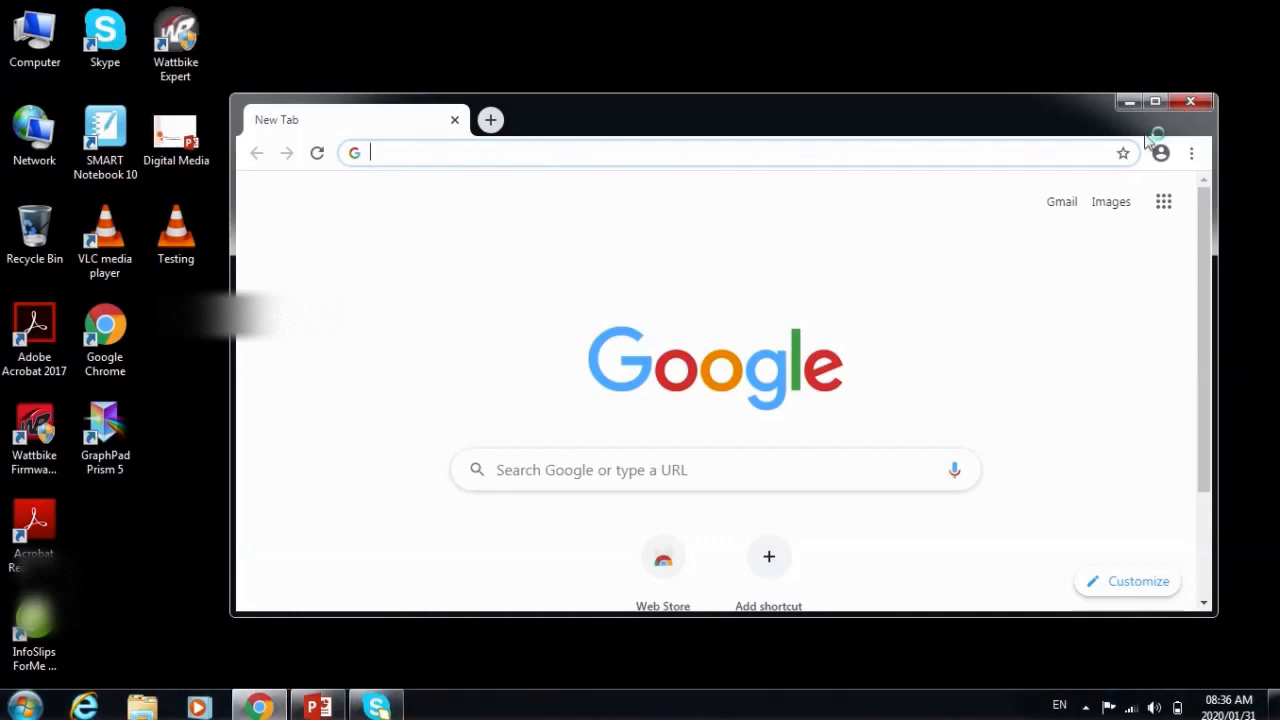
{"action": "left_click", "coordinate": [1190, 100]}
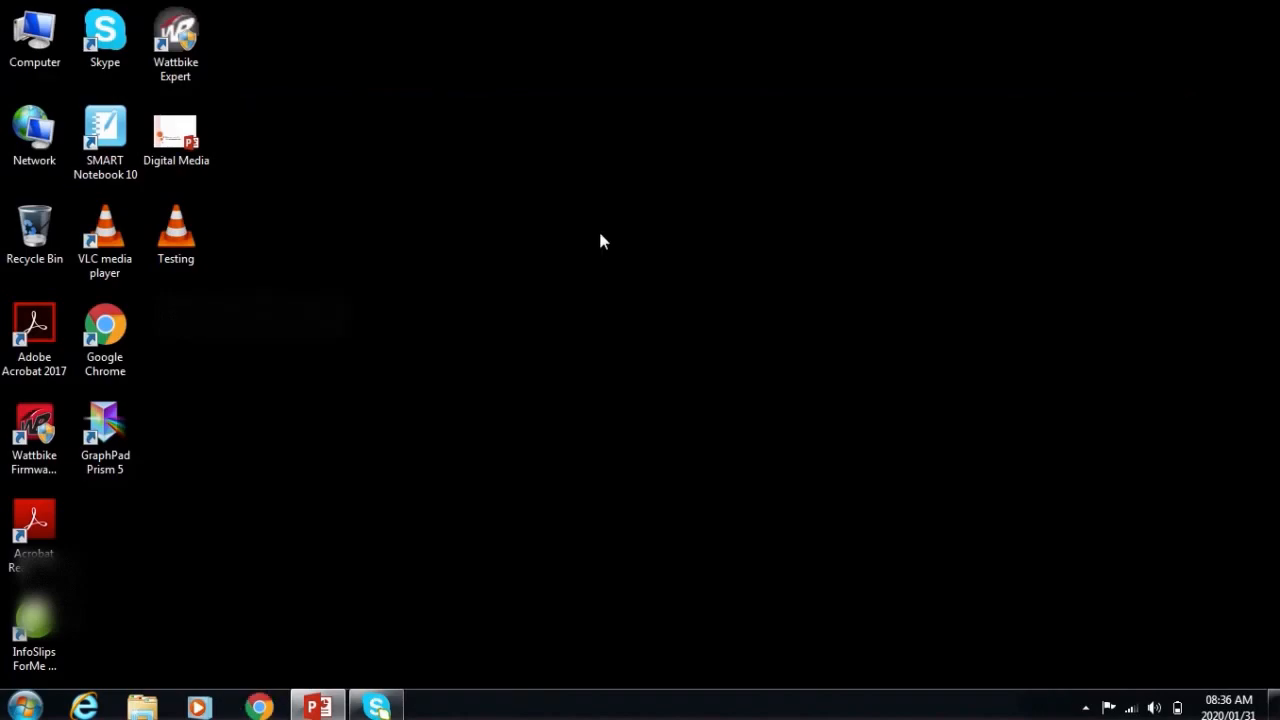
{"action": "left_click", "coordinate": [34, 336]}
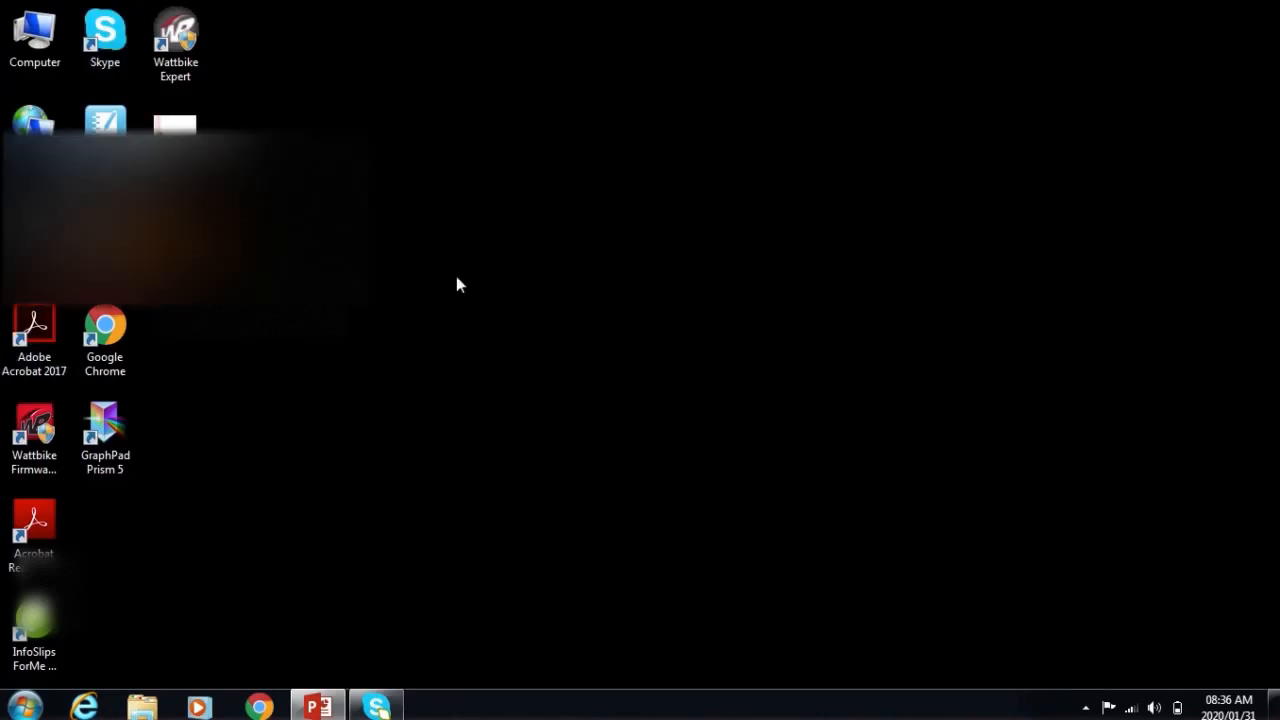
{"action": "mouse_move", "coordinate": [560, 422]}
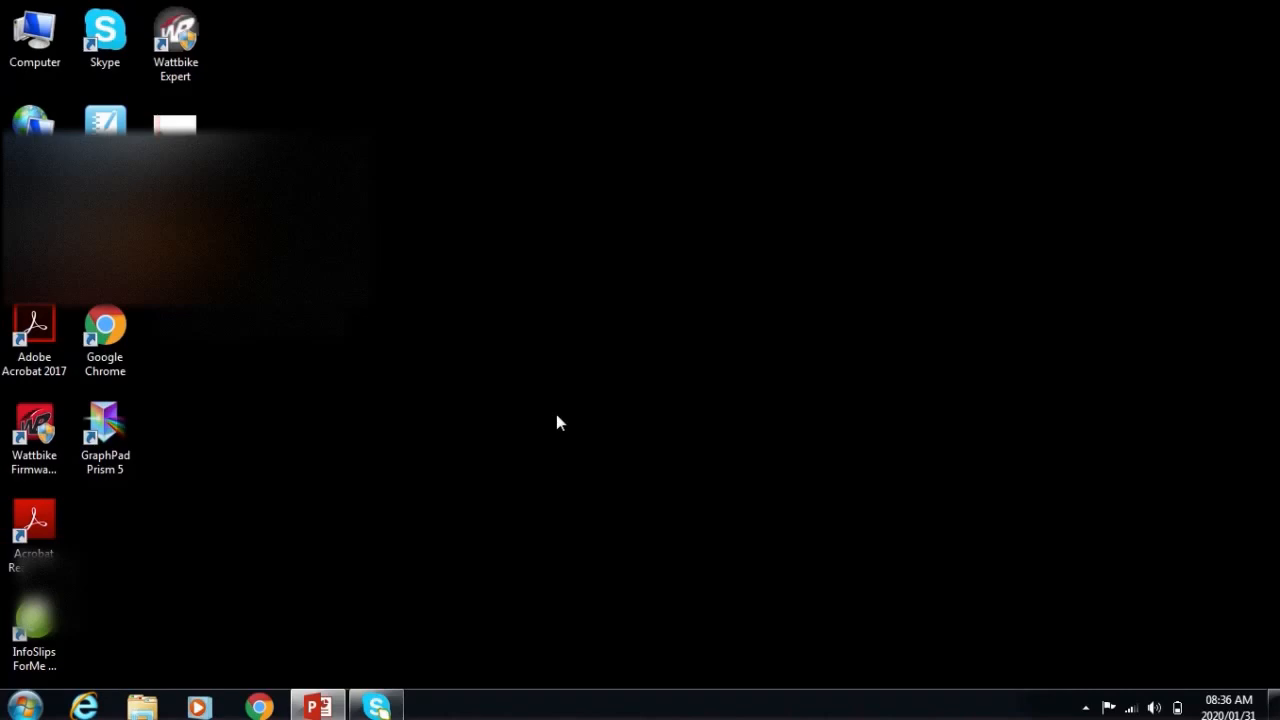
{"action": "mouse_move", "coordinate": [426, 344]}
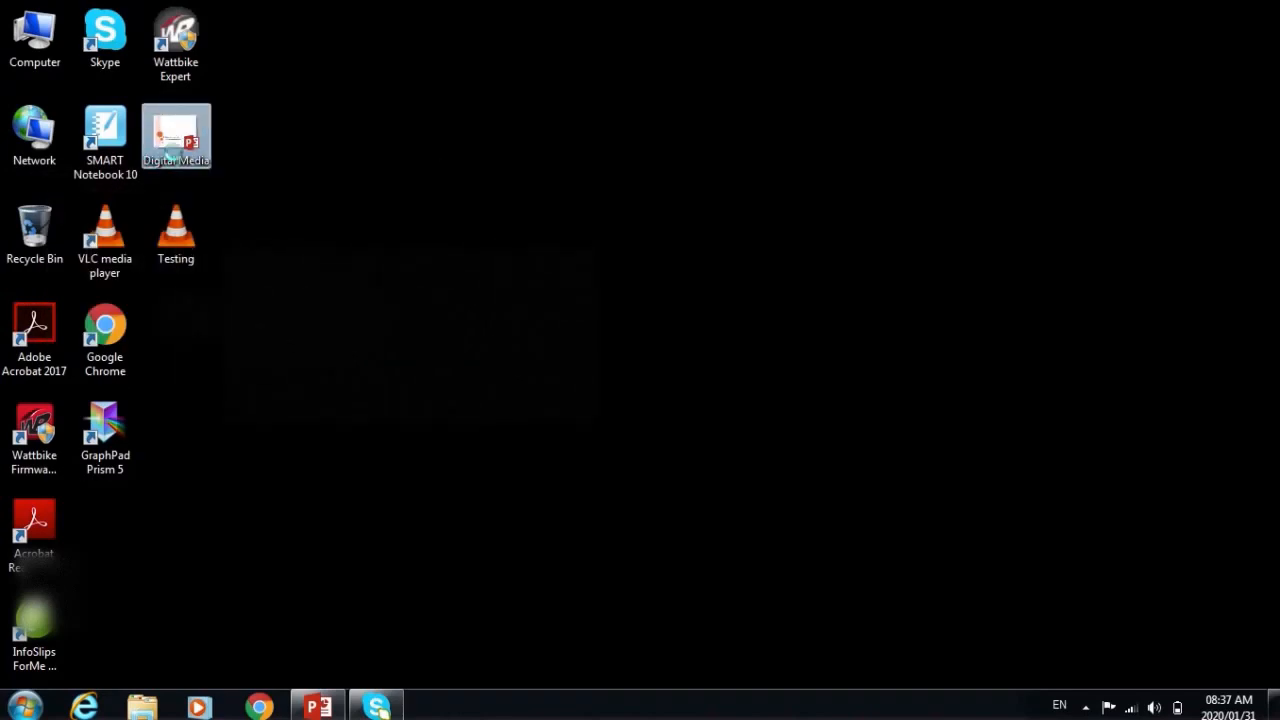
Delete the Digital Media presentation from the desktop into the Recycle Bin.
{"action": "right_click", "coordinate": [176, 136]}
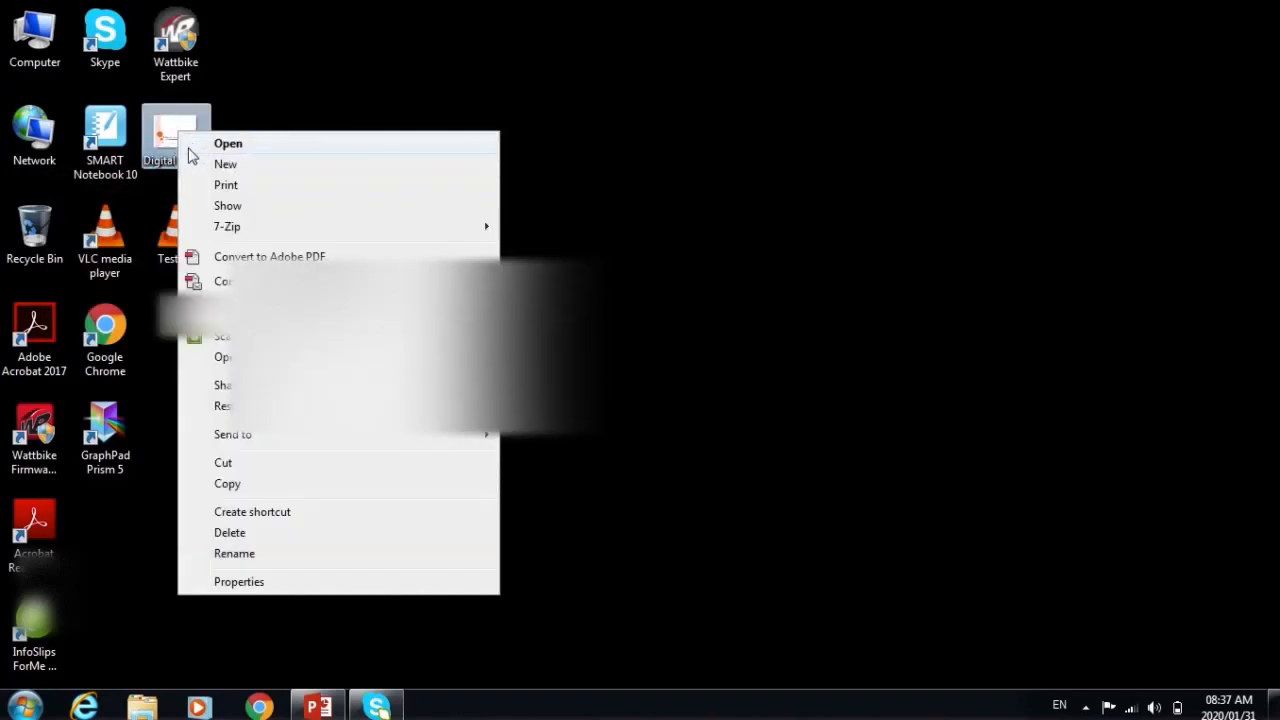
{"action": "left_click", "coordinate": [228, 532]}
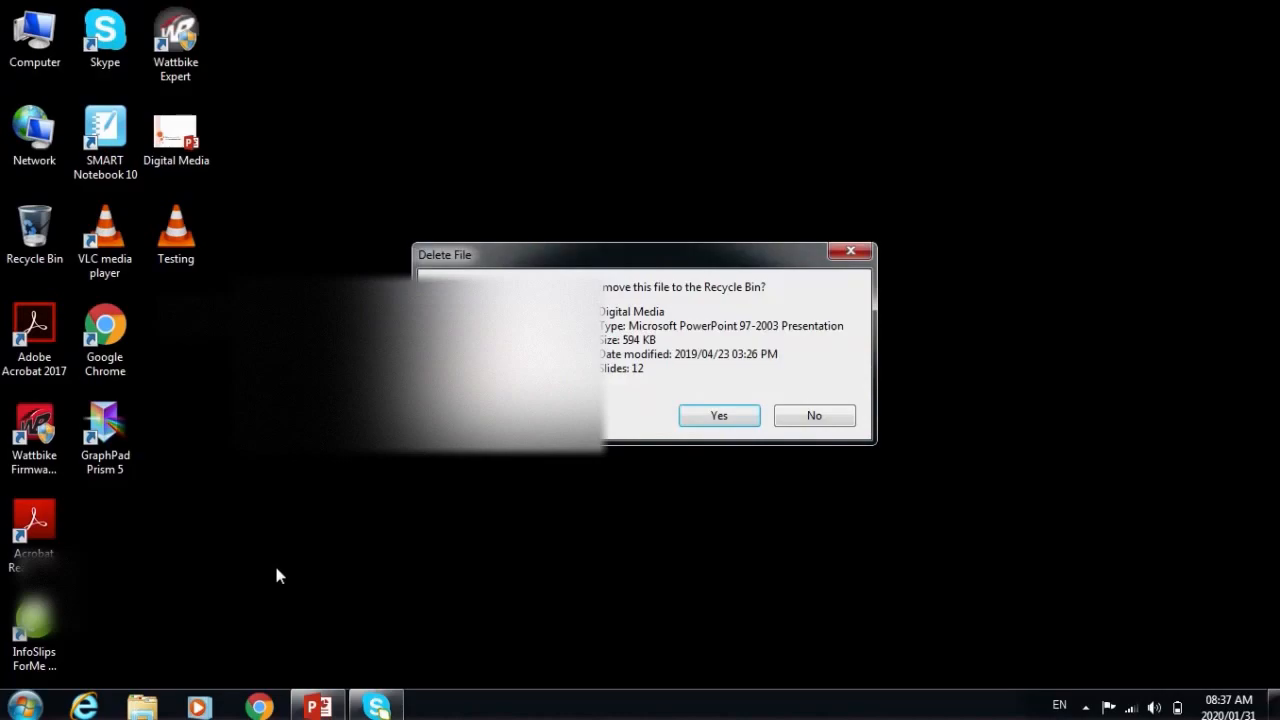
{"action": "left_click", "coordinate": [718, 414]}
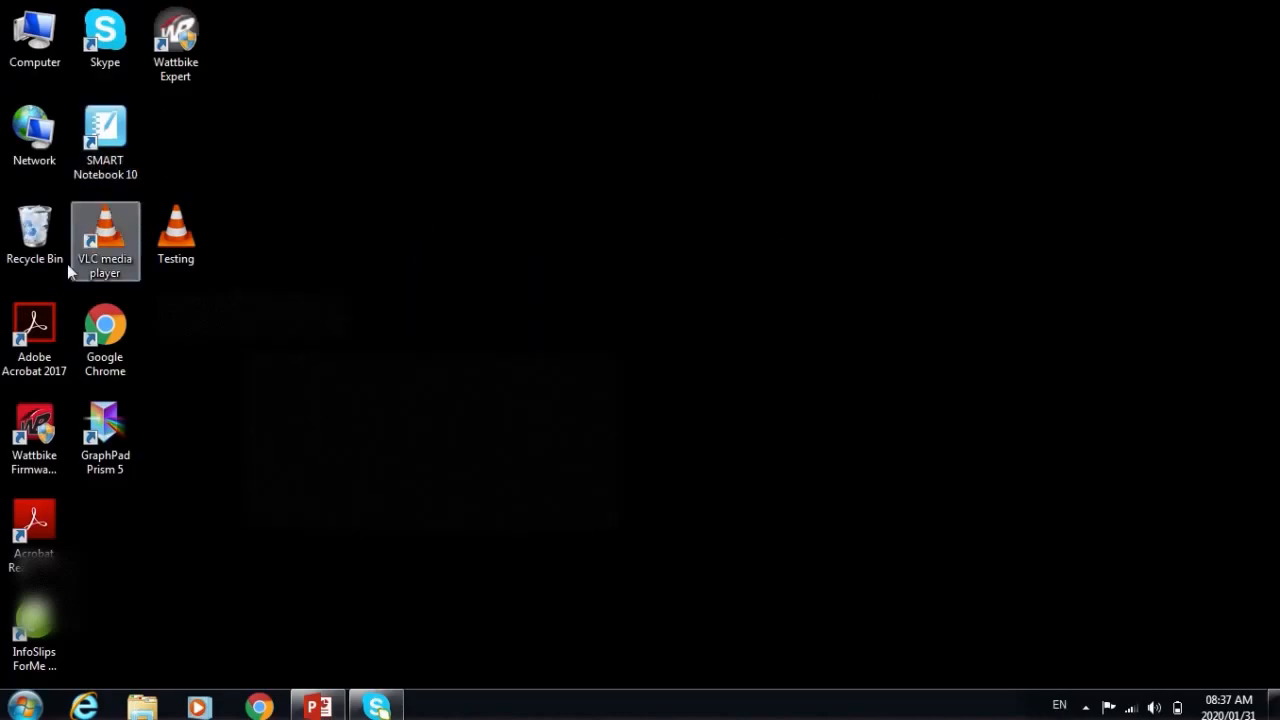
{"action": "mouse_move", "coordinate": [34, 232]}
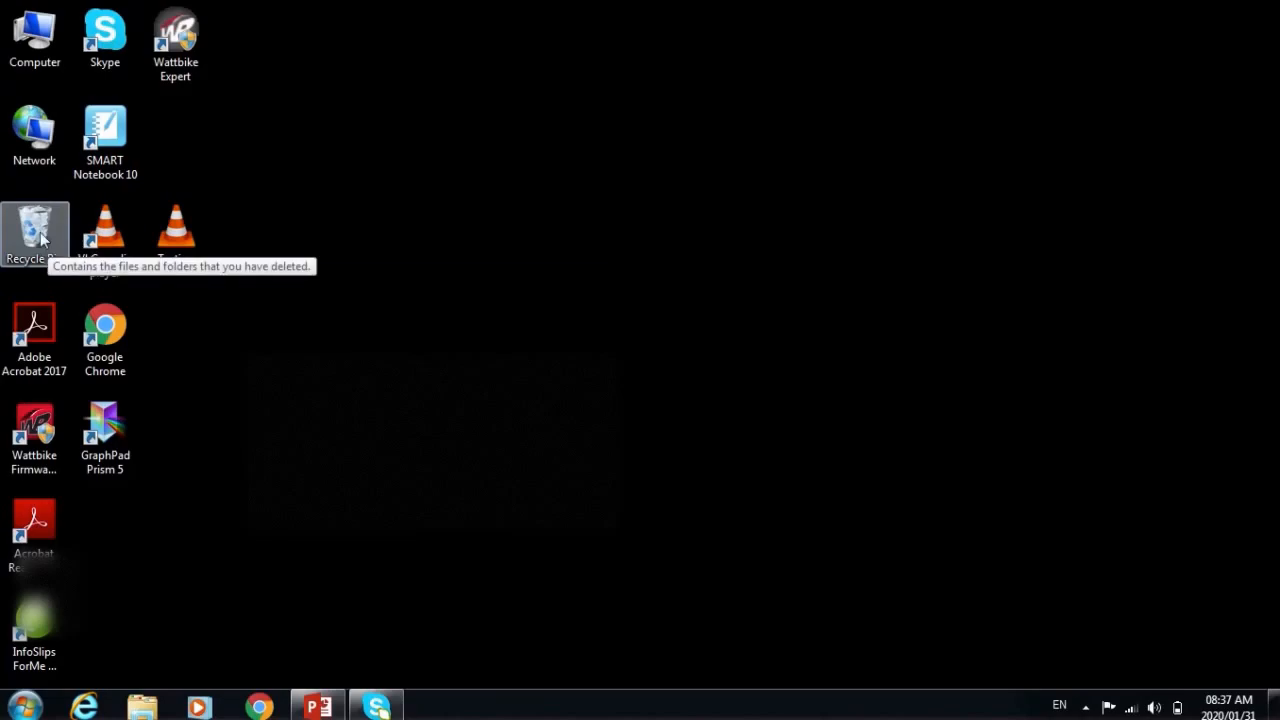
Restore Digital Media from the Recycle Bin back onto the desktop and close the bin.
{"action": "double_click", "coordinate": [36, 224]}
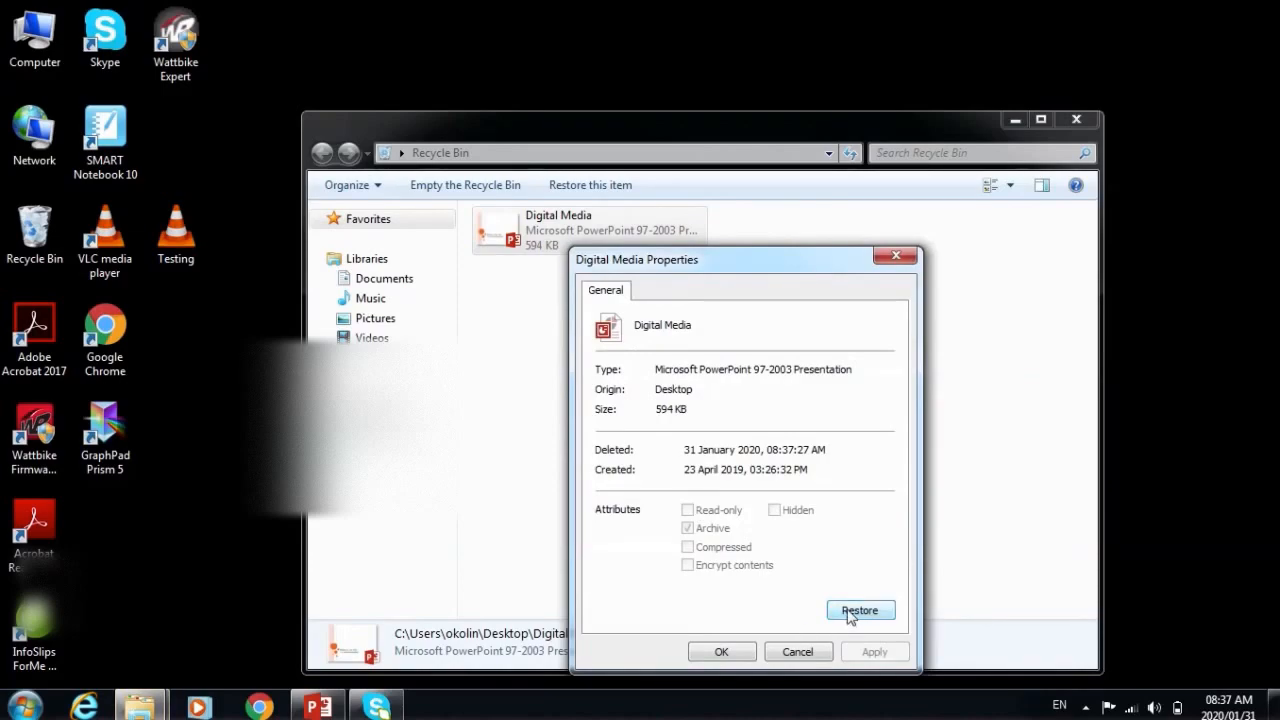
{"action": "left_click", "coordinate": [860, 610]}
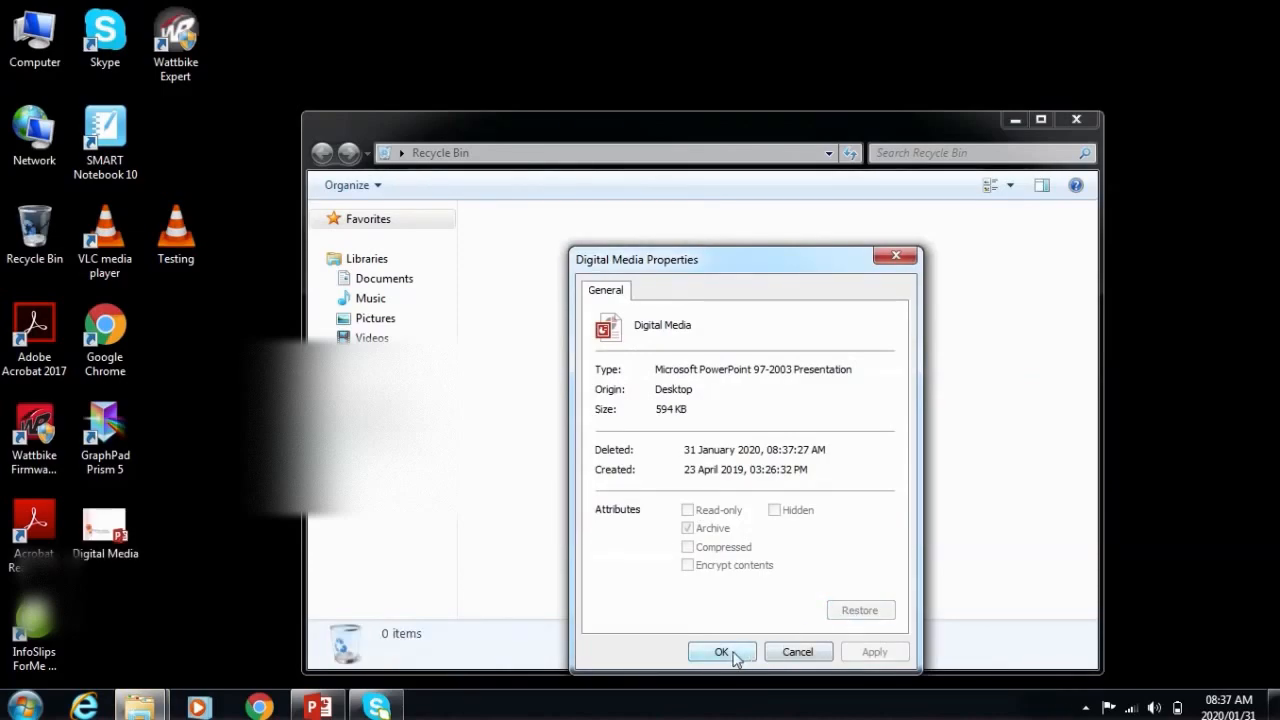
{"action": "left_click", "coordinate": [720, 652]}
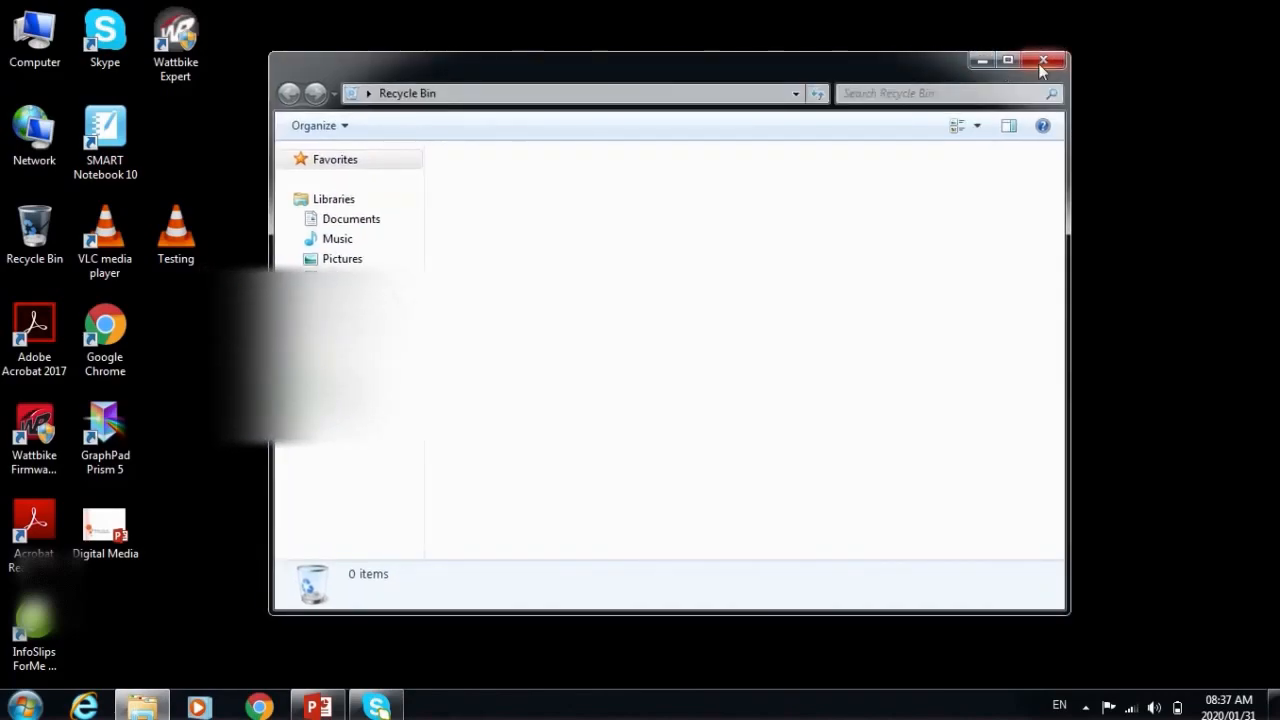
{"action": "left_click", "coordinate": [1046, 60]}
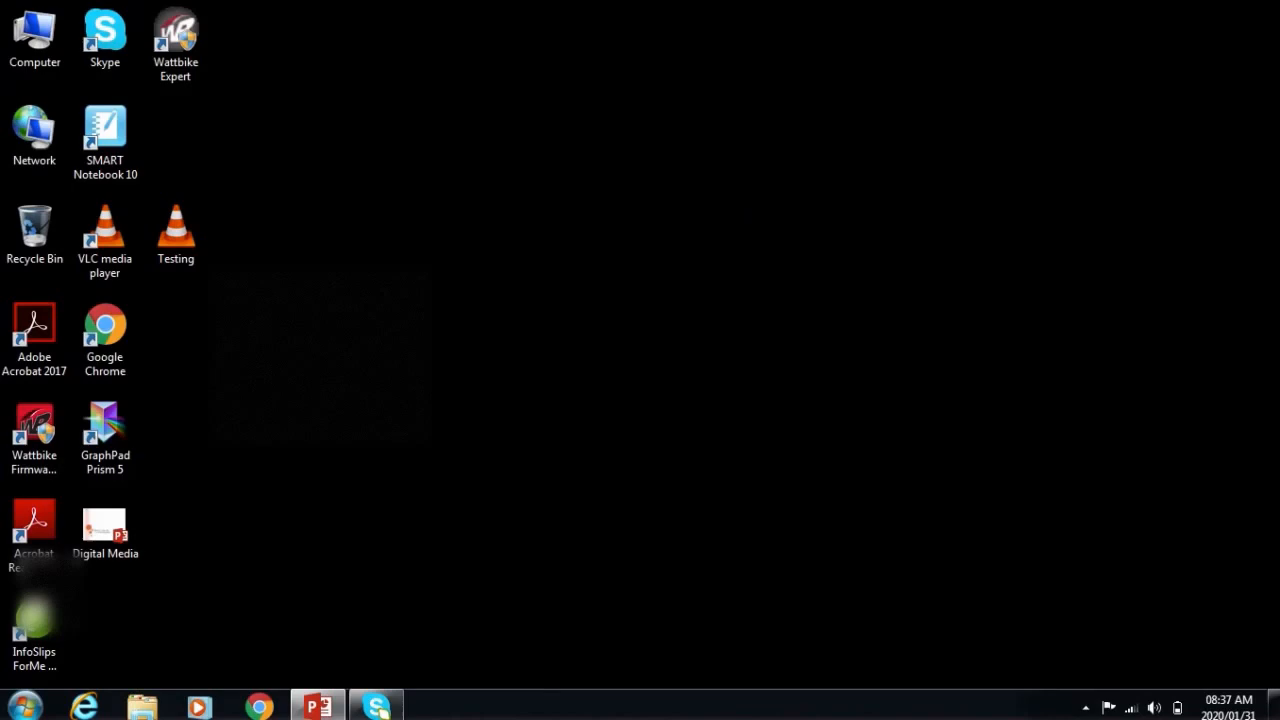
{"action": "left_click", "coordinate": [104, 524]}
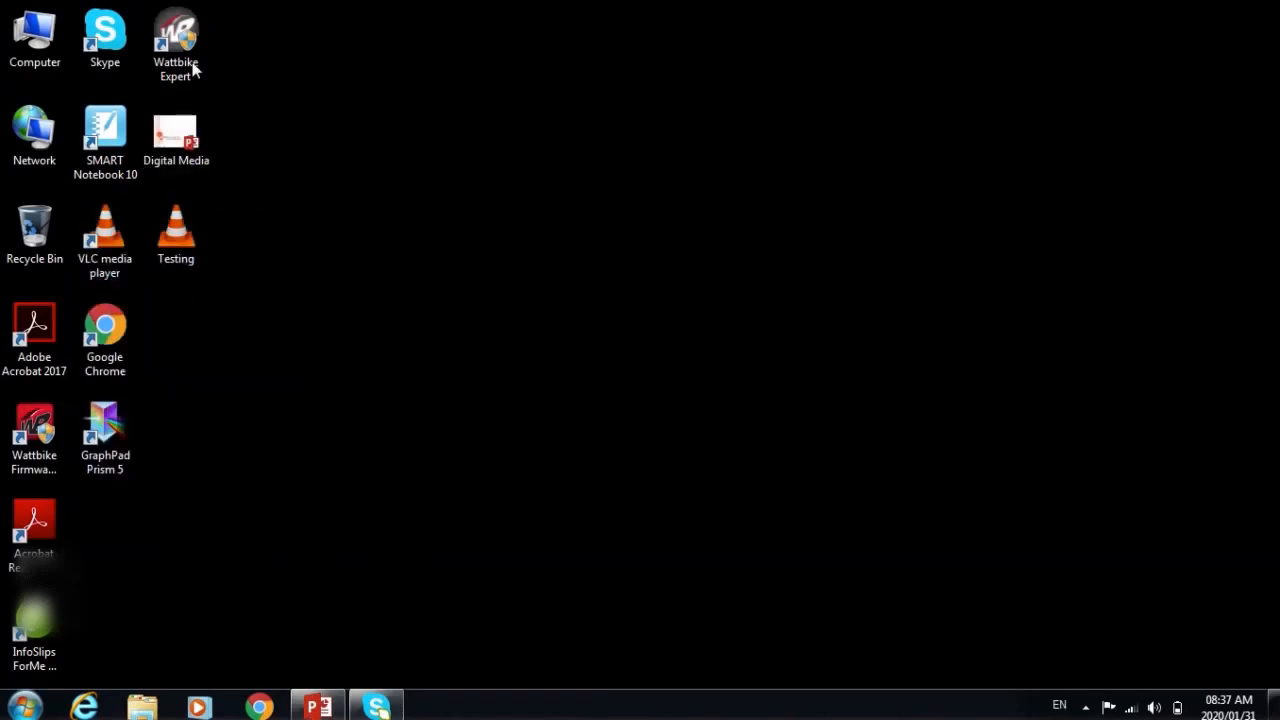
Move the restored Digital Media icon back to its spot beside SMART Notebook 10.
{"action": "left_click", "coordinate": [176, 230]}
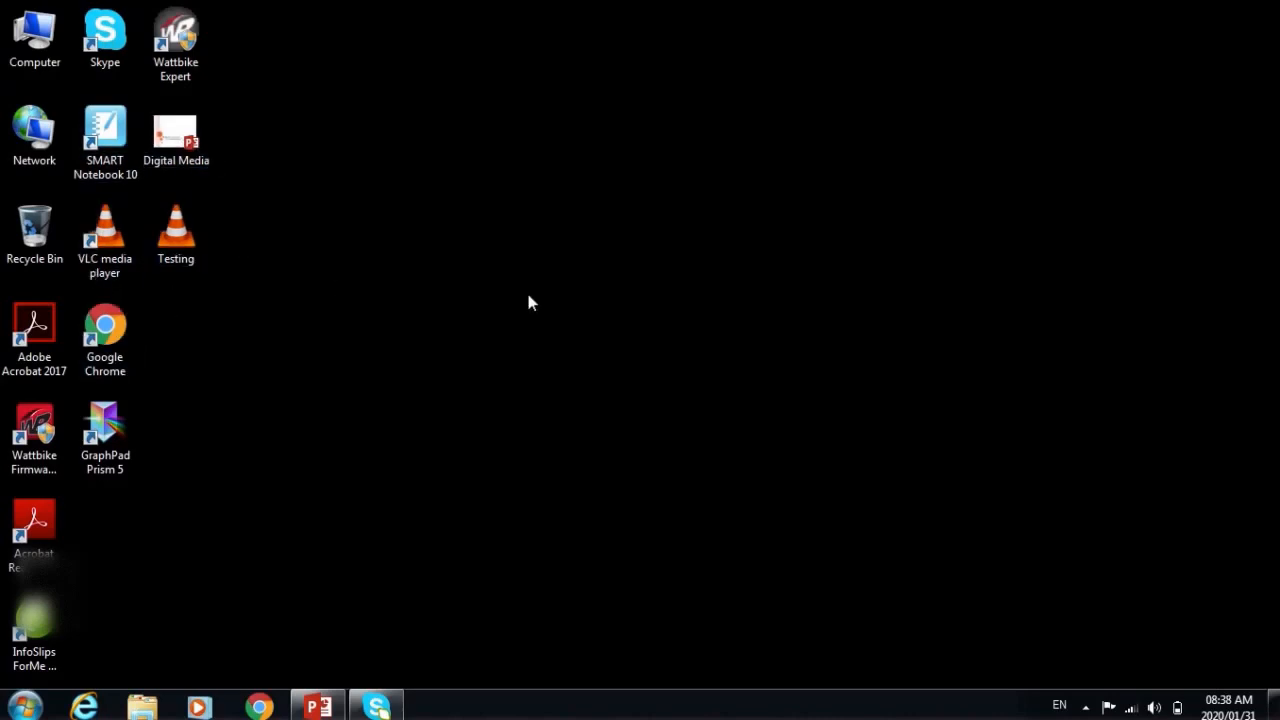
{"action": "mouse_move", "coordinate": [650, 350]}
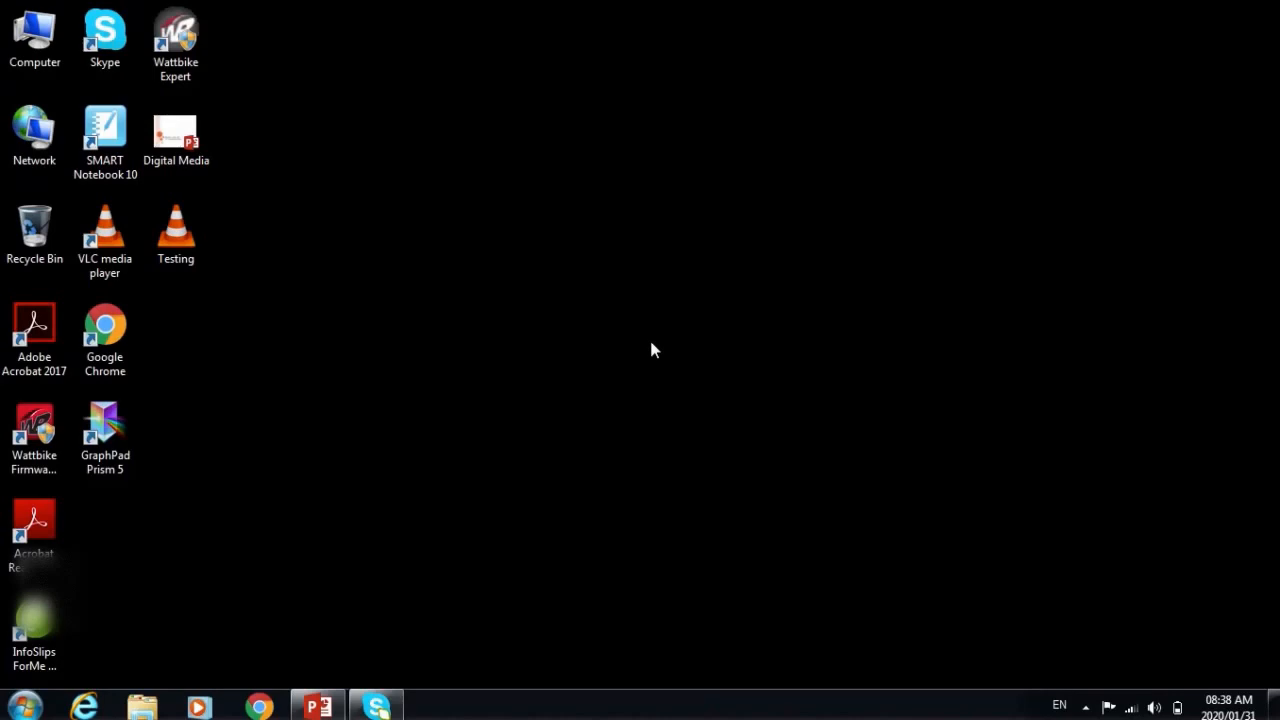
{"action": "mouse_move", "coordinate": [576, 102]}
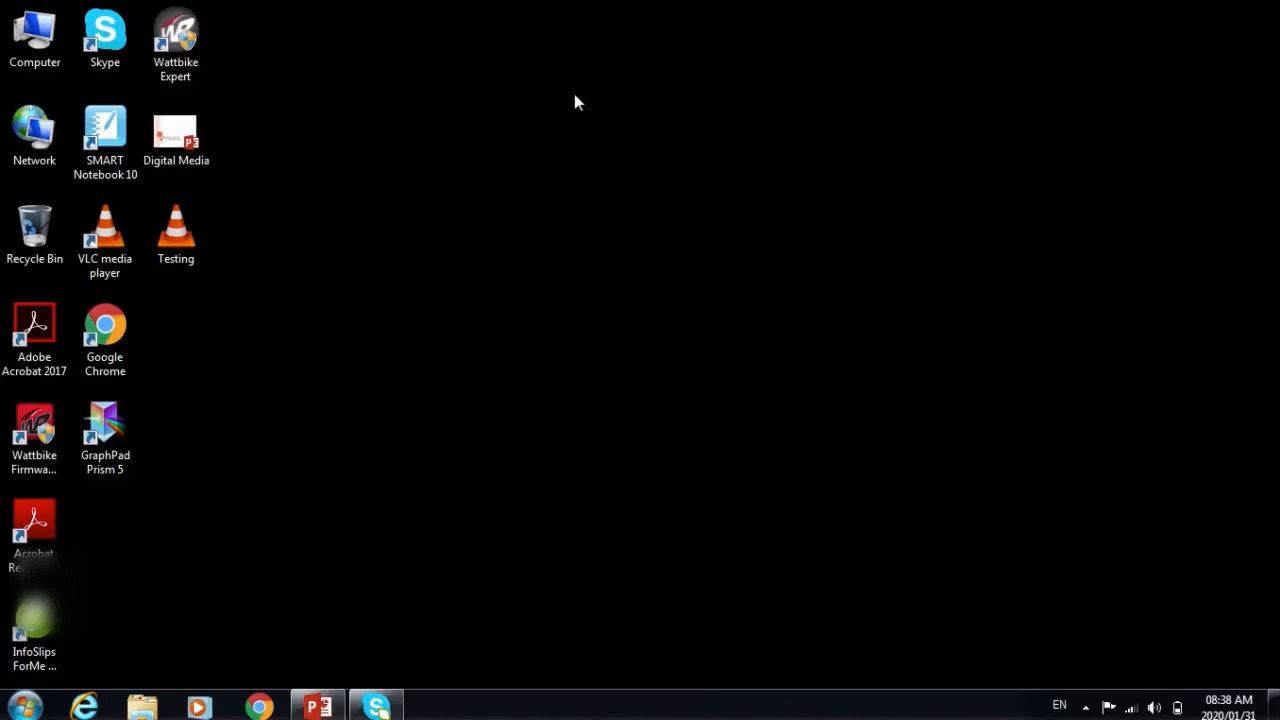
Open the desktop gadget gallery from the desktop's right-click menu.
{"action": "right_click", "coordinate": [576, 102]}
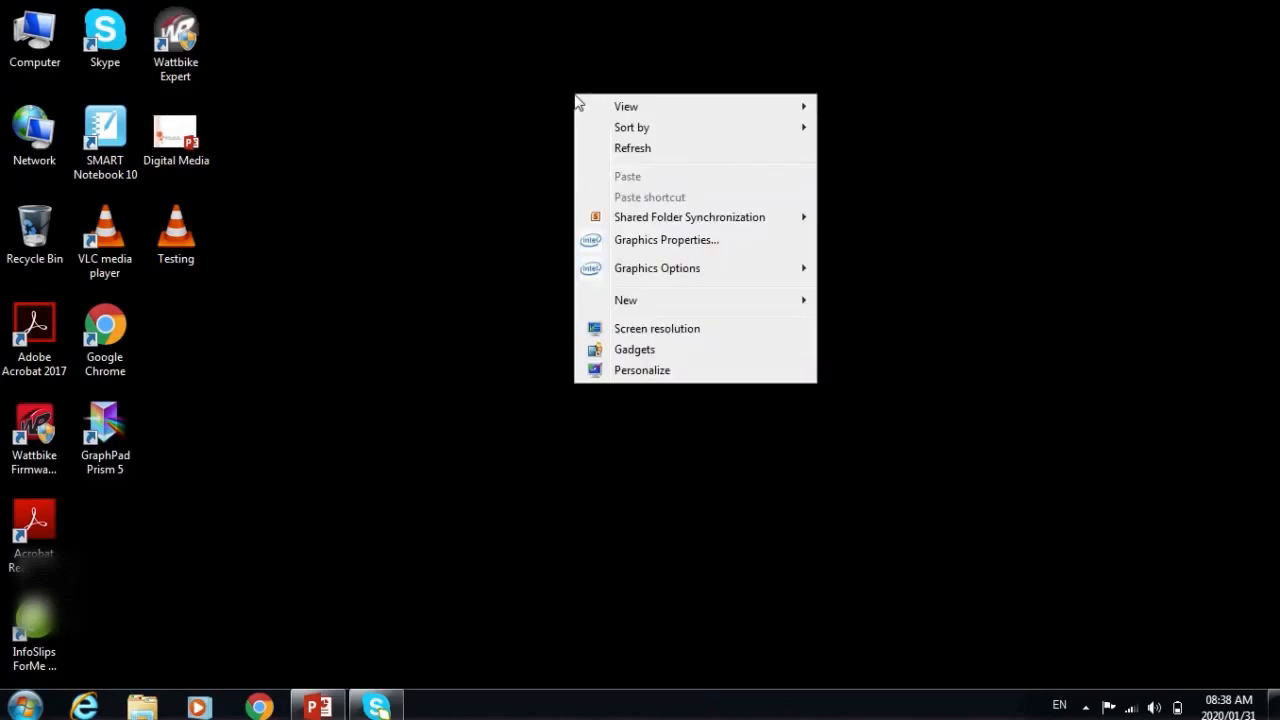
{"action": "left_click", "coordinate": [548, 60]}
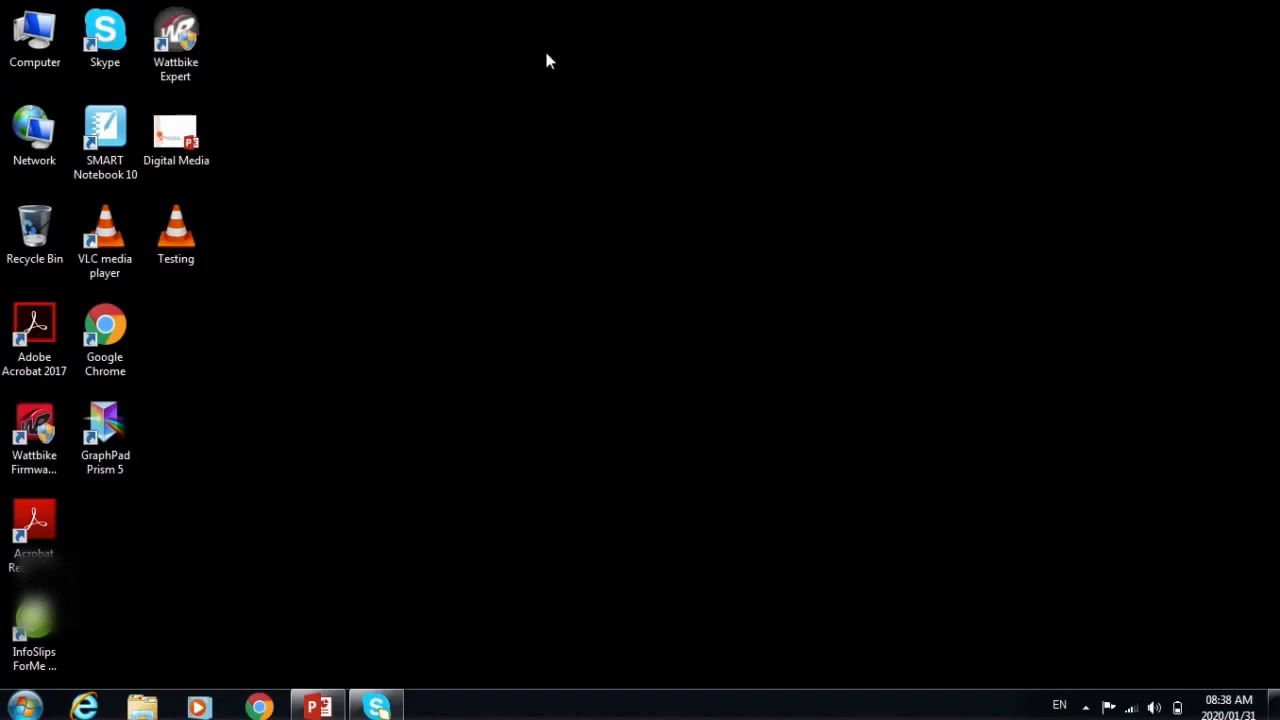
{"action": "right_click", "coordinate": [548, 60]}
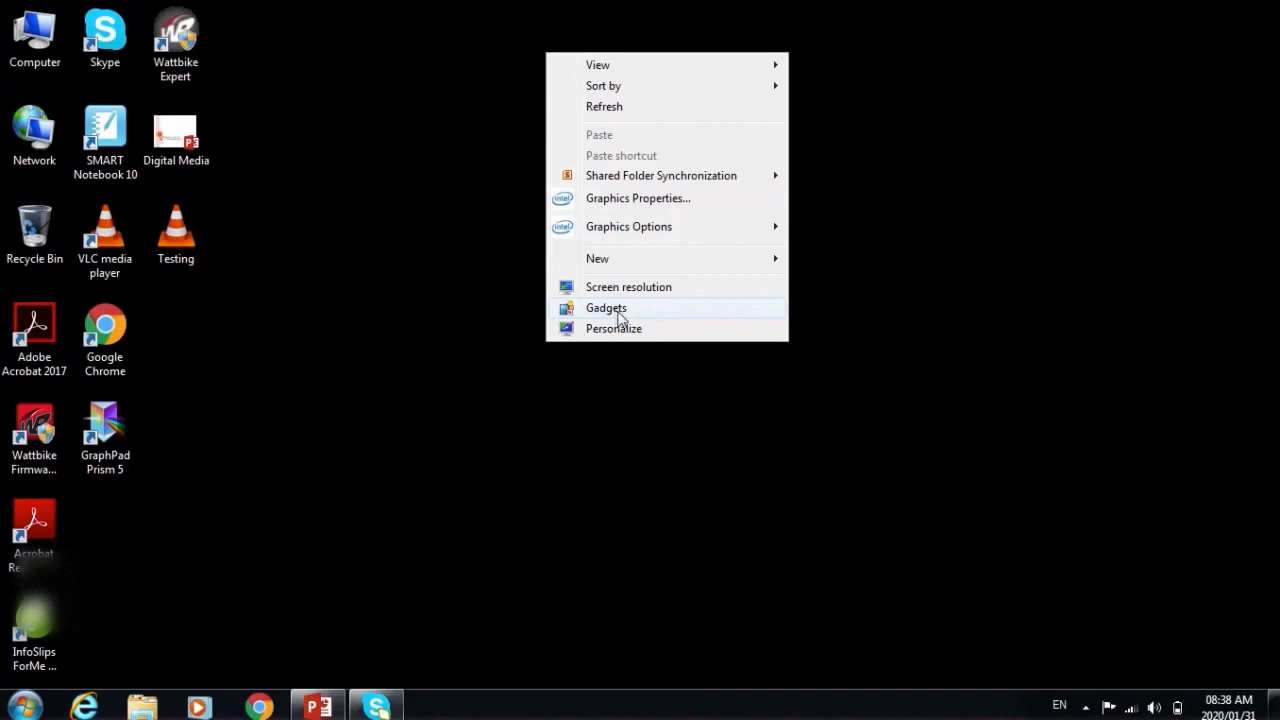
{"action": "mouse_move", "coordinate": [630, 318]}
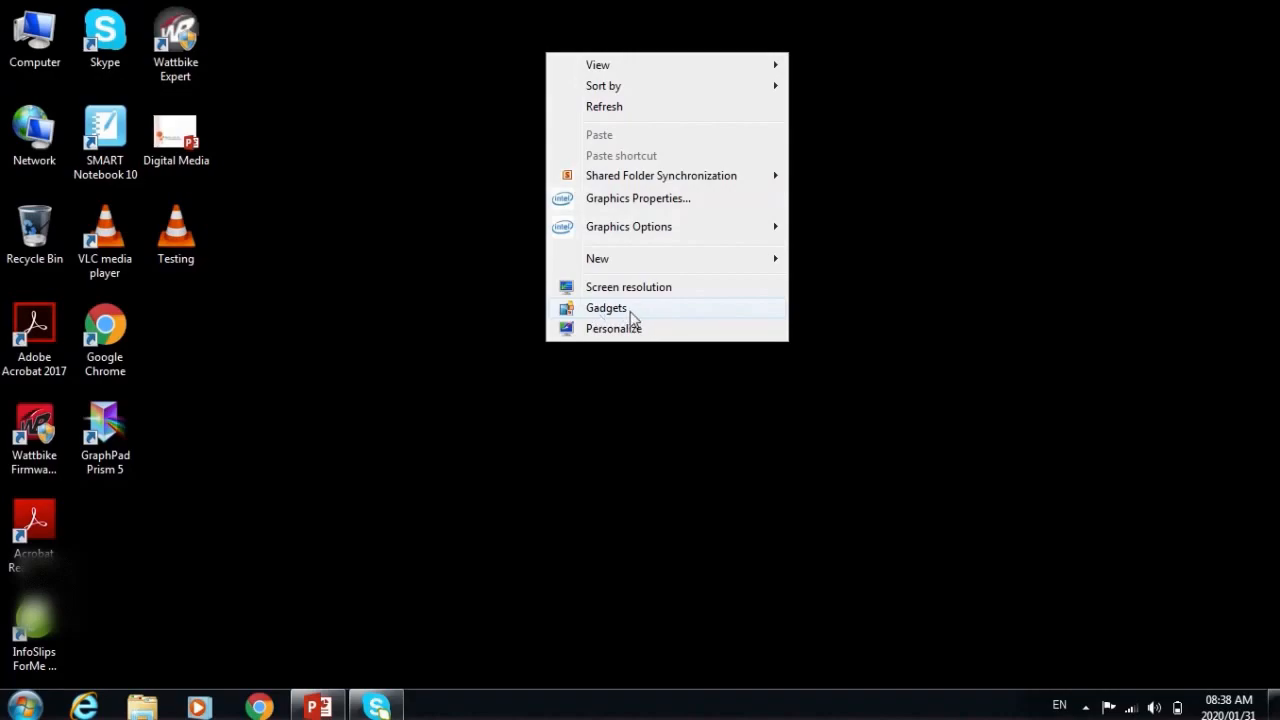
{"action": "left_click", "coordinate": [606, 308]}
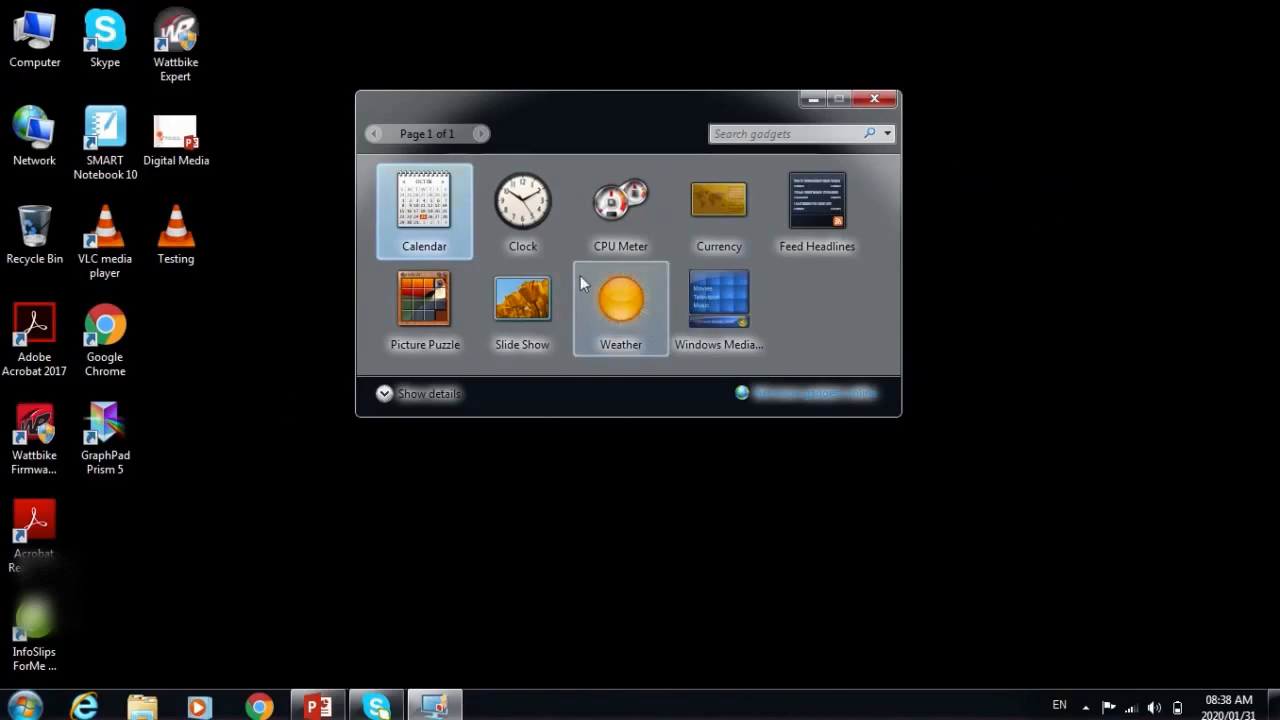
{"action": "mouse_move", "coordinate": [648, 316]}
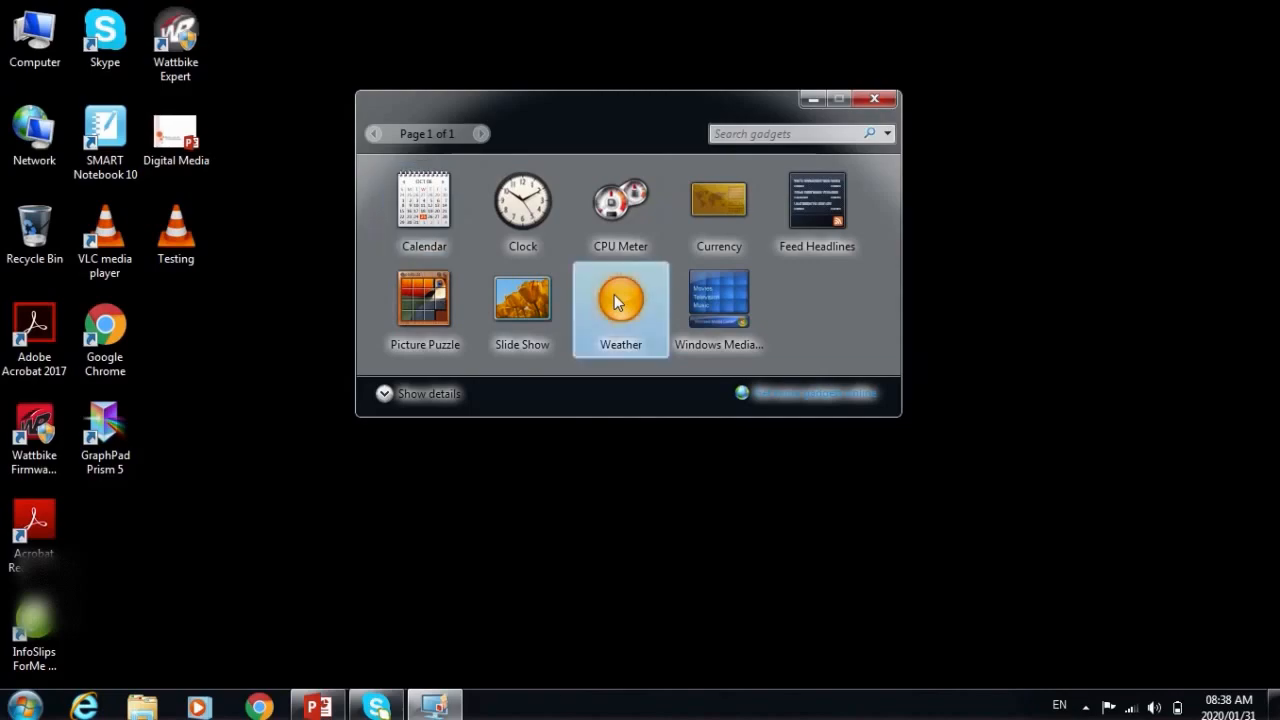
Place the Weather gadget on the desktop, then close it after it fails to connect.
{"action": "left_click_drag", "start_coordinate": [620, 300], "coordinate": [1082, 156]}
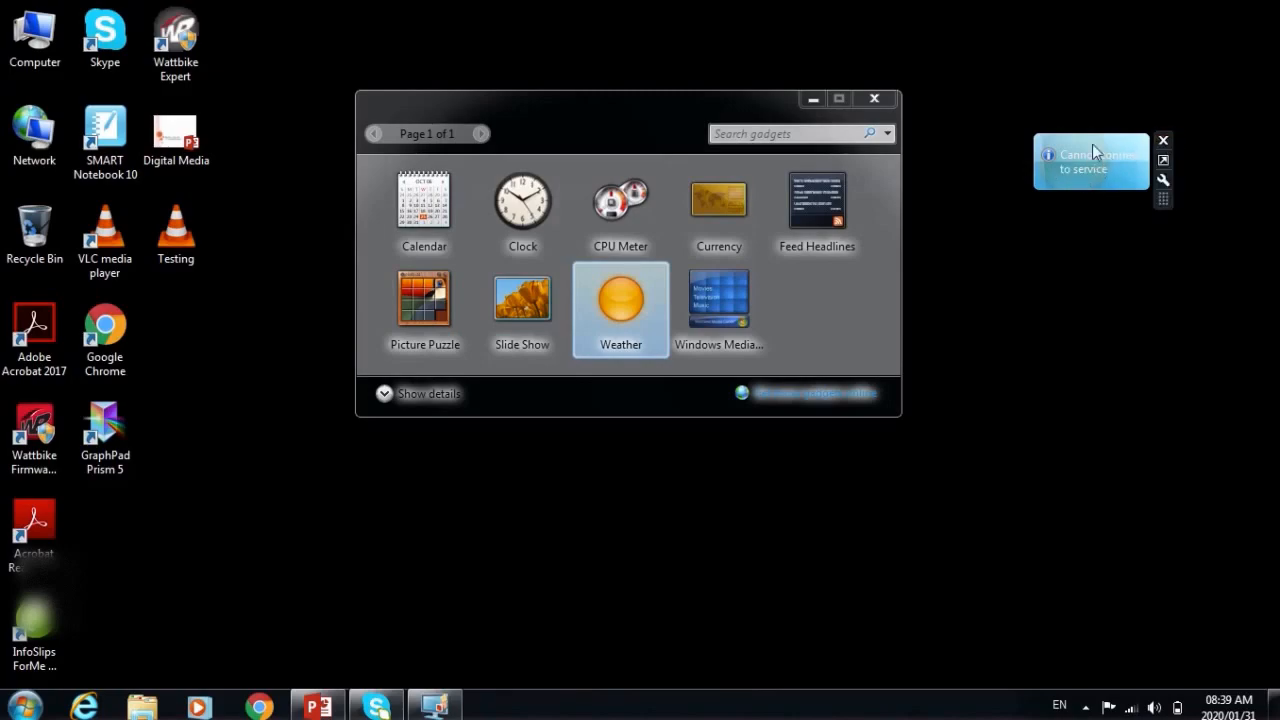
{"action": "mouse_move", "coordinate": [1164, 140]}
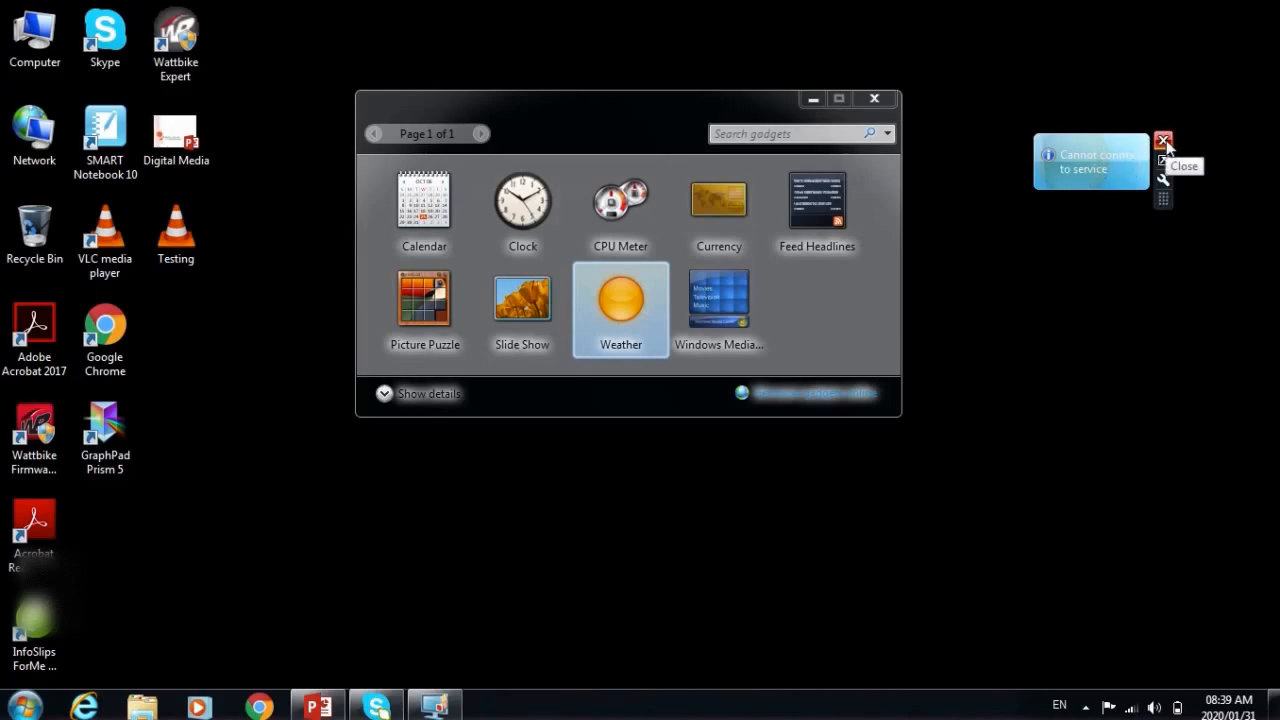
{"action": "left_click", "coordinate": [1164, 140]}
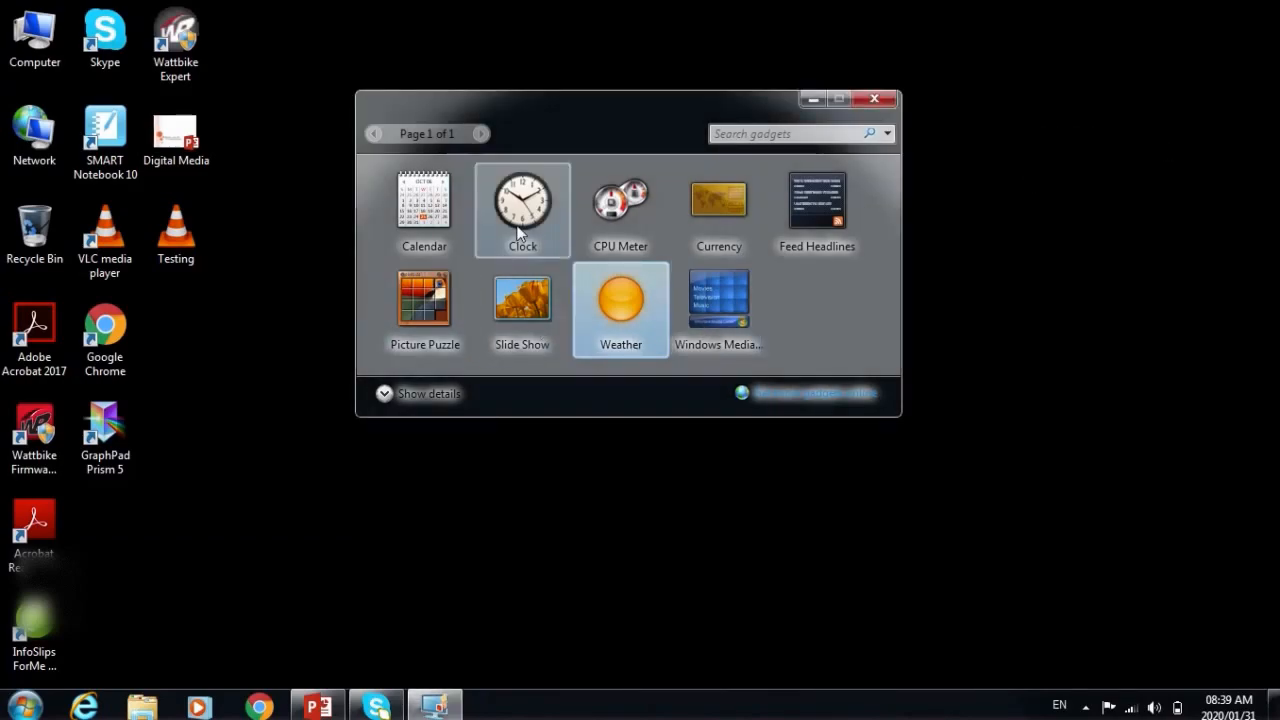
Add the Clock gadget from the gallery onto the desktop.
{"action": "left_click", "coordinate": [520, 210]}
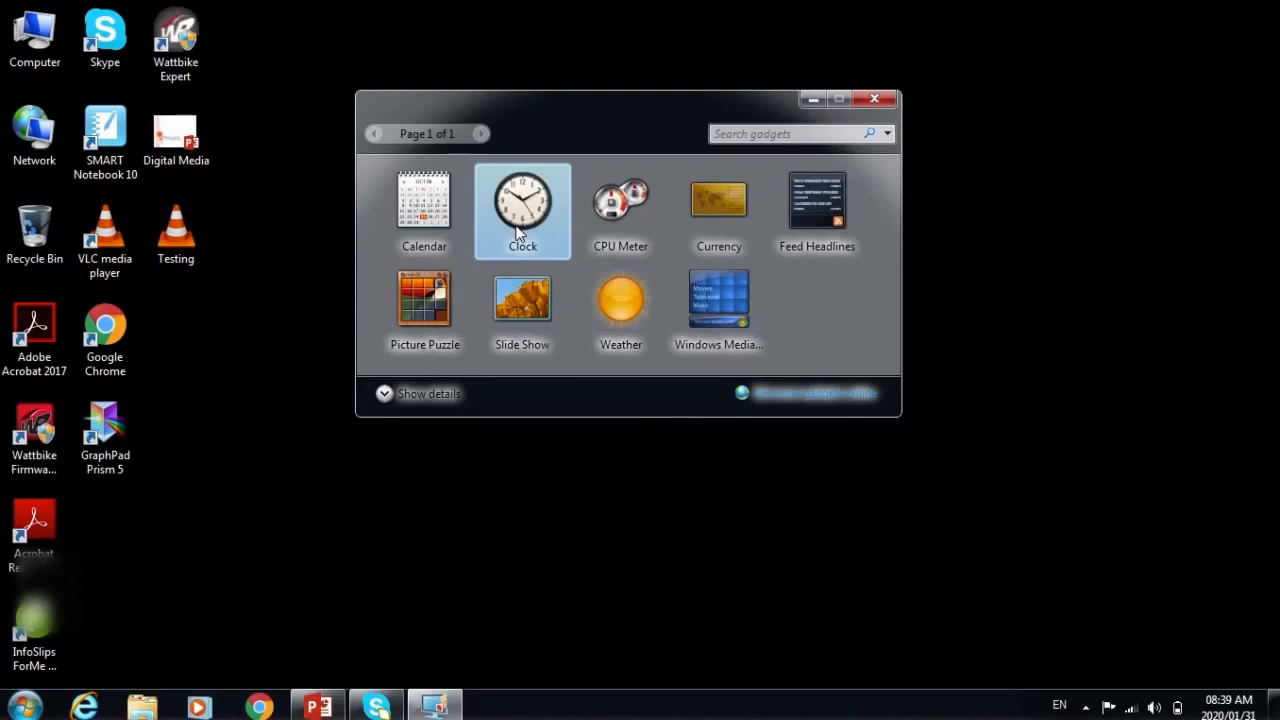
{"action": "double_click", "coordinate": [520, 204]}
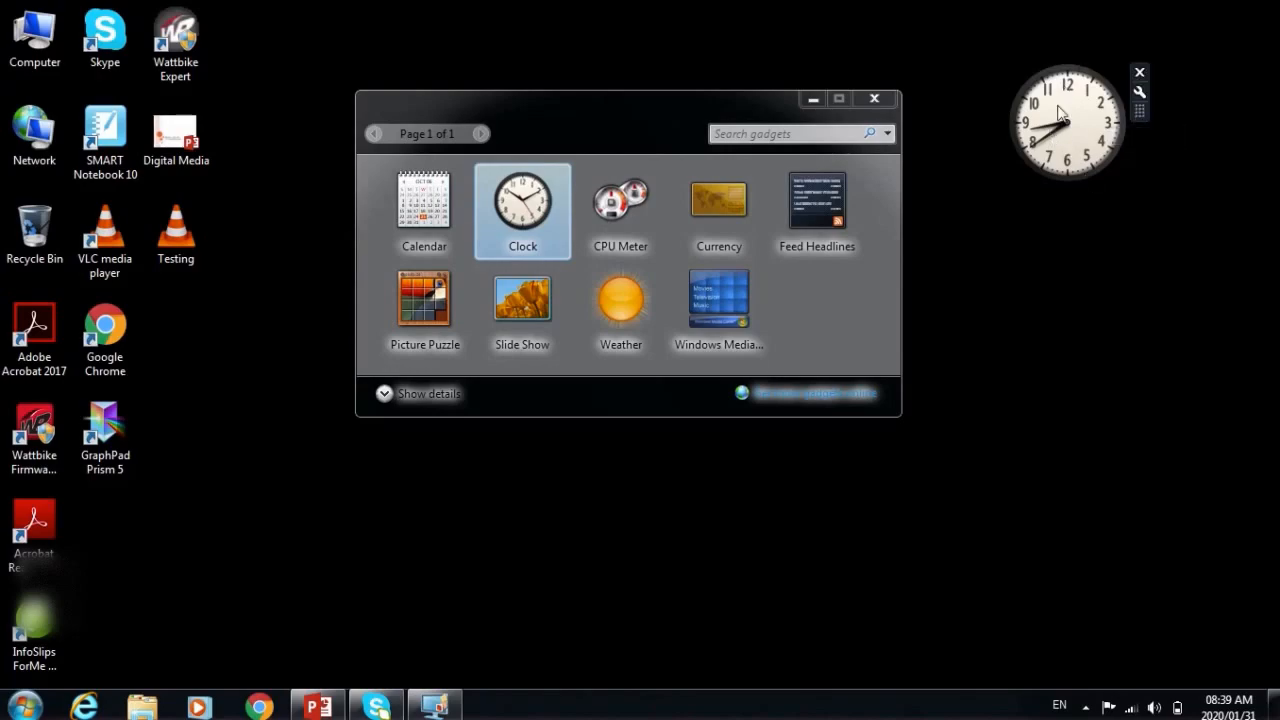
{"action": "mouse_move", "coordinate": [1084, 140]}
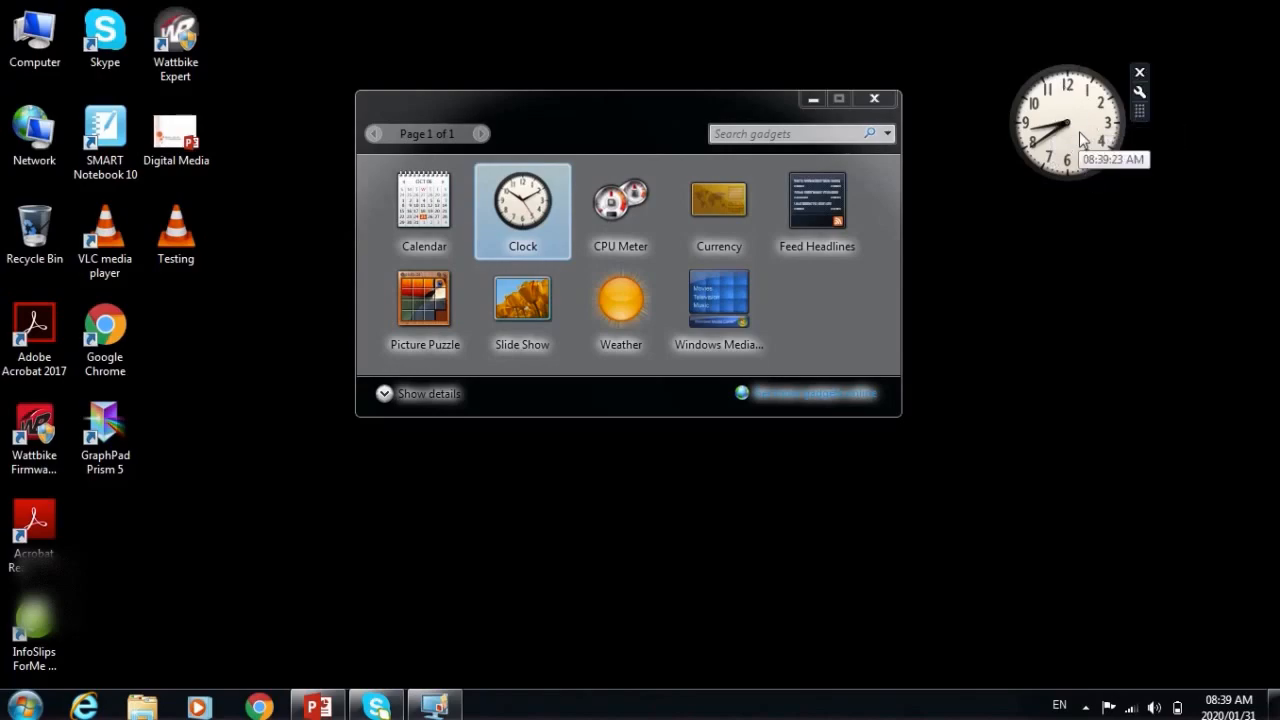
{"action": "mouse_move", "coordinate": [816, 210]}
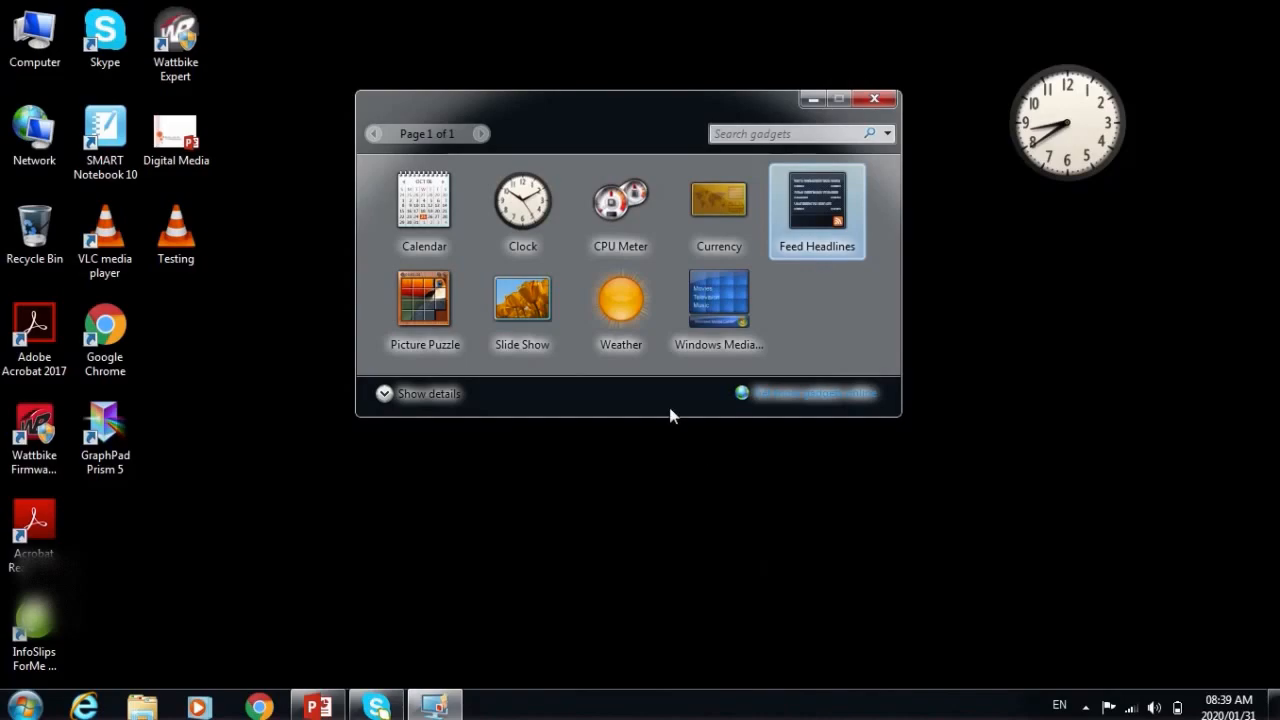
{"action": "mouse_move", "coordinate": [424, 204]}
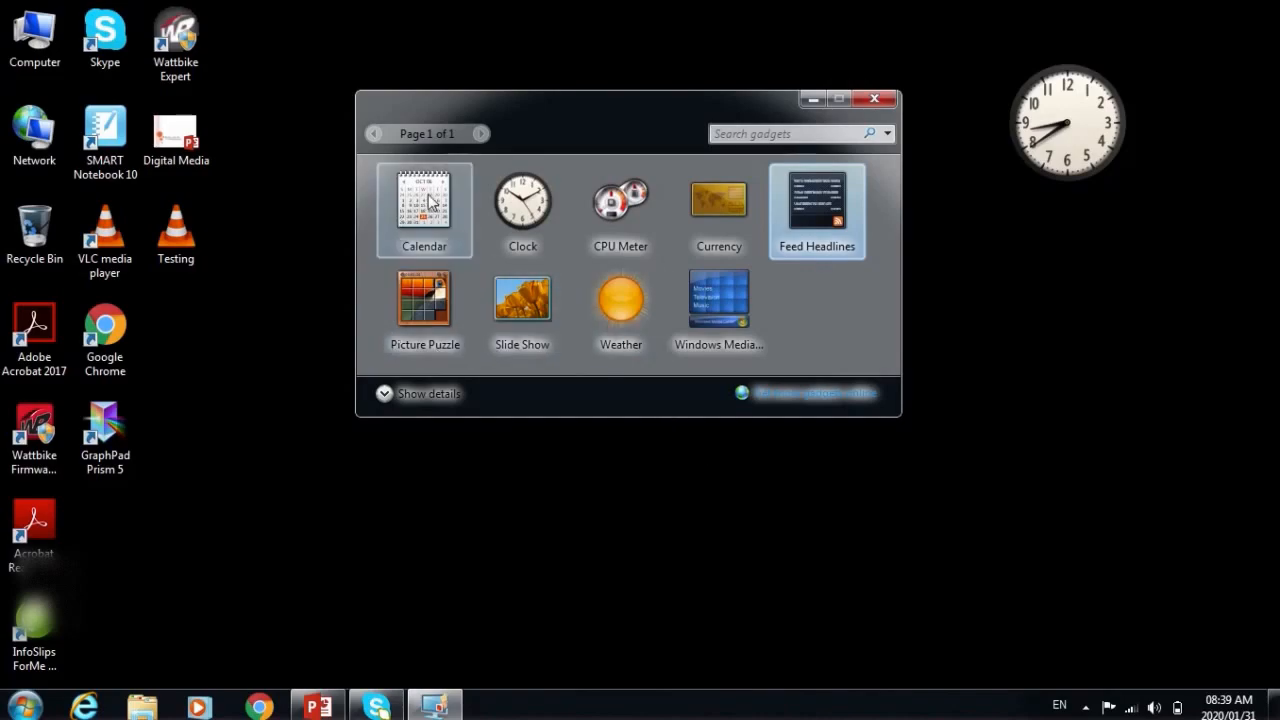
Add the Calendar gadget below the Clock and close the gadget gallery.
{"action": "double_click", "coordinate": [424, 198]}
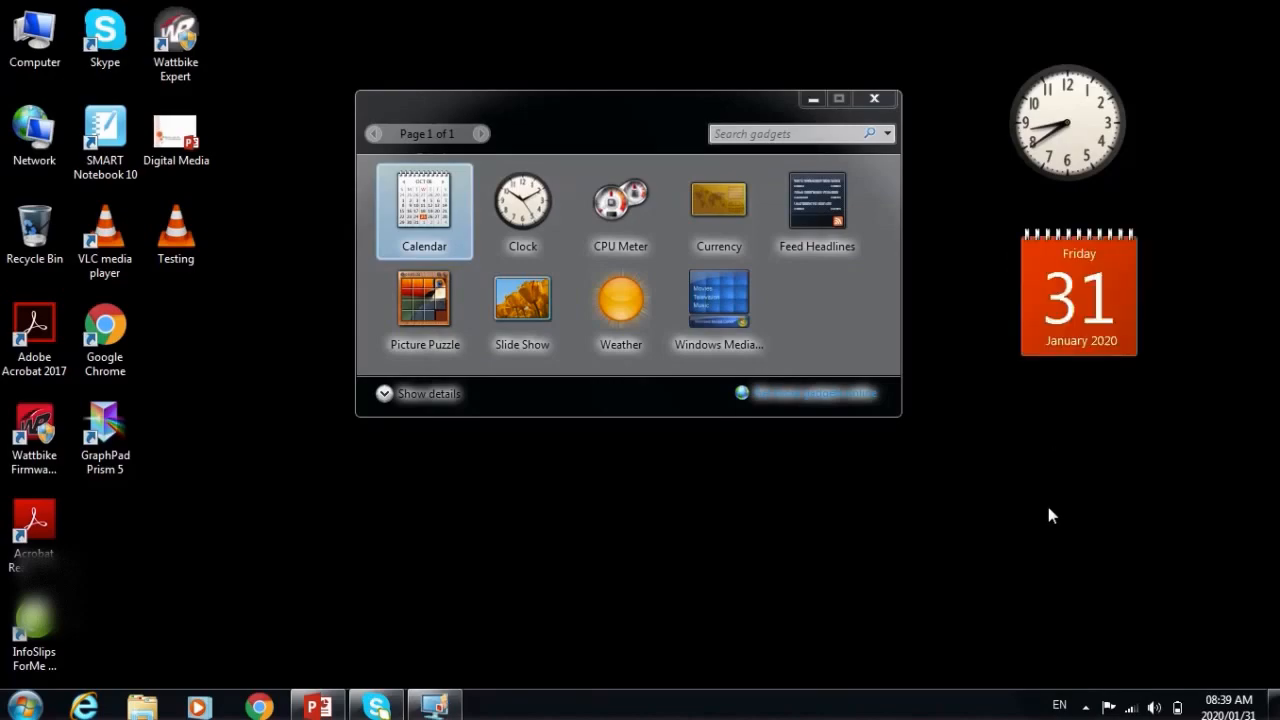
{"action": "mouse_move", "coordinate": [1016, 560]}
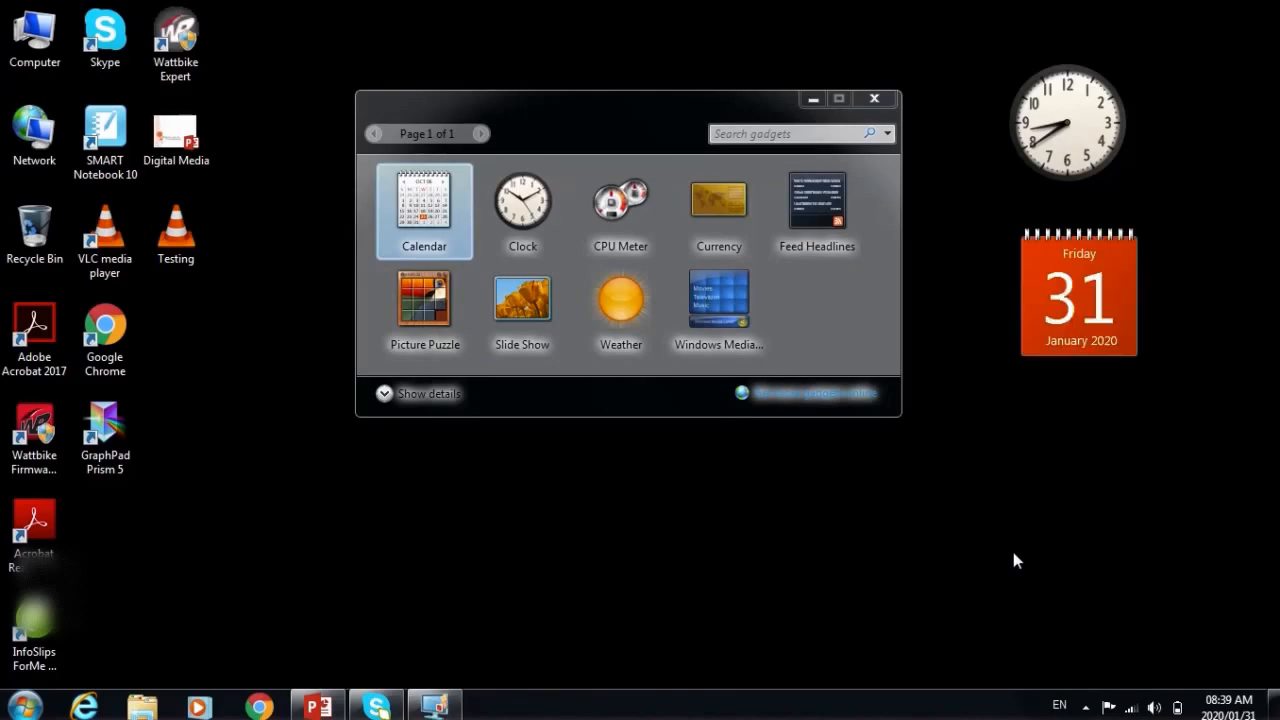
{"action": "mouse_move", "coordinate": [874, 98]}
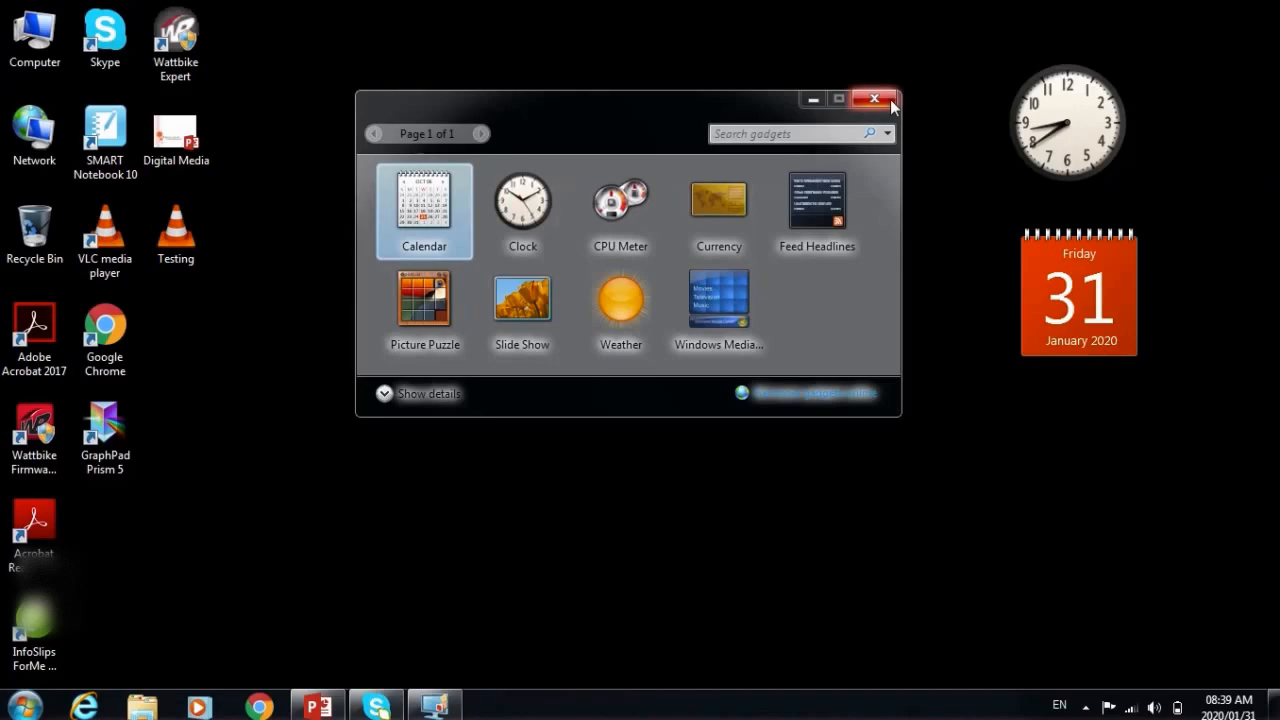
{"action": "mouse_move", "coordinate": [676, 110]}
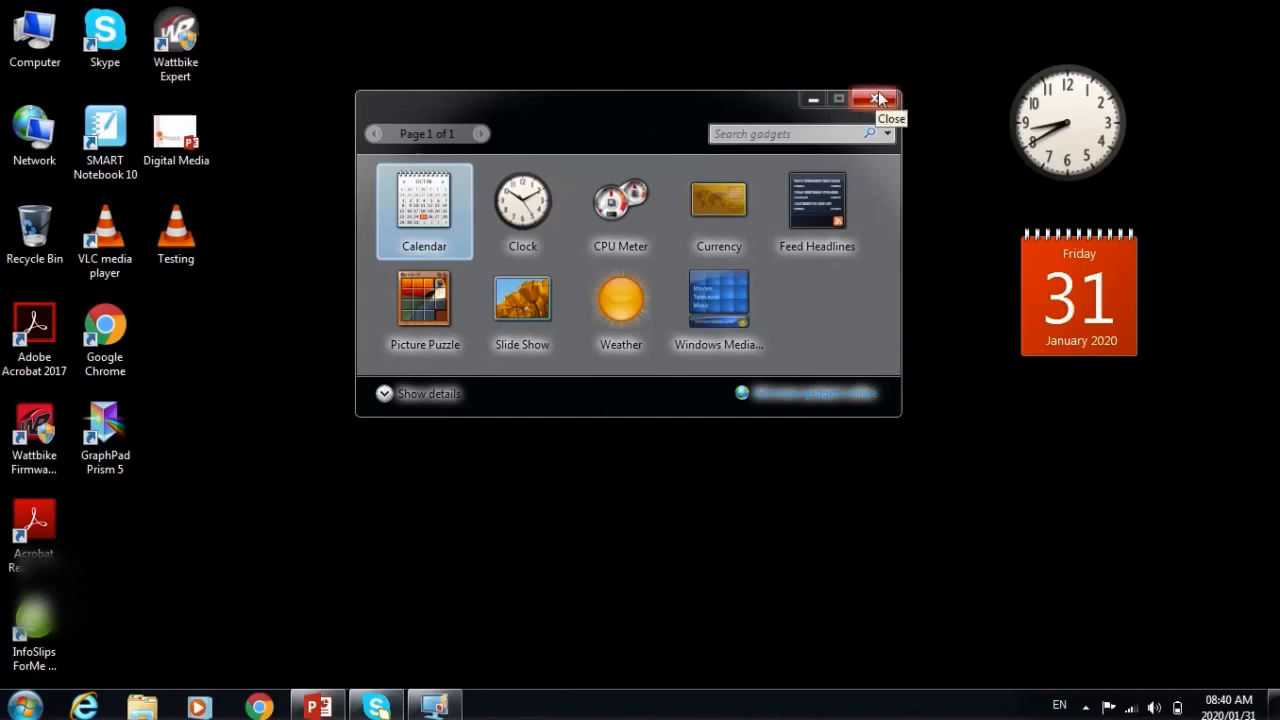
{"action": "left_click", "coordinate": [876, 100]}
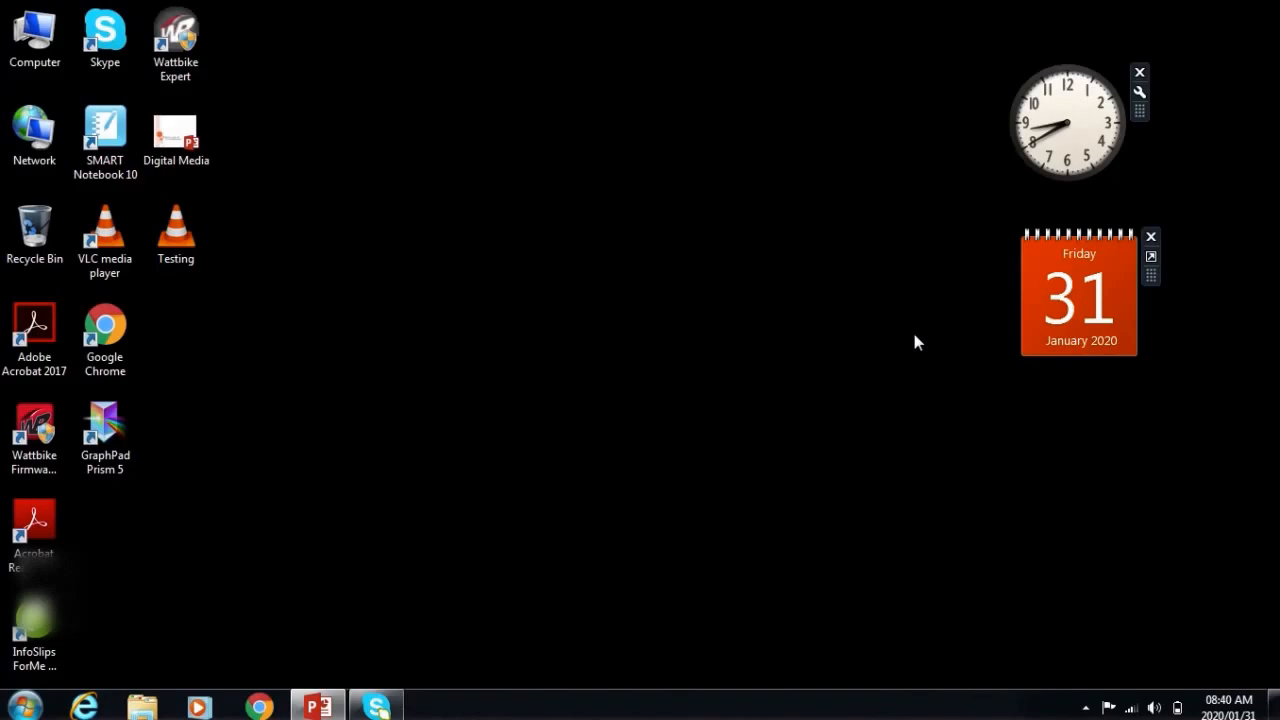
{"action": "mouse_move", "coordinate": [852, 278]}
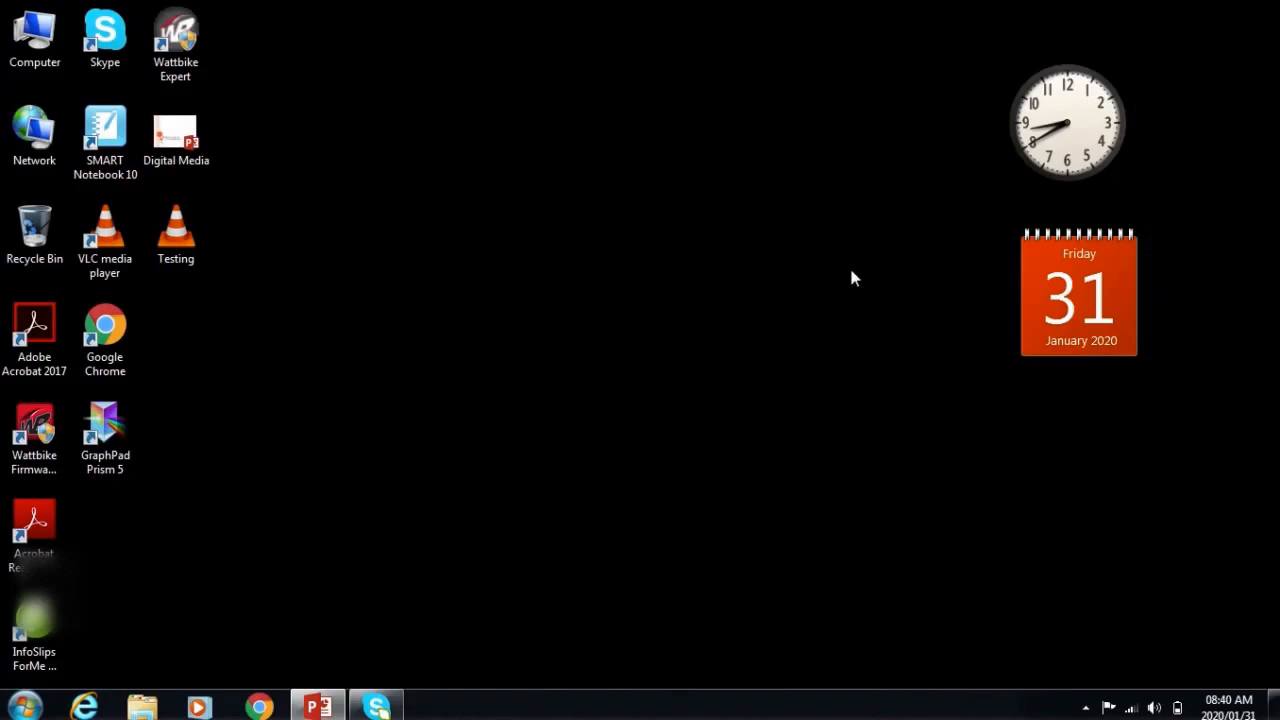
{"action": "mouse_move", "coordinate": [864, 282]}
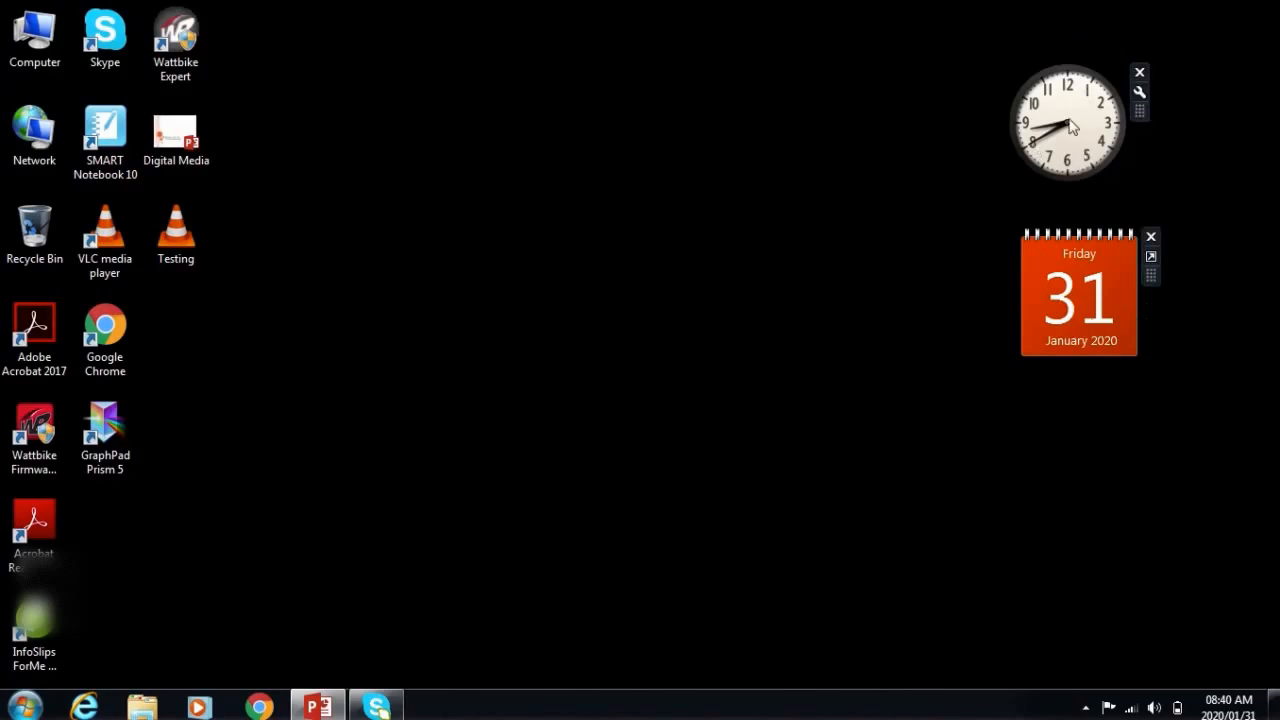
{"action": "mouse_move", "coordinate": [1164, 264]}
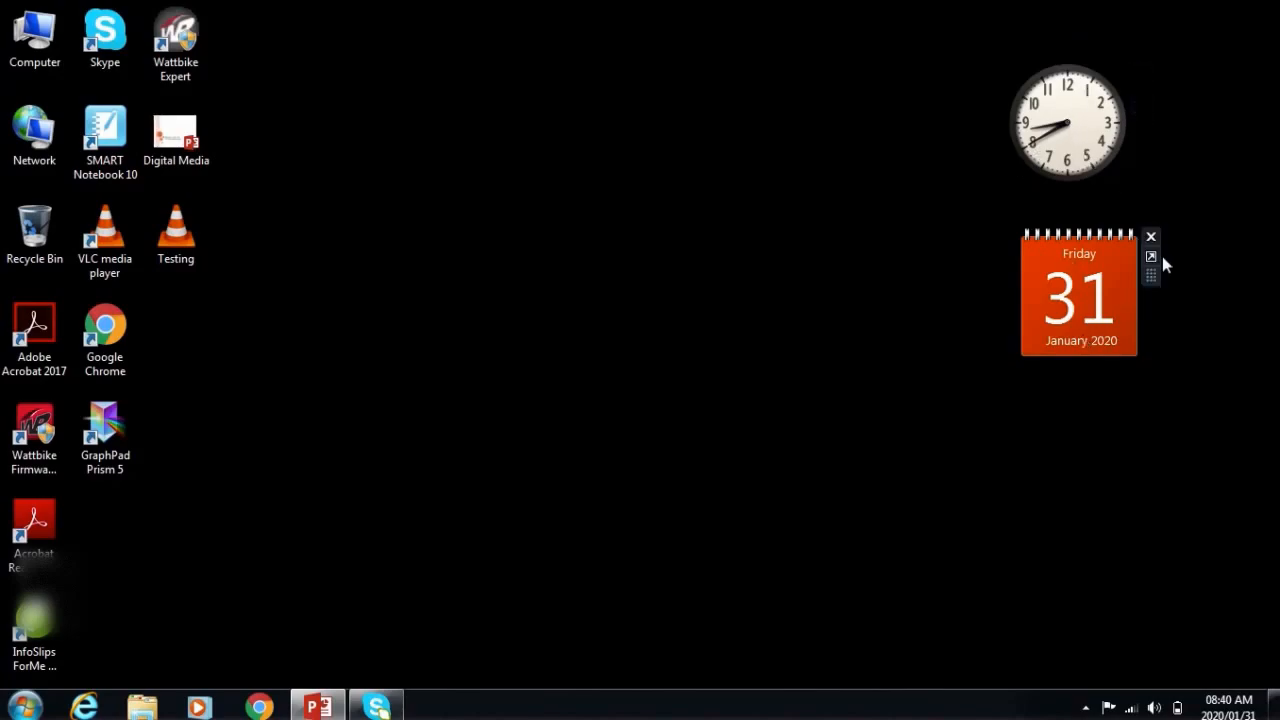
{"action": "mouse_move", "coordinate": [1152, 236]}
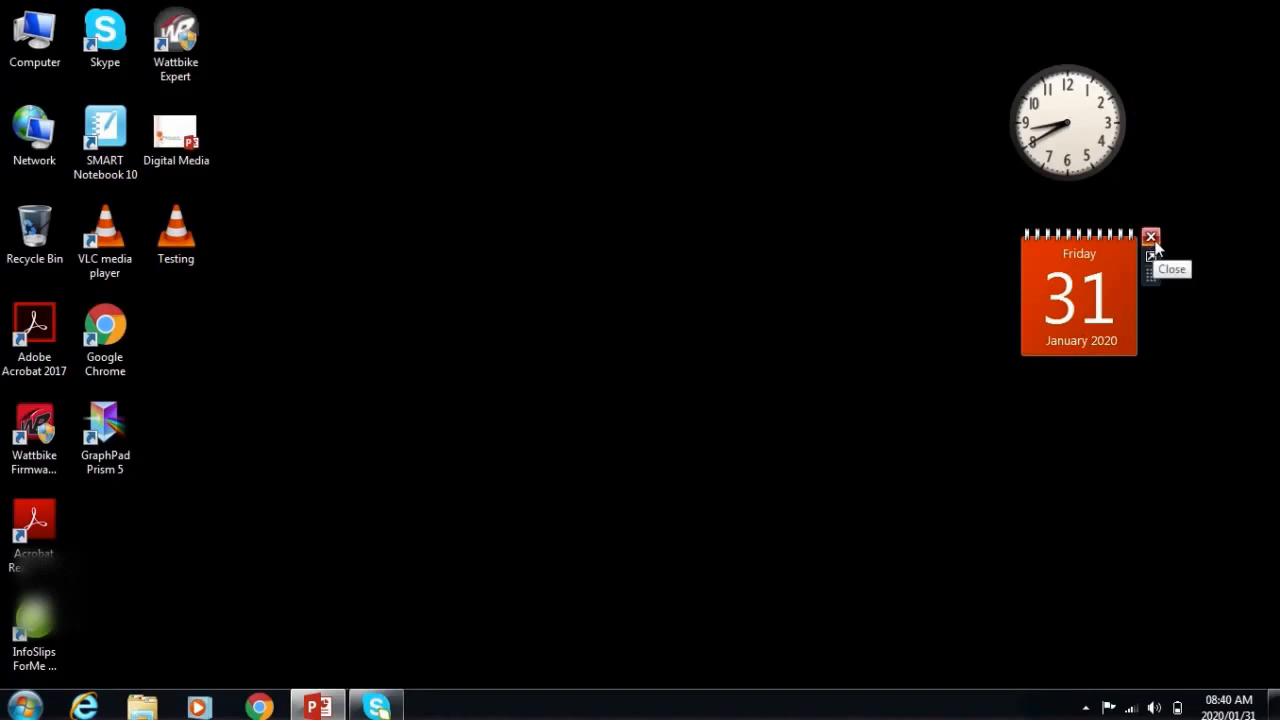
Close the Calendar gadget, then the Clock gadget, leaving no gadgets on the desktop.
{"action": "left_click", "coordinate": [1150, 236]}
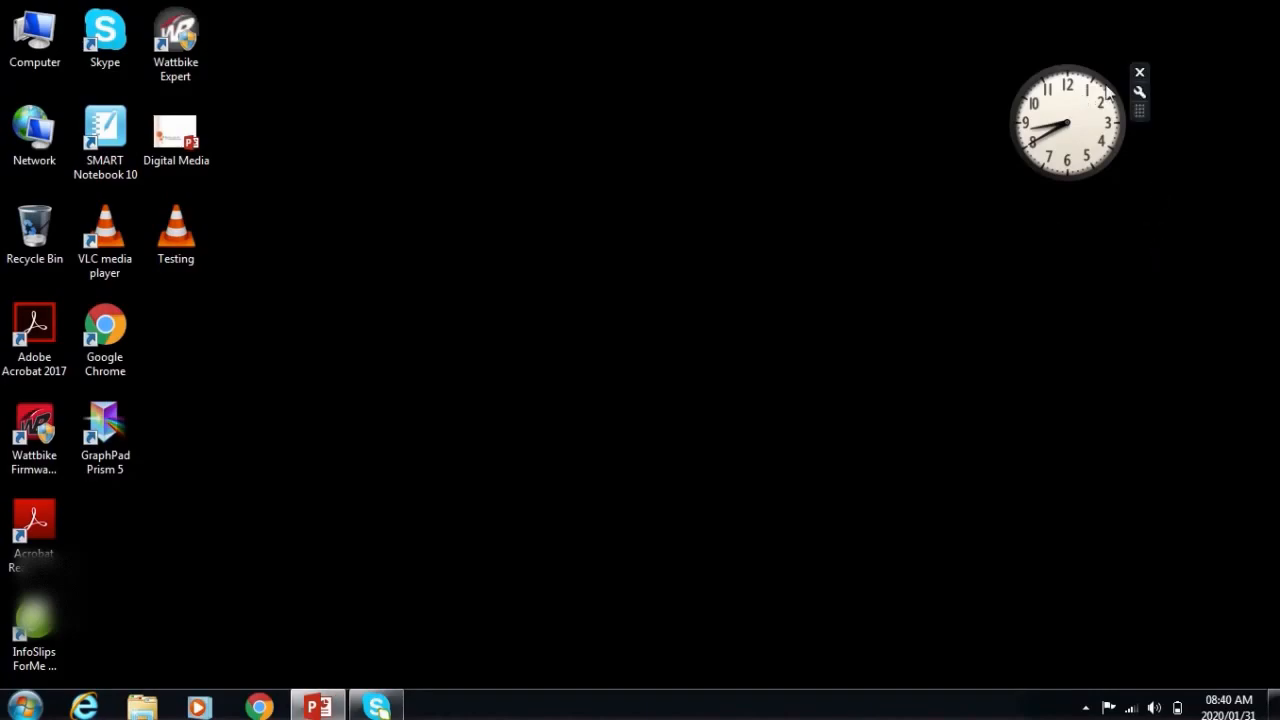
{"action": "left_click", "coordinate": [1140, 72]}
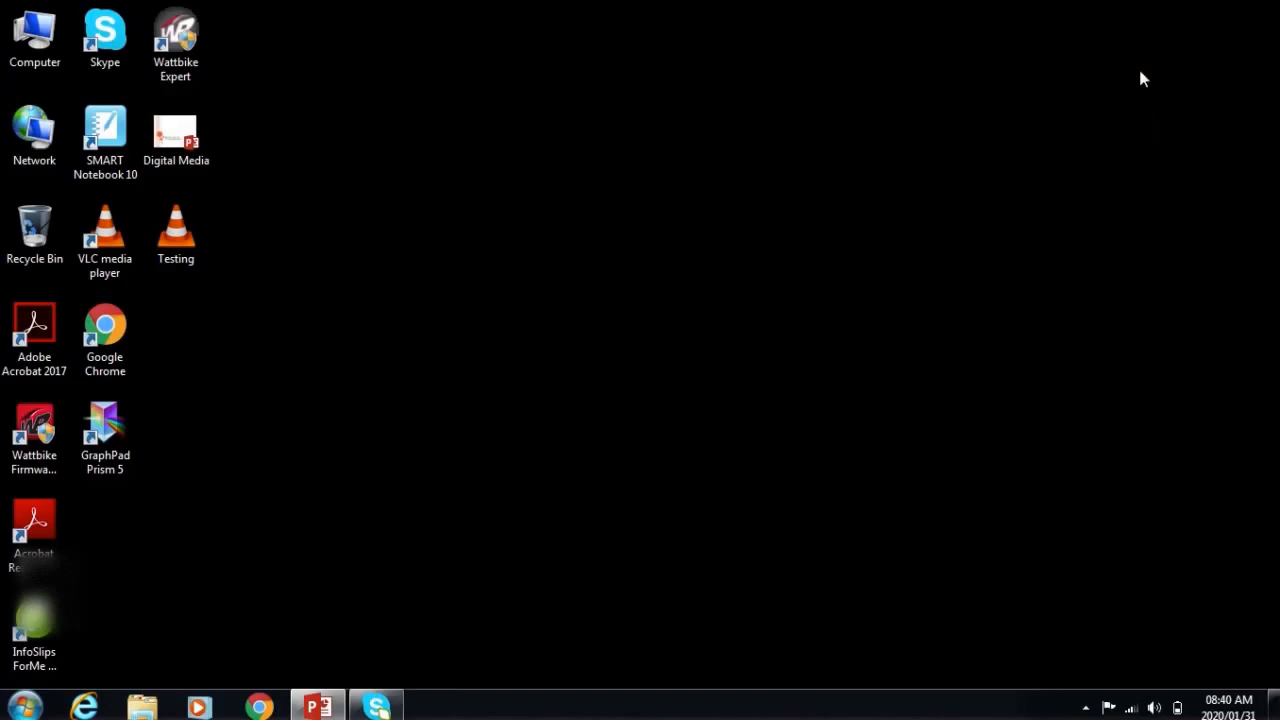